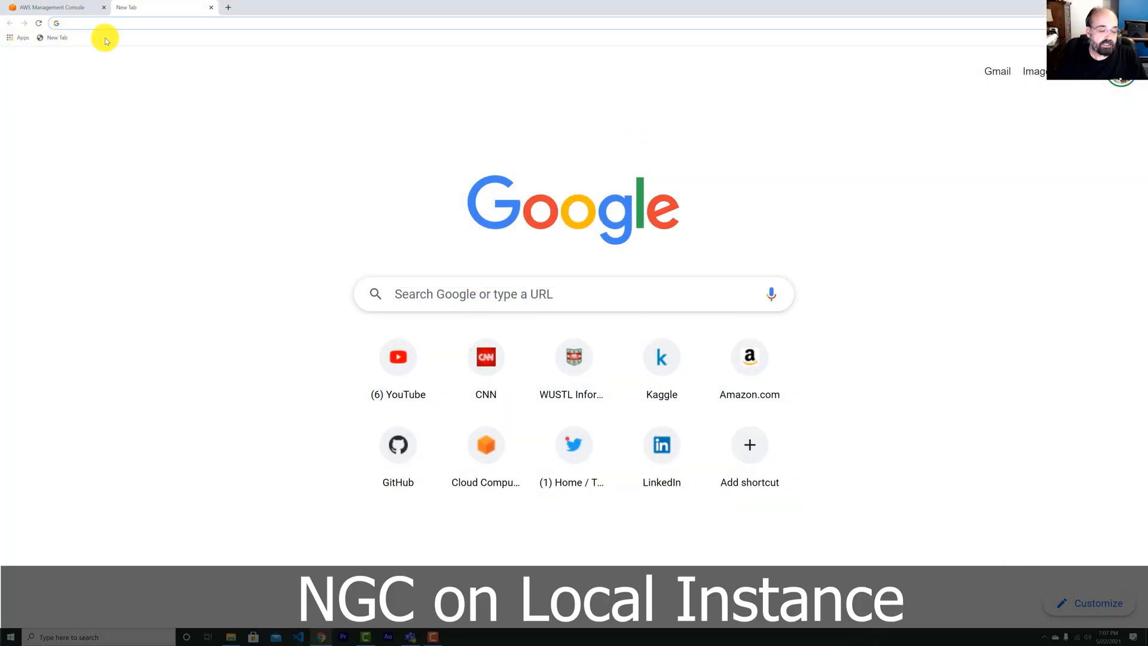
Search Google for the NVIDIA NGC catalog and open the 'NVIDIA NGC: Catalog' result.
{"action": "type", "text": "nvidia cuda"}
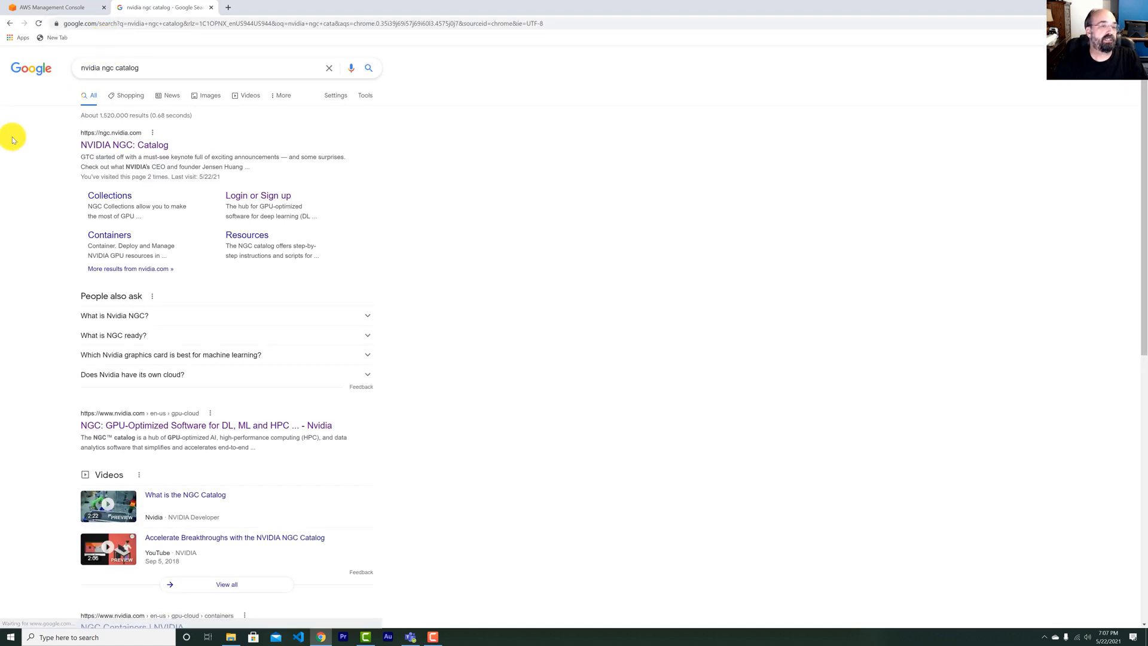
{"action": "left_click", "coordinate": [123, 144]}
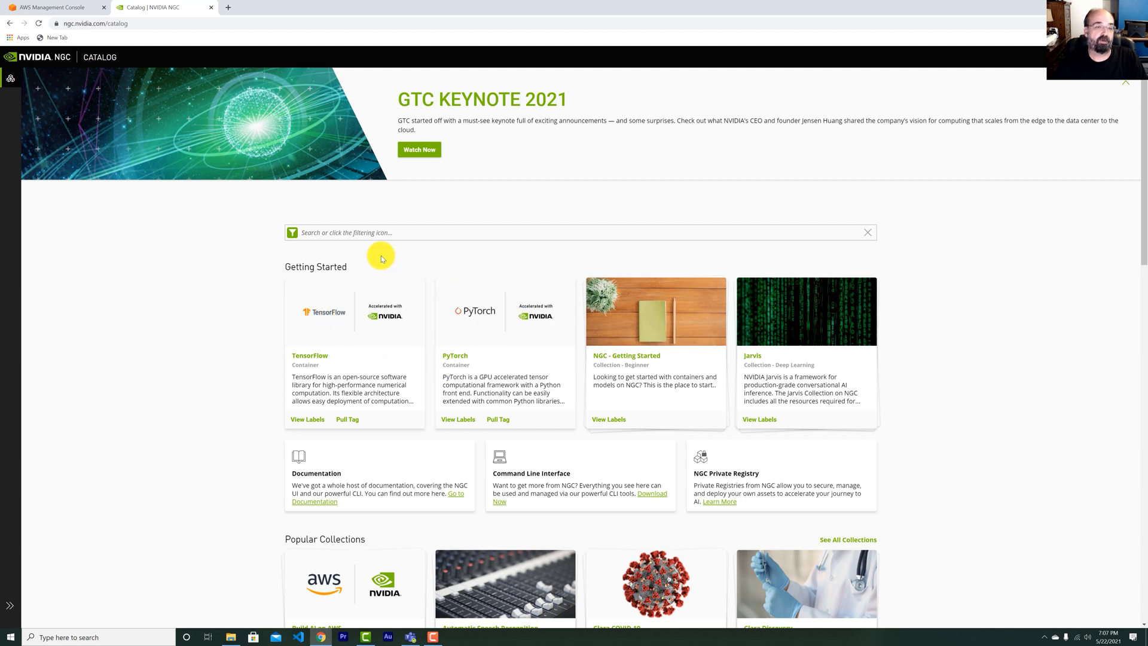
Search the NGC Catalog for 'rapids' and scroll the RAPIDS page to its docker pull command.
{"action": "left_click", "coordinate": [391, 232]}
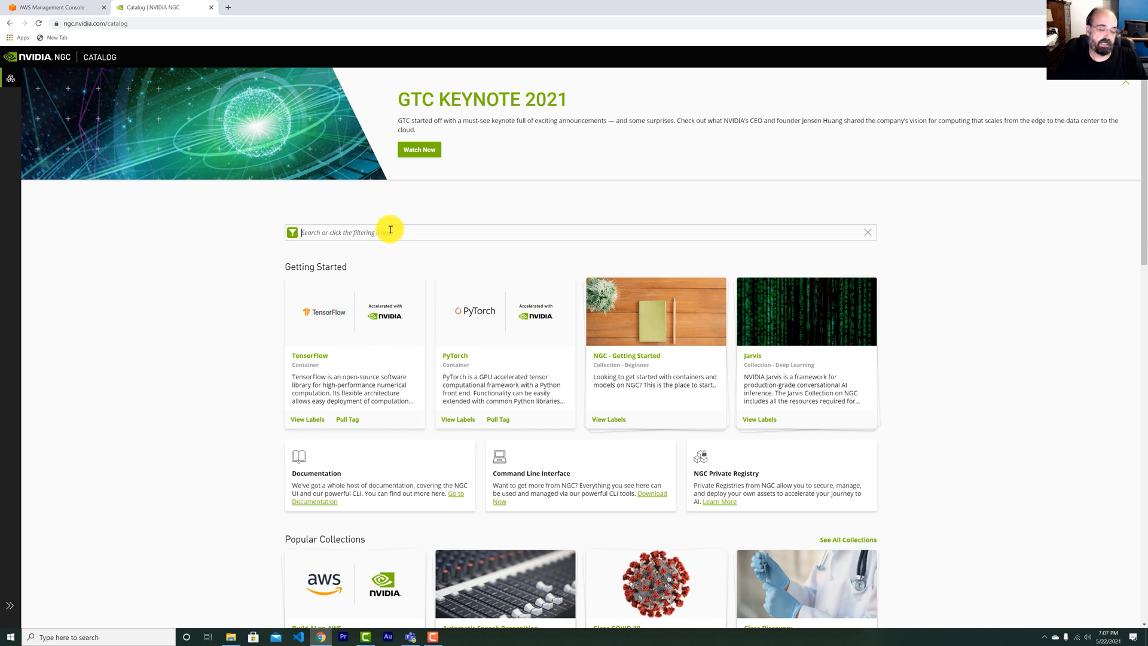
{"action": "type", "text": "rapids"}
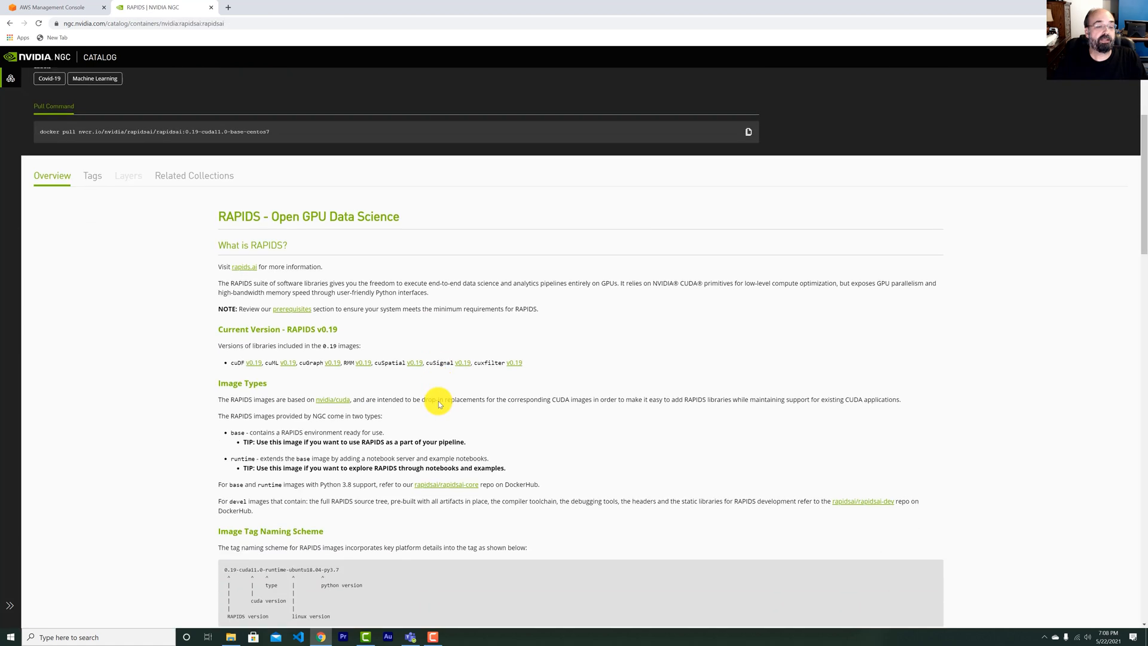
{"action": "scroll", "scroll_direction": "down", "scroll_amount": 3}
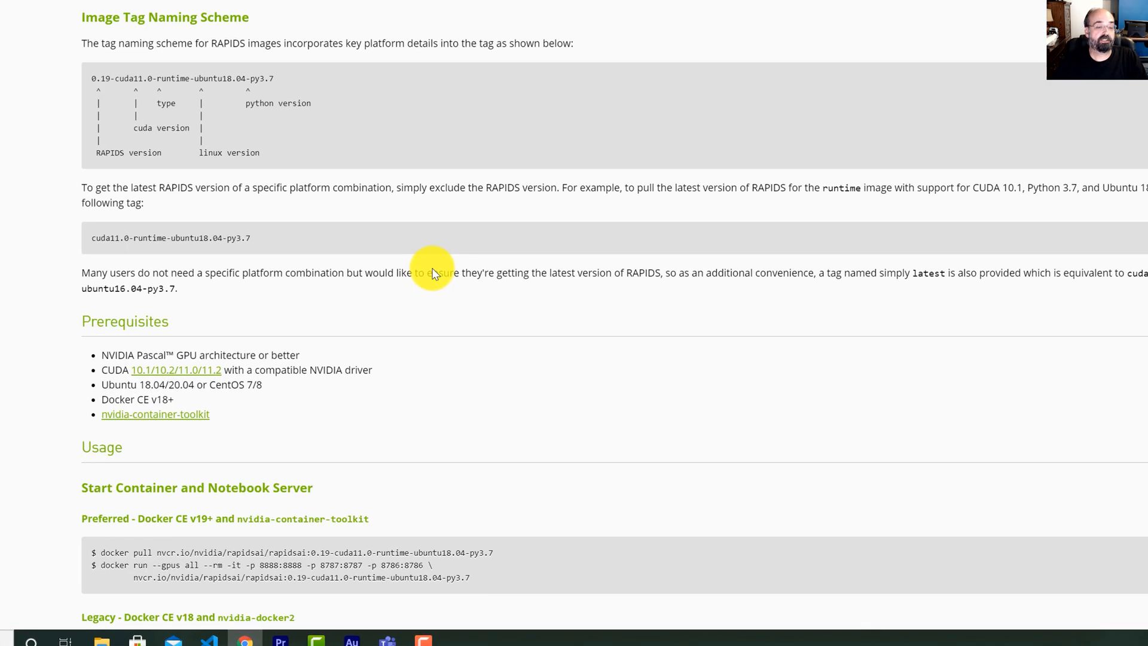
{"action": "scroll", "scroll_direction": "down", "scroll_amount": 3}
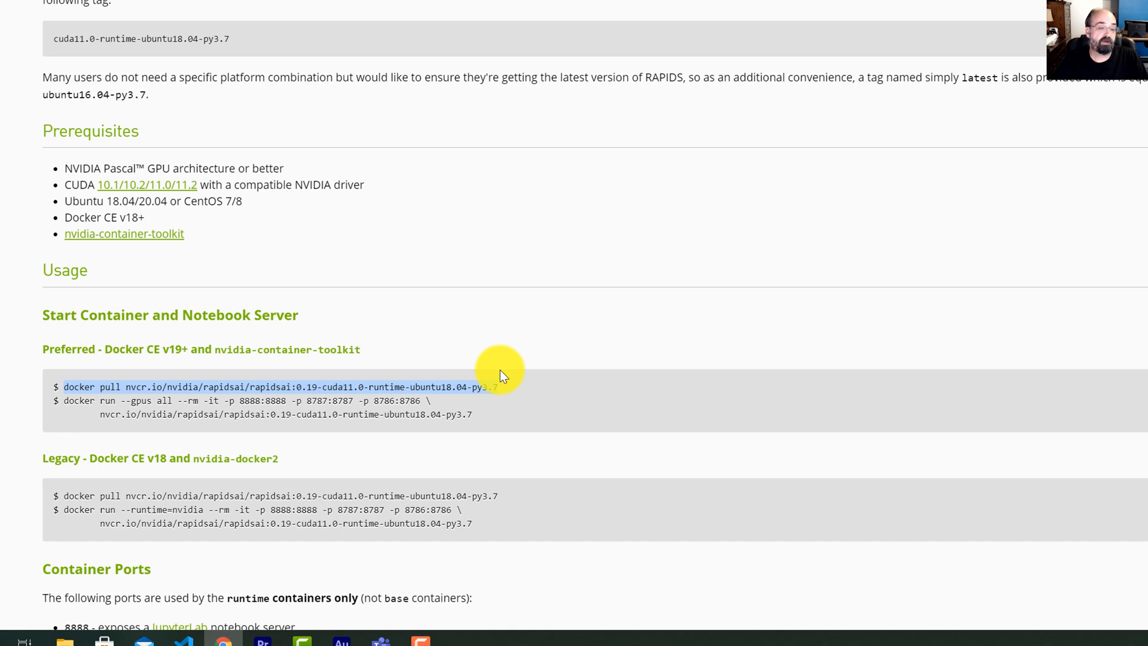
{"action": "scroll", "scroll_direction": "down", "scroll_amount": 3}
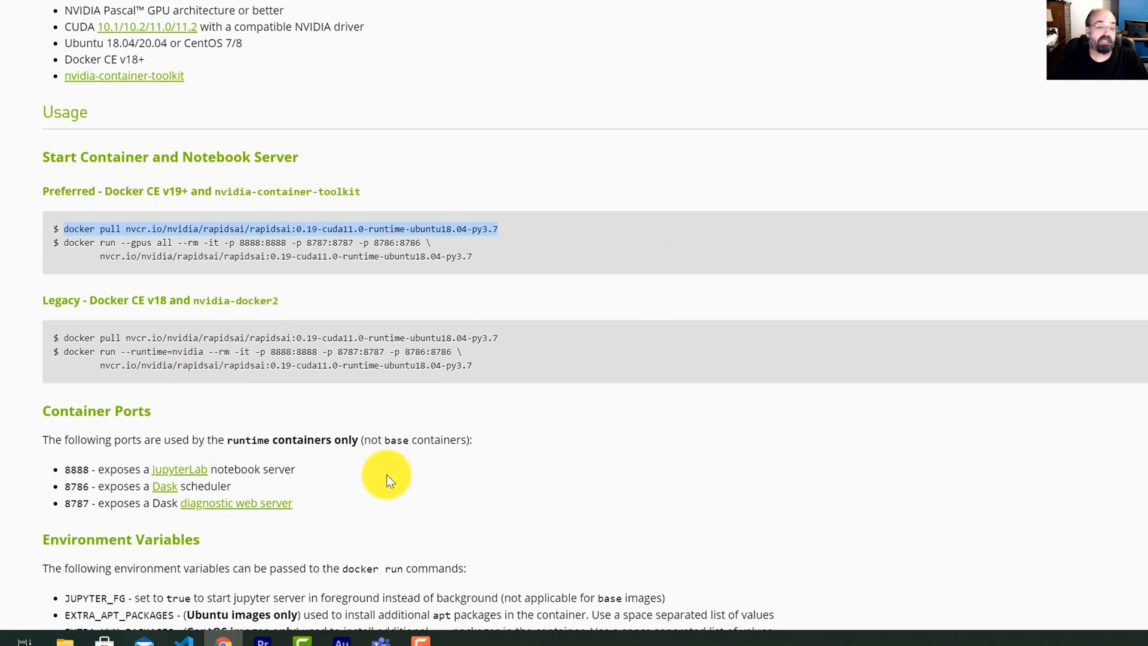
{"action": "mouse_move", "coordinate": [443, 461]}
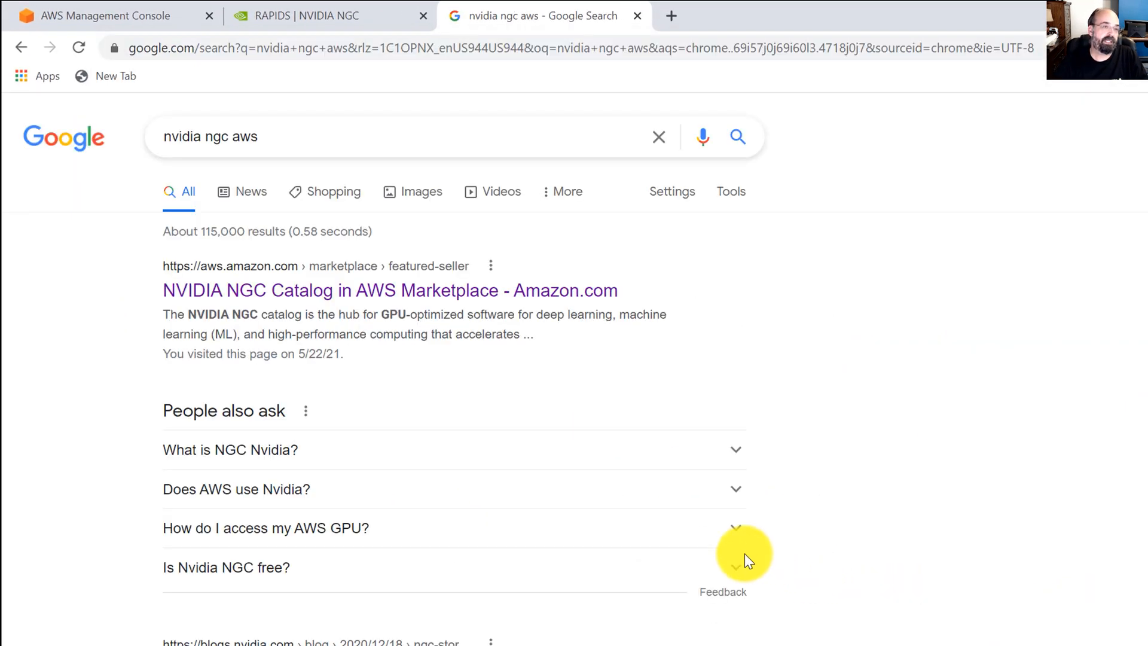
Open the NVIDIA NGC Catalog listing on AWS Marketplace and search it for 'rapids'.
{"action": "left_click", "coordinate": [389, 290]}
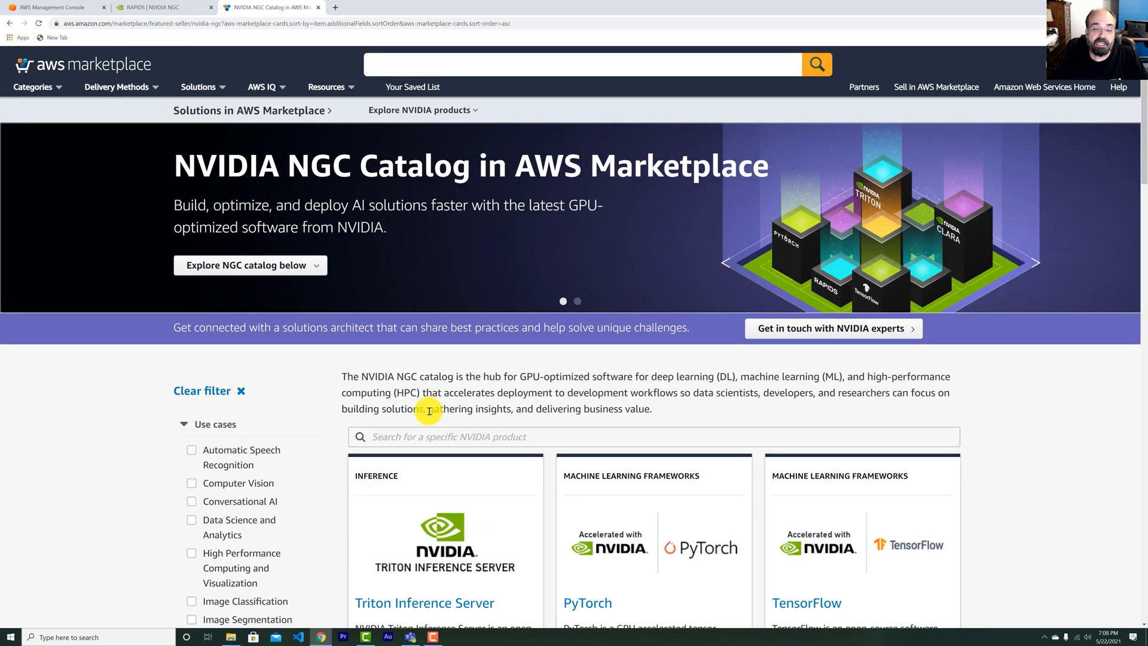
{"action": "scroll", "scroll_direction": "down", "scroll_amount": 3}
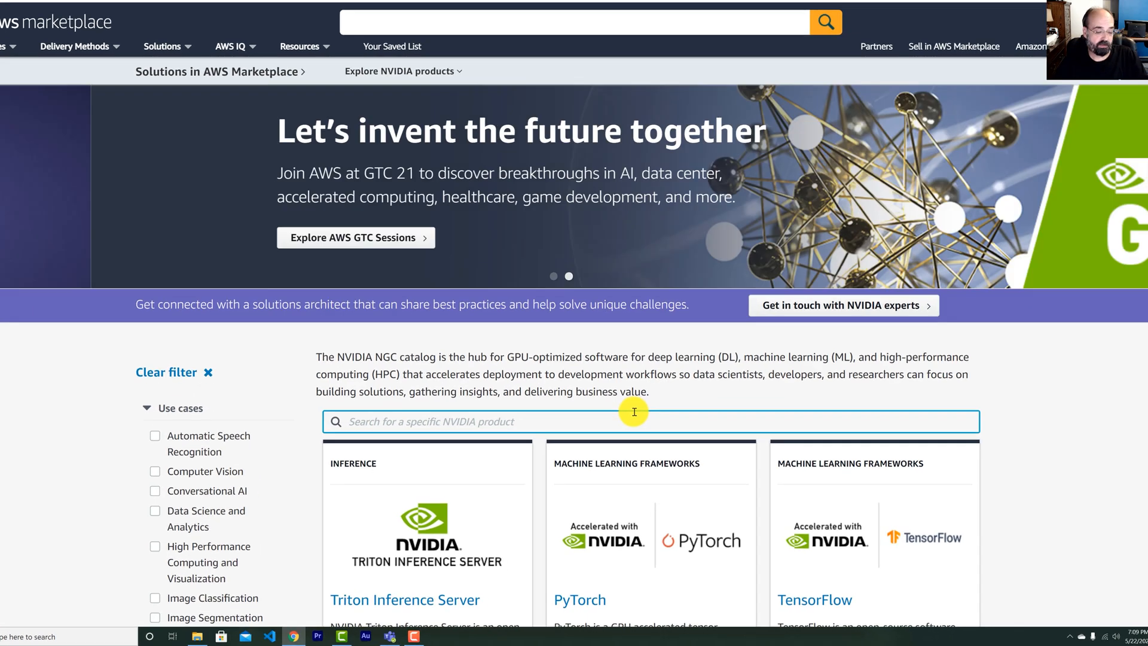
{"action": "type", "text": "rapids"}
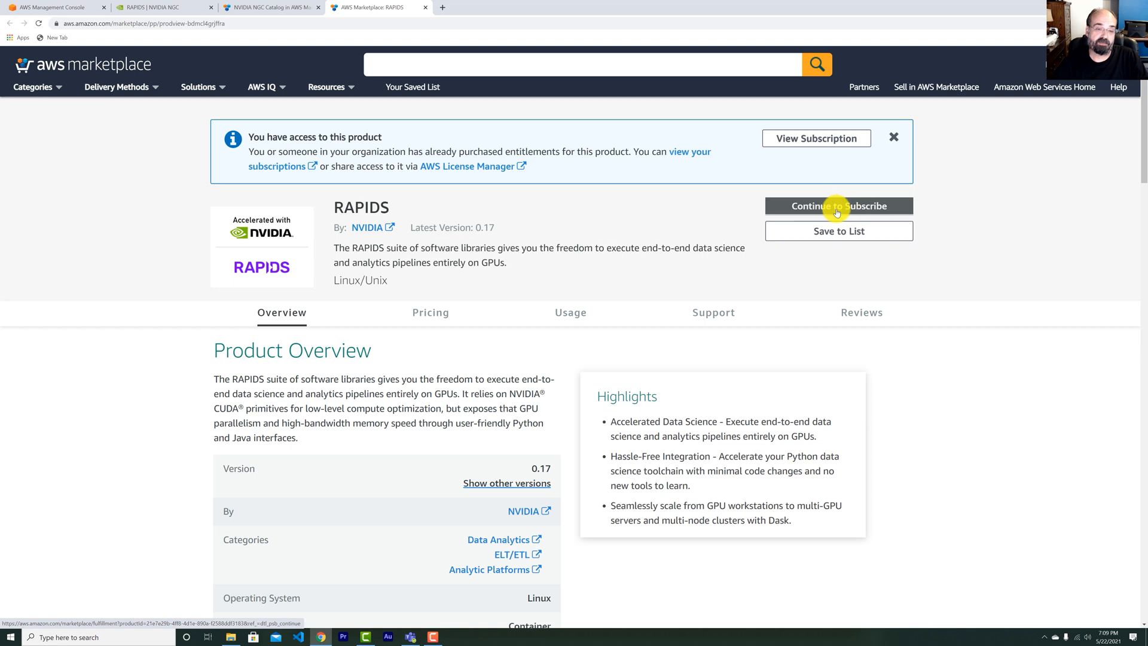
Review RAPIDS pricing and continue to subscription configuration with CUDA Runtime delivery.
{"action": "left_click", "coordinate": [430, 312]}
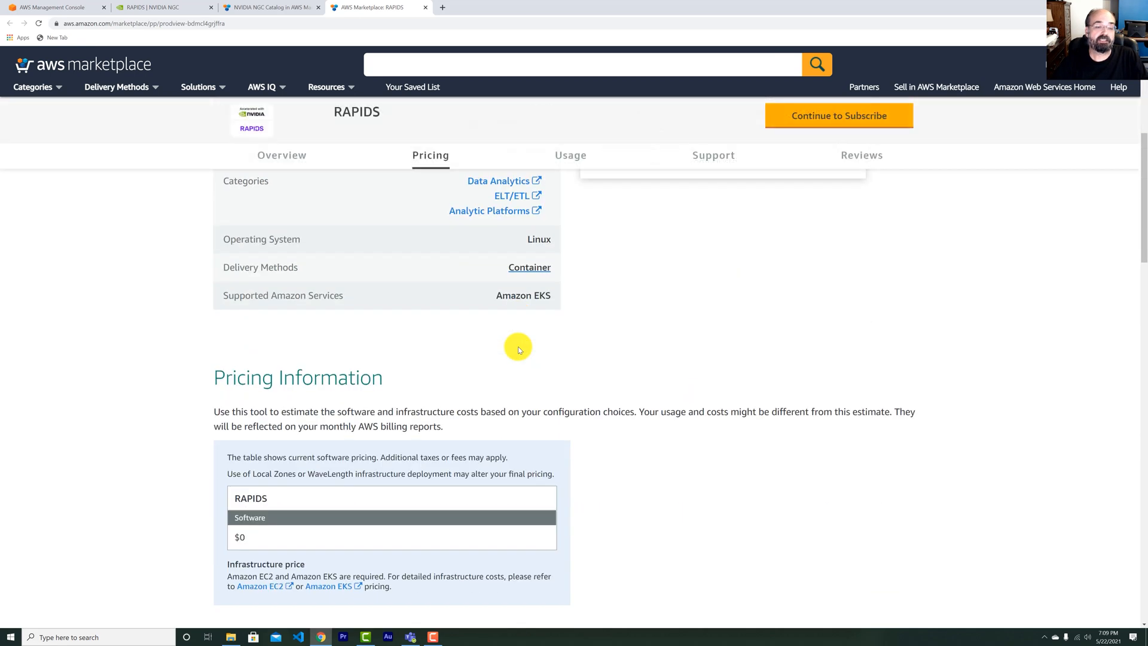
{"action": "scroll", "scroll_direction": "down", "scroll_amount": 3}
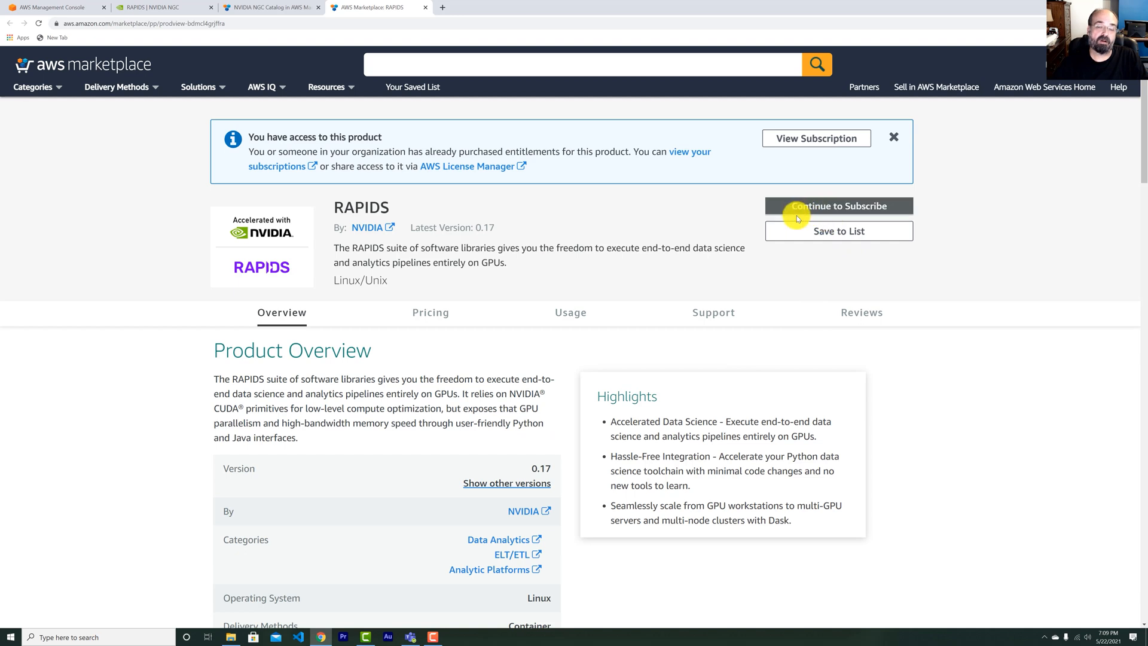
{"action": "mouse_move", "coordinate": [804, 196]}
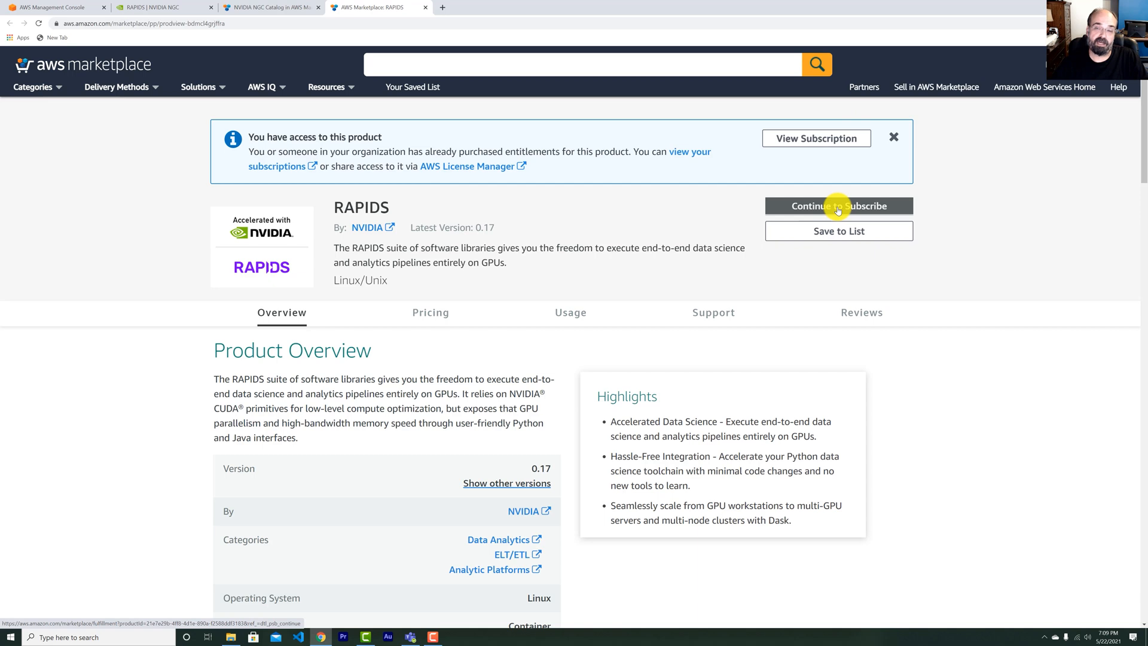
{"action": "left_click", "coordinate": [838, 205]}
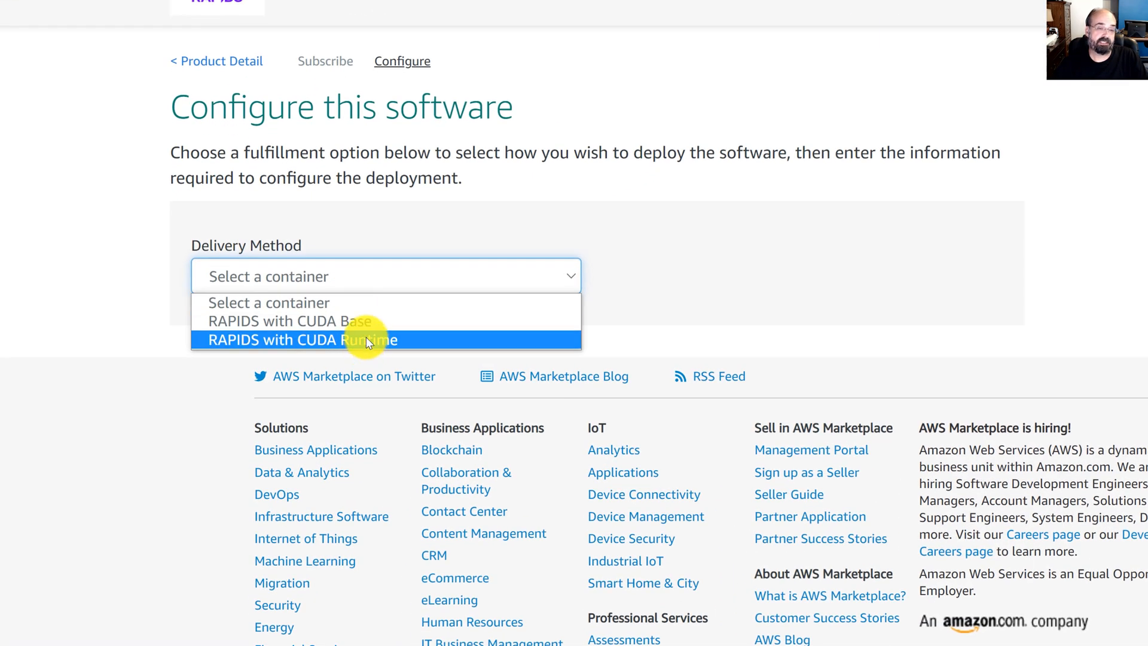
{"action": "mouse_move", "coordinate": [348, 321]}
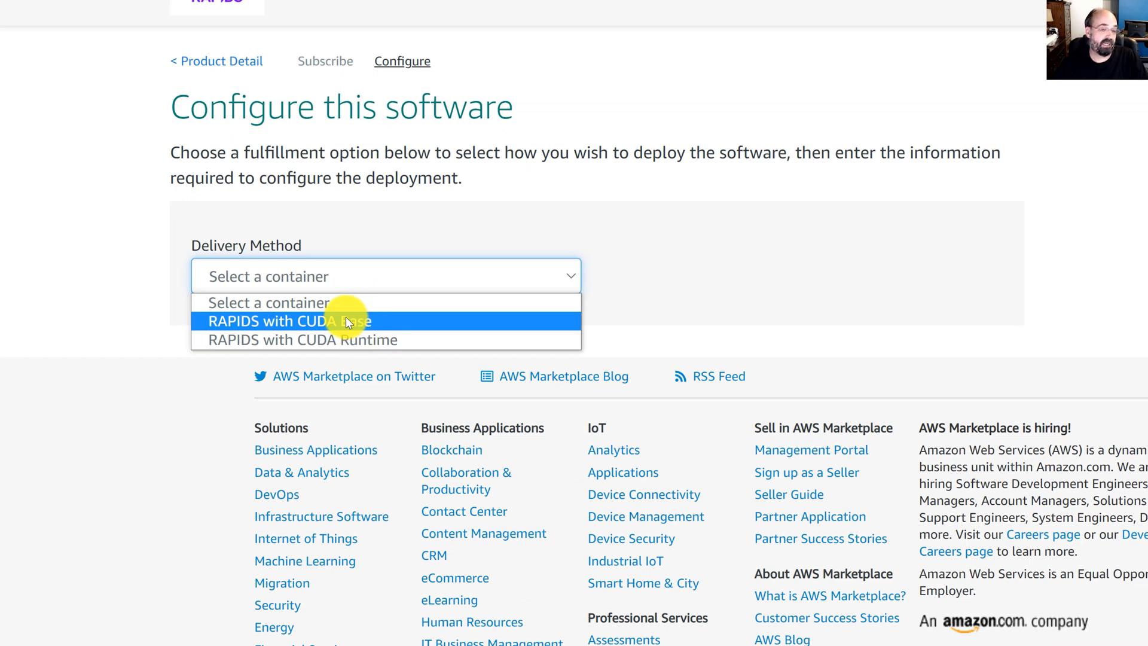
{"action": "mouse_move", "coordinate": [359, 339]}
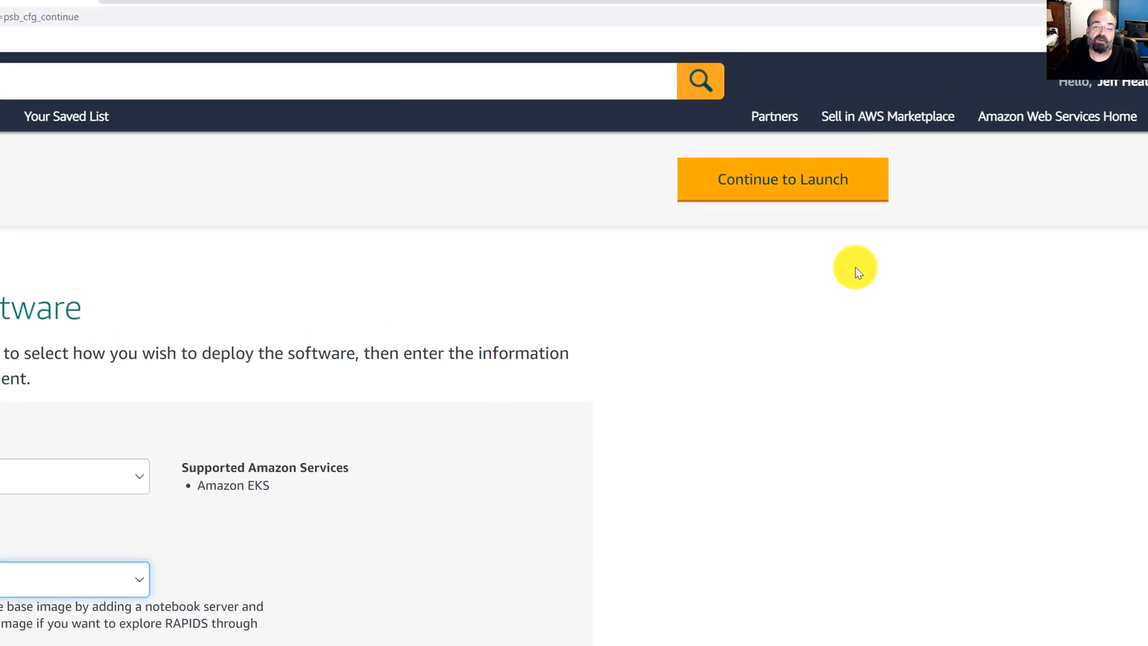
Continue to launch RAPIDS, view its ECR pull command instructions, and open aws.amazon.com.
{"action": "left_click", "coordinate": [782, 179]}
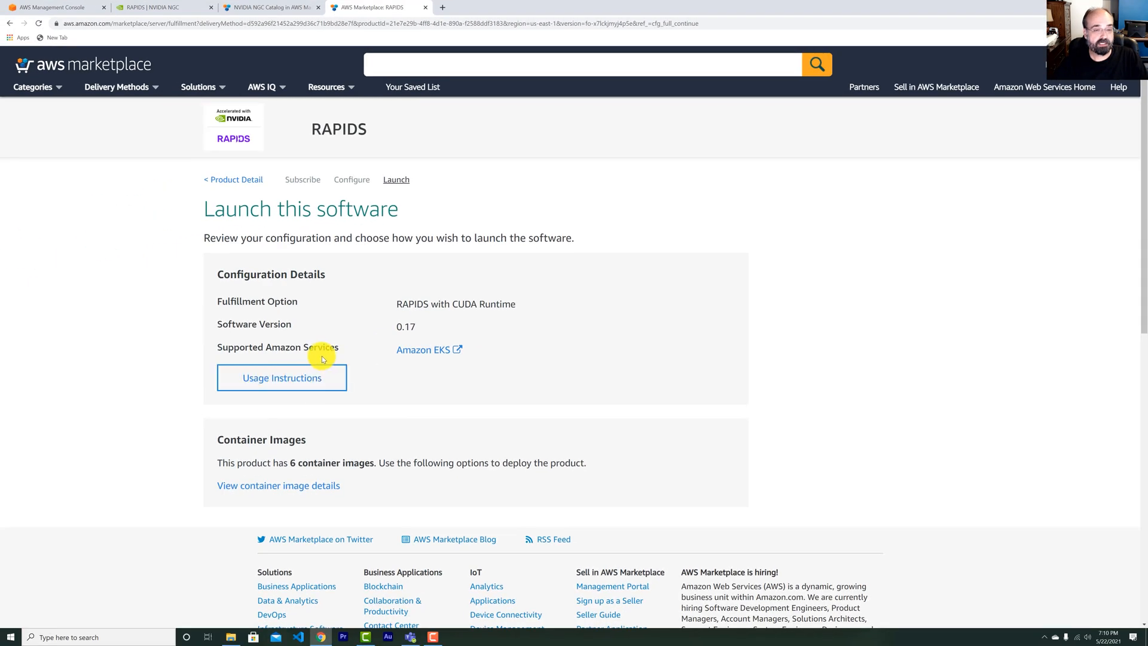
{"action": "mouse_move", "coordinate": [414, 424]}
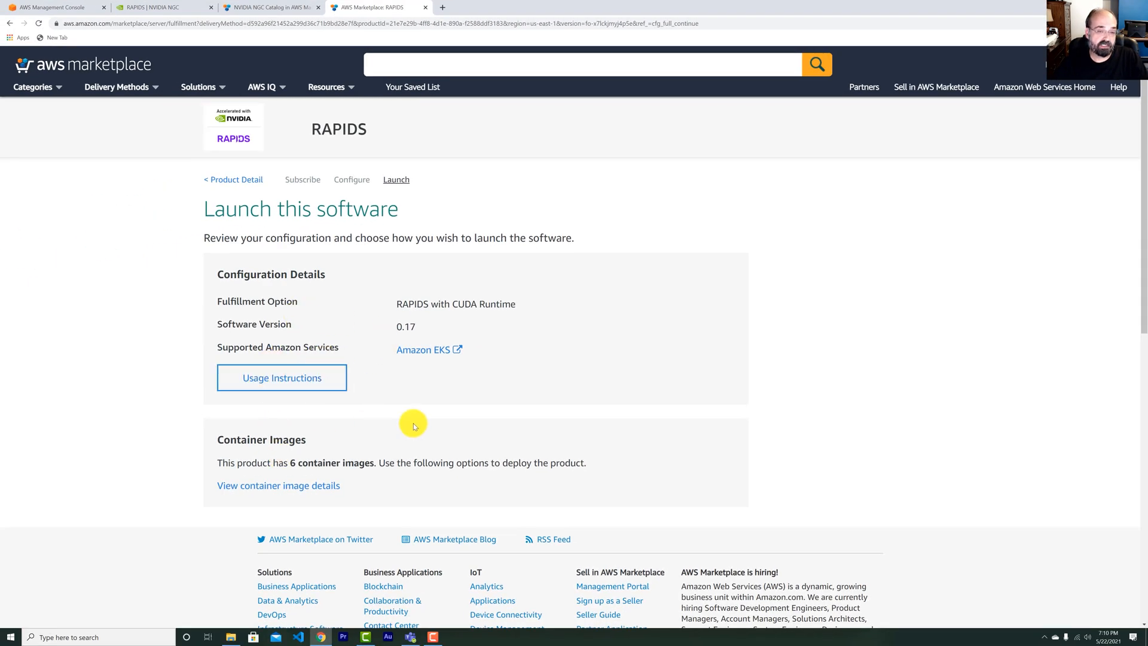
{"action": "scroll", "scroll_direction": "down", "scroll_amount": 3}
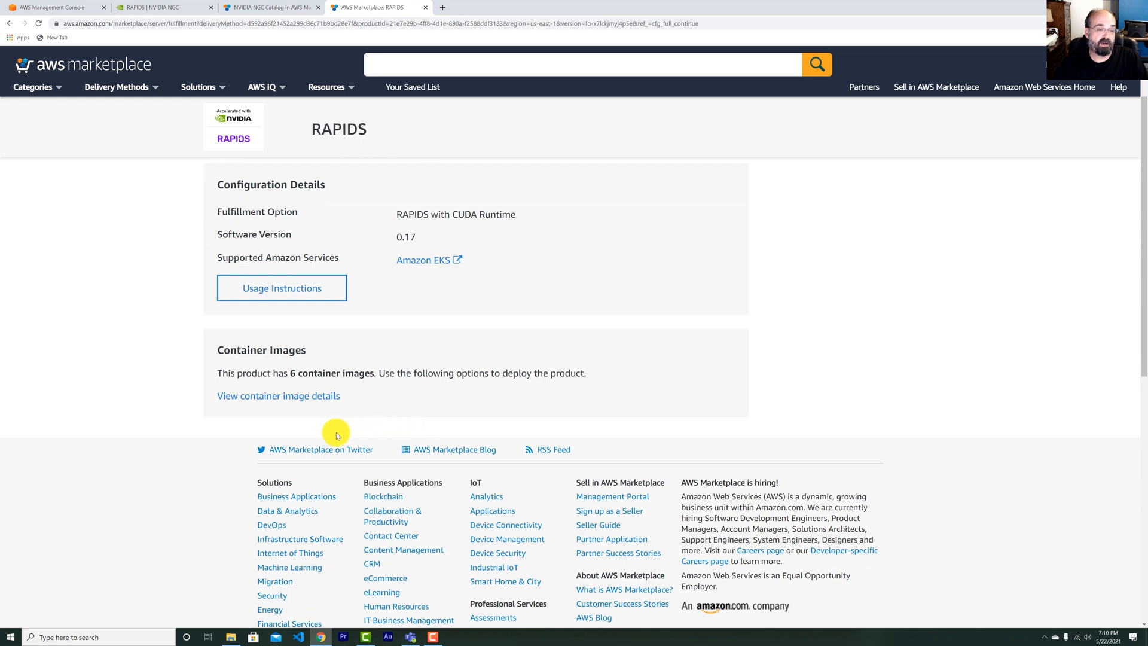
{"action": "left_click", "coordinate": [278, 395]}
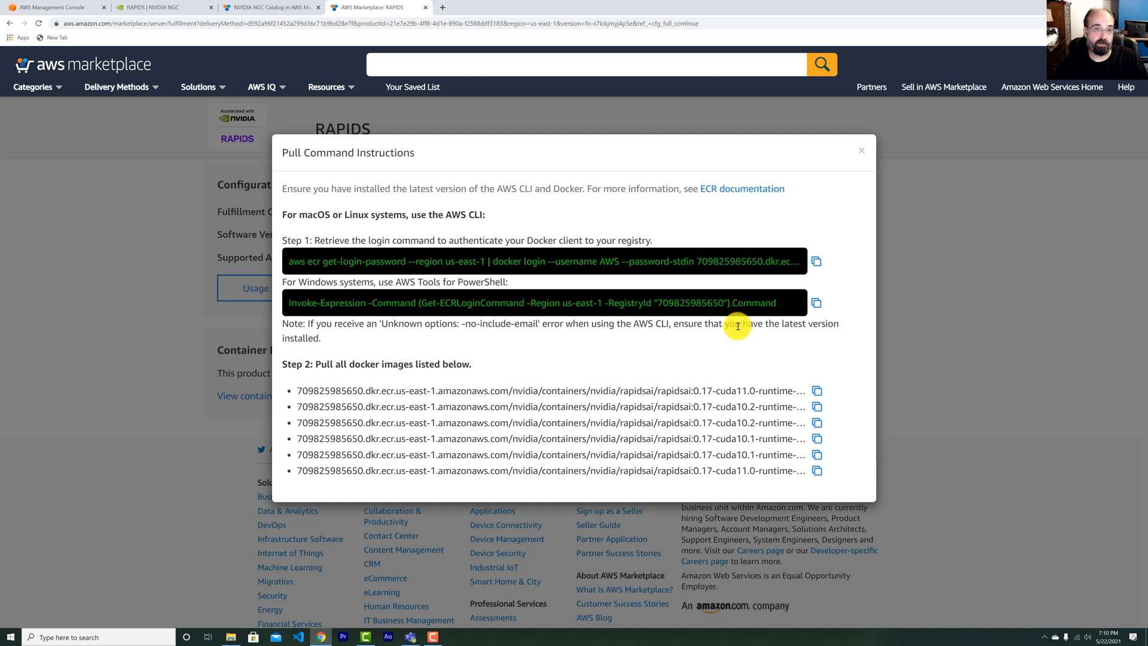
{"action": "left_click", "coordinate": [549, 7]}
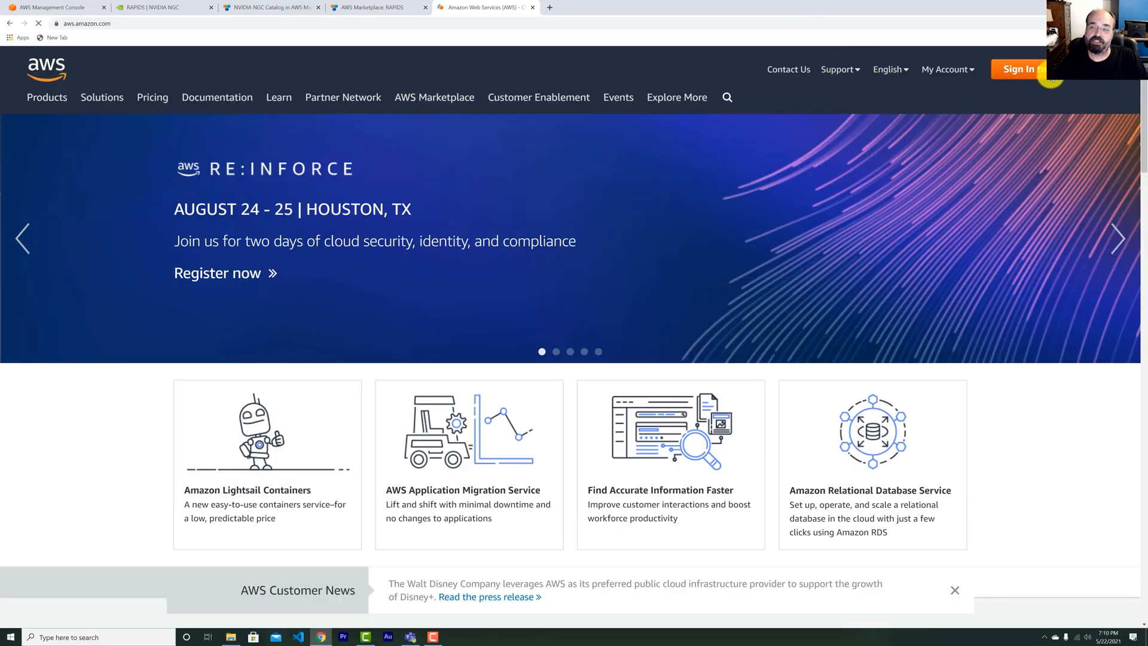
Sign in, start an EC2 launch, and search Marketplace AMIs for 'nvidia' to find the Deep Learning AMI.
{"action": "left_click", "coordinate": [1017, 69]}
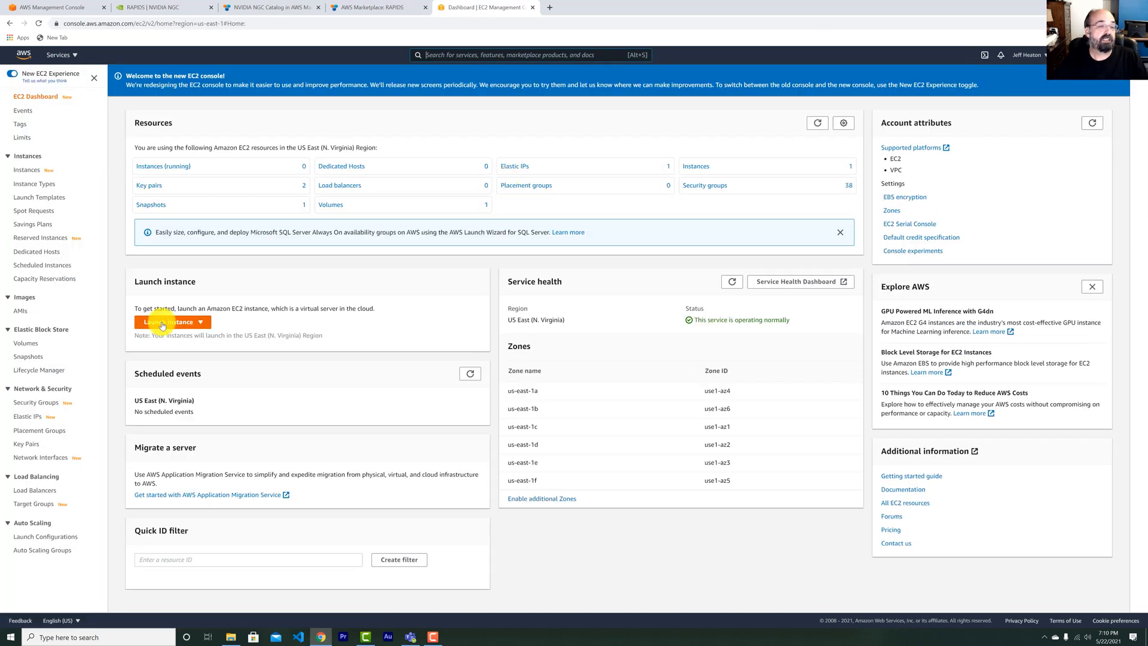
{"action": "left_click", "coordinate": [167, 322]}
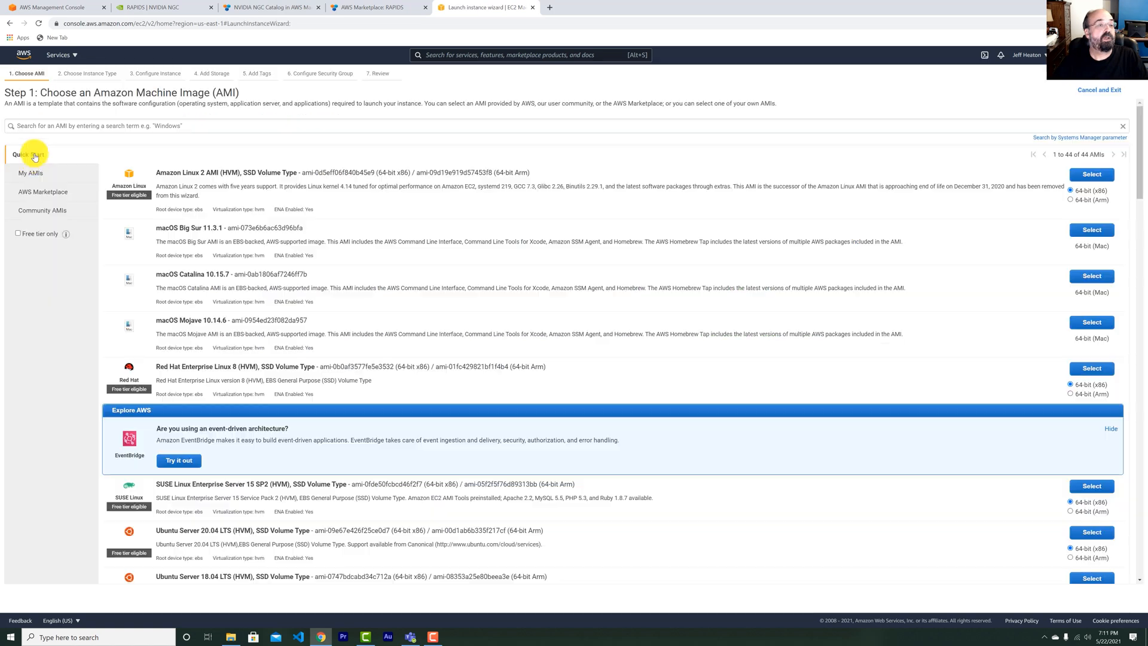
{"action": "left_click", "coordinate": [42, 192]}
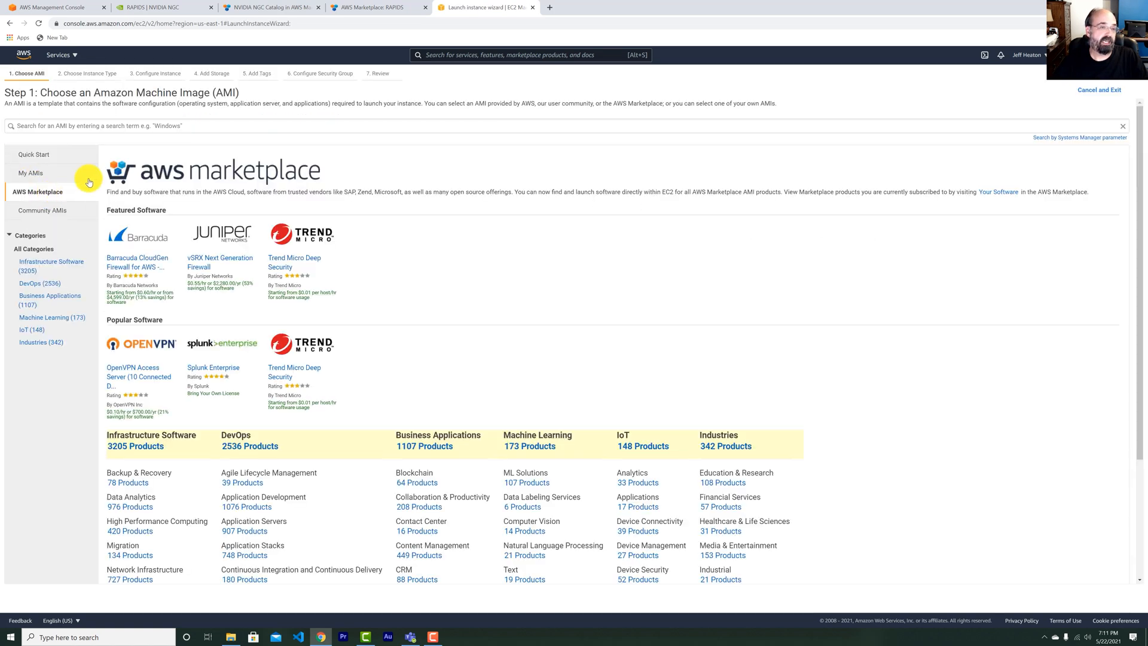
{"action": "type", "text": "nvidia"}
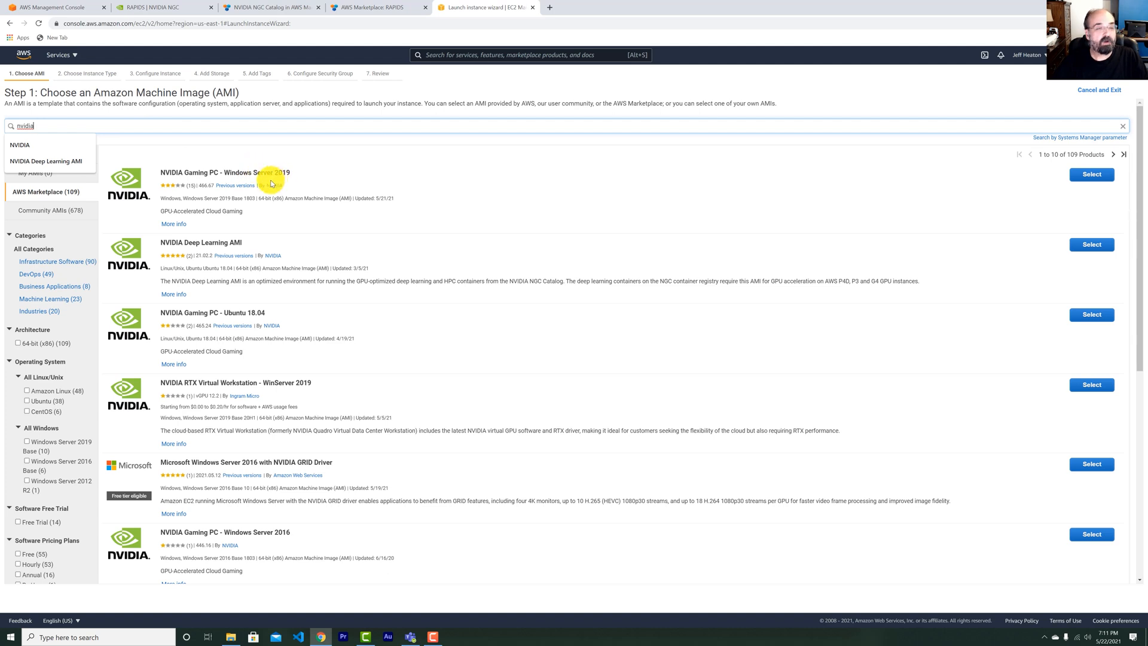
{"action": "mouse_move", "coordinate": [265, 262]}
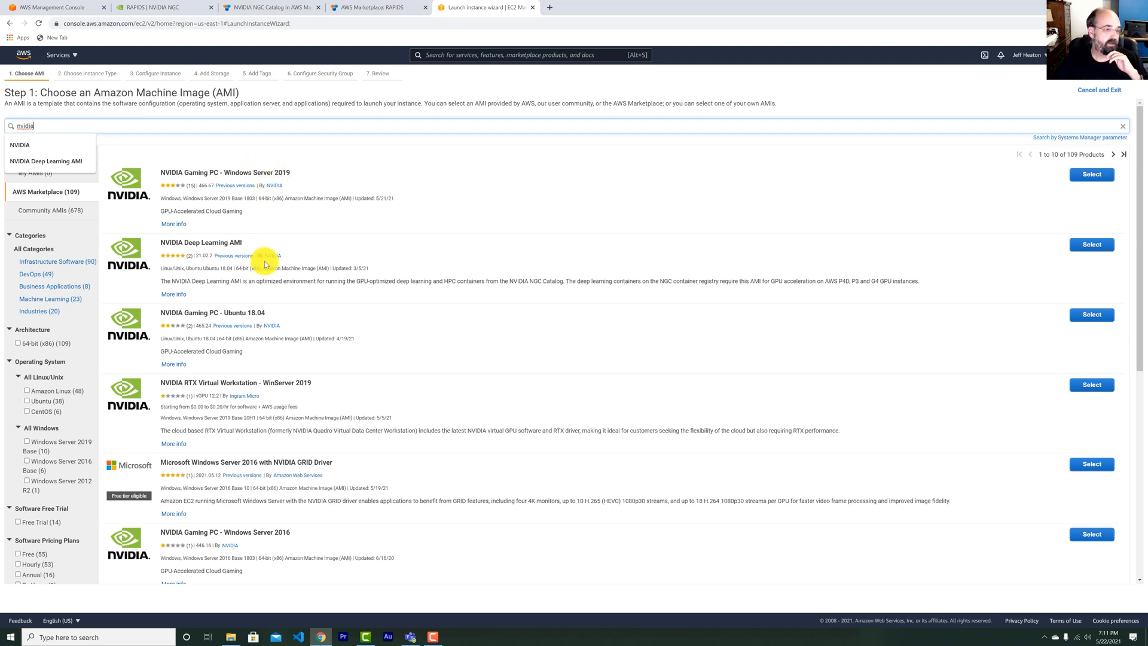
{"action": "mouse_move", "coordinate": [313, 252]}
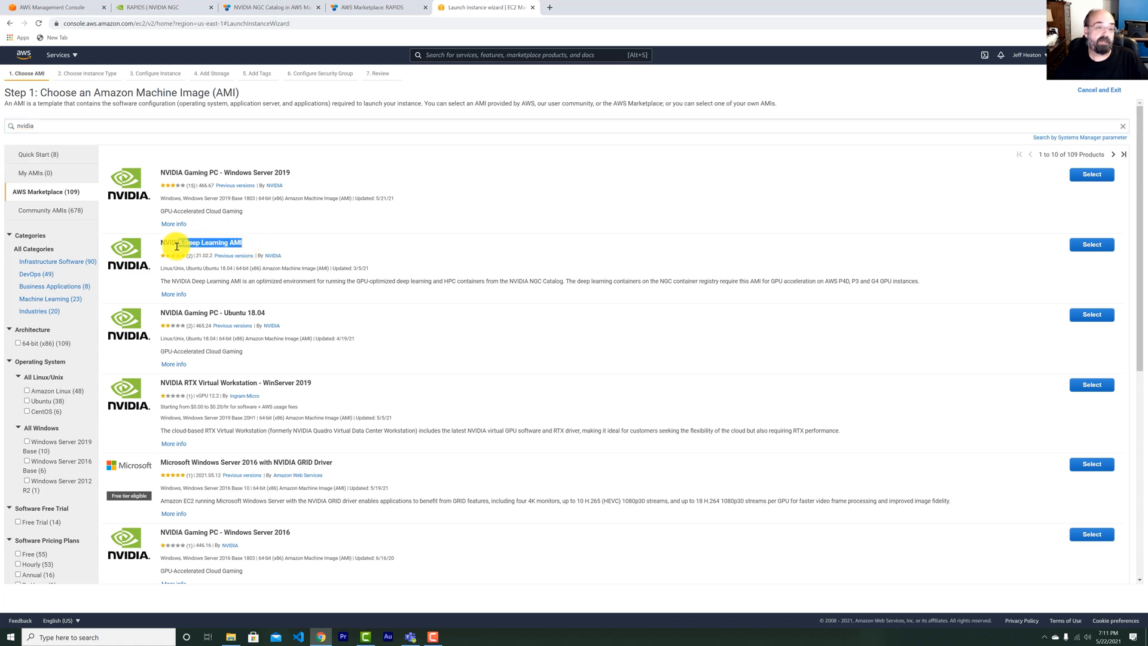
{"action": "double_click", "coordinate": [200, 242]}
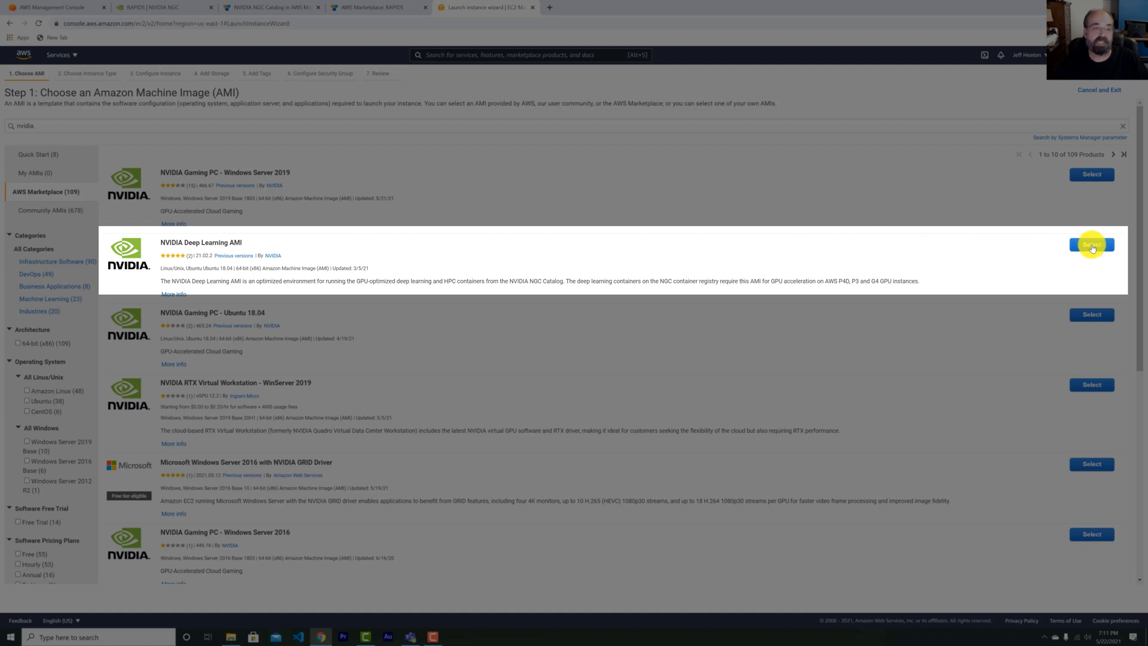
Select the NVIDIA Deep Learning AMI, check p3.2xlarge pricing, and continue to instance types.
{"action": "left_click", "coordinate": [1090, 244]}
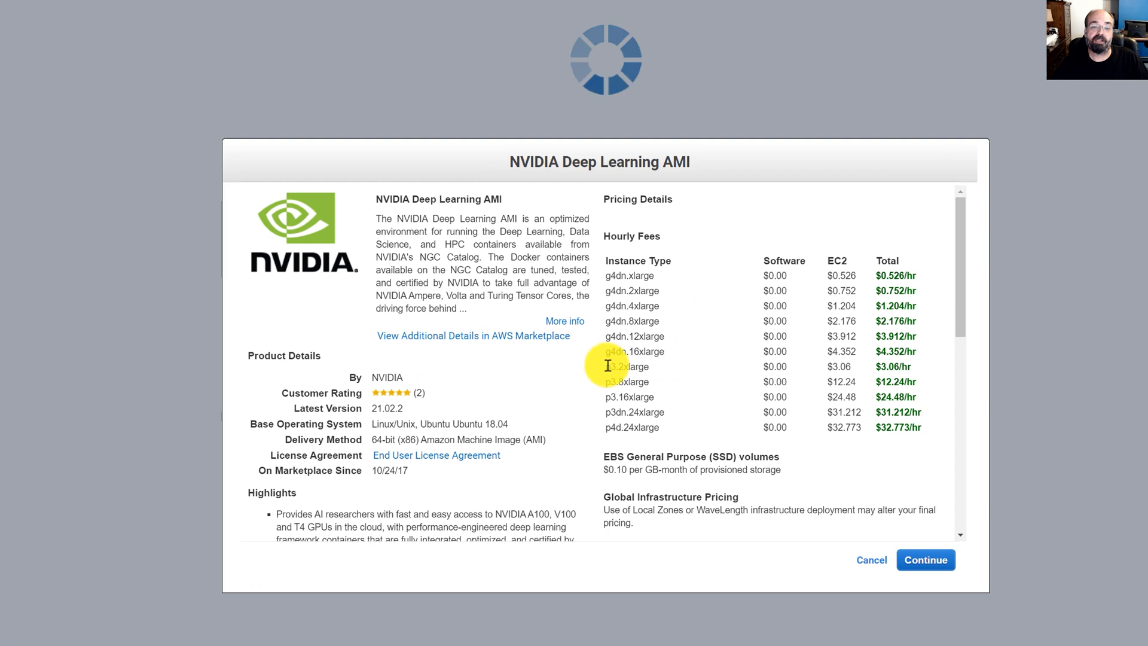
{"action": "double_click", "coordinate": [623, 366]}
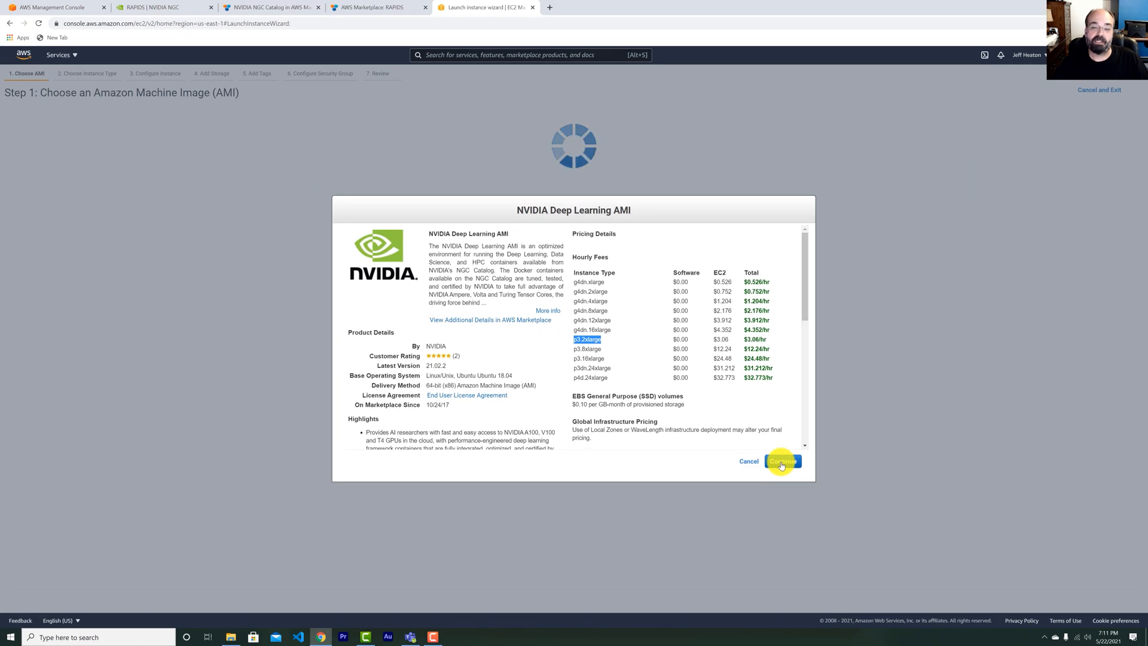
{"action": "left_click", "coordinate": [782, 461]}
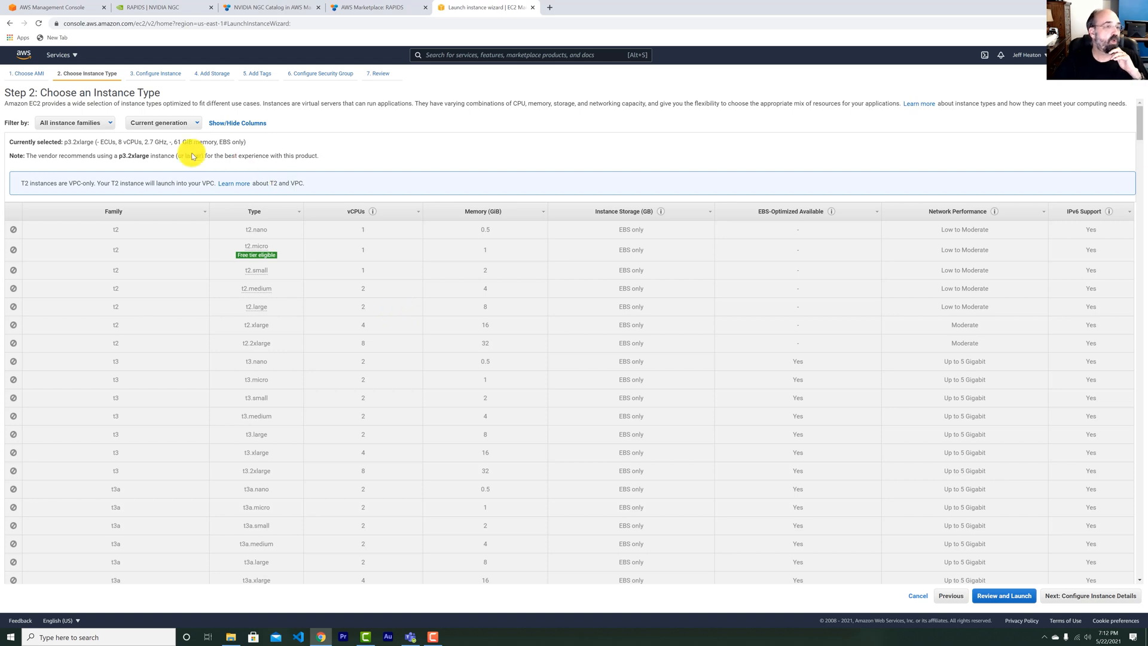
Confirm p3.2xlarge is checked and advance to Configure Instance Details.
{"action": "scroll", "scroll_direction": "down", "scroll_amount": 3}
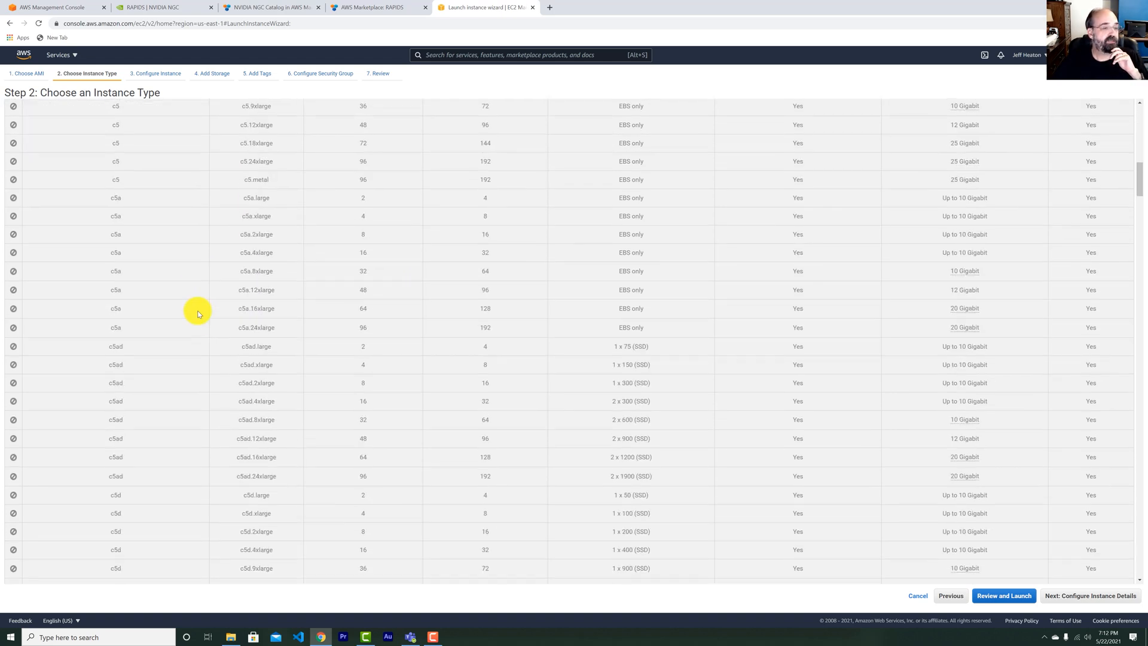
{"action": "scroll", "scroll_direction": "down", "scroll_amount": 3}
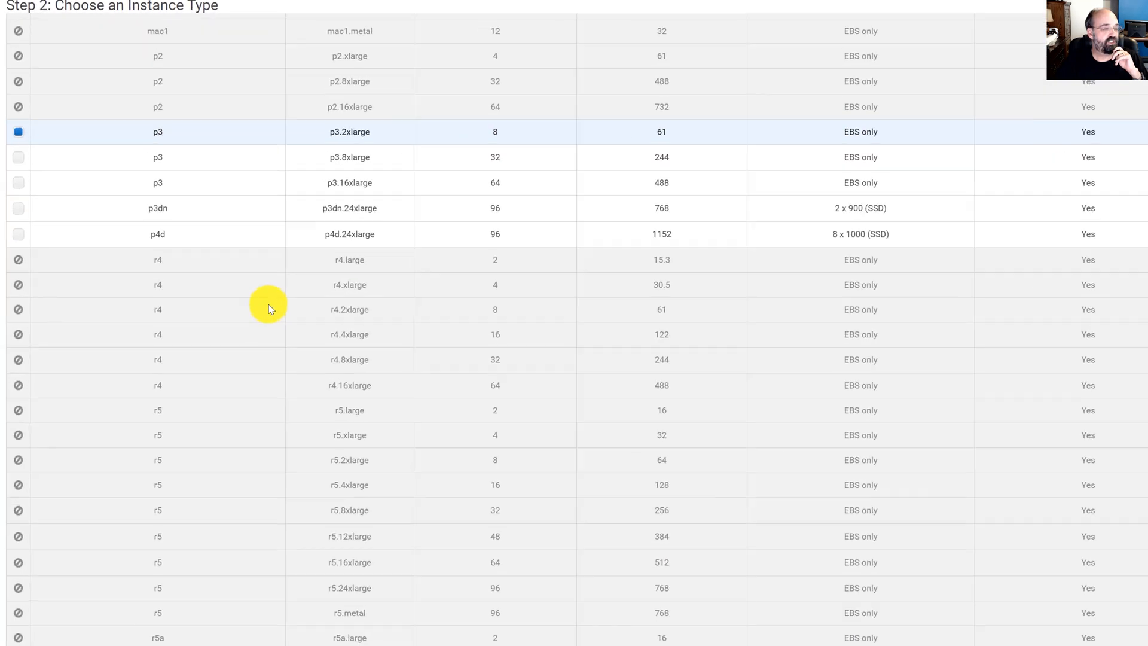
{"action": "scroll", "scroll_direction": "right", "scroll_amount": 3}
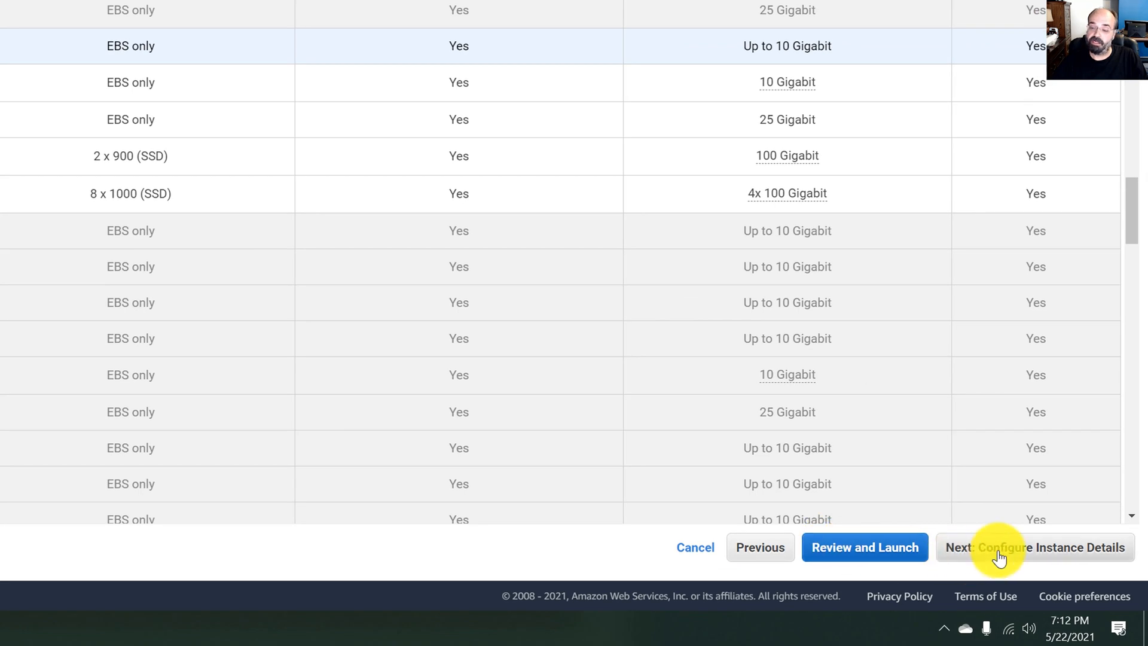
{"action": "left_click", "coordinate": [1034, 547]}
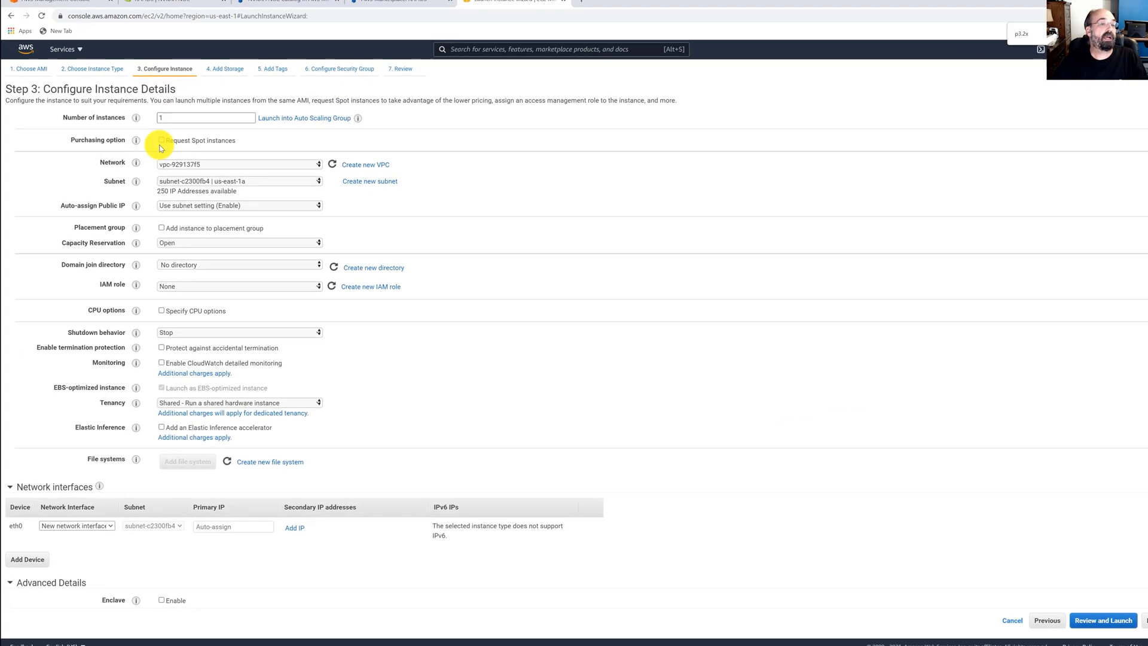
Request Spot instances and set the subnet to us-east-1b.
{"action": "left_click", "coordinate": [161, 140]}
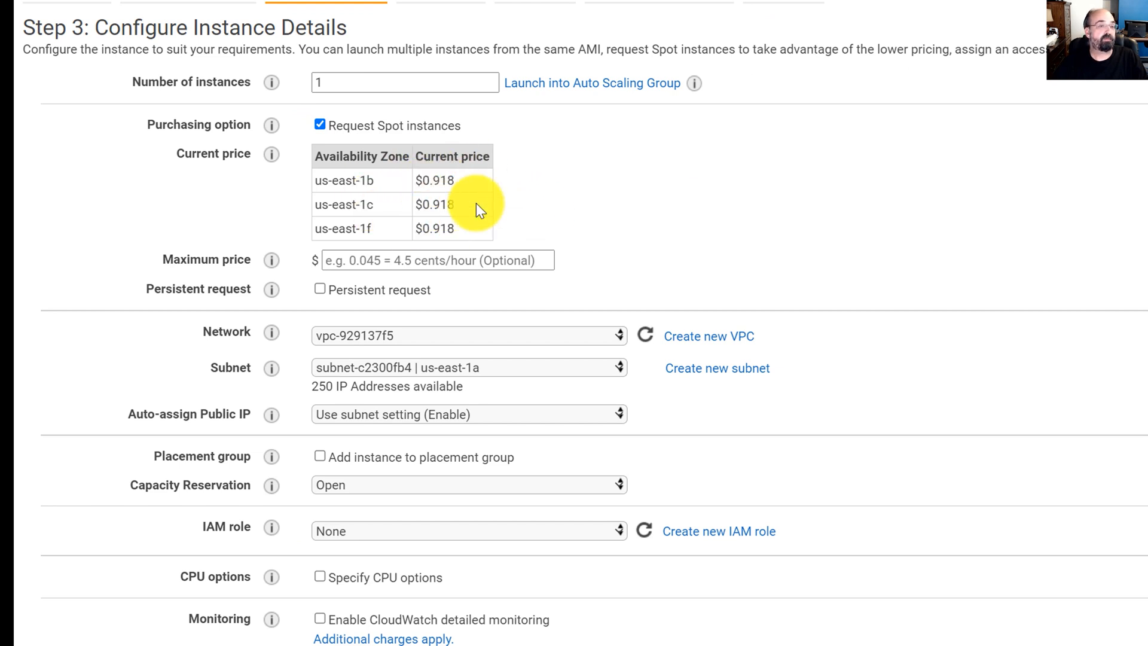
{"action": "mouse_move", "coordinate": [396, 183]}
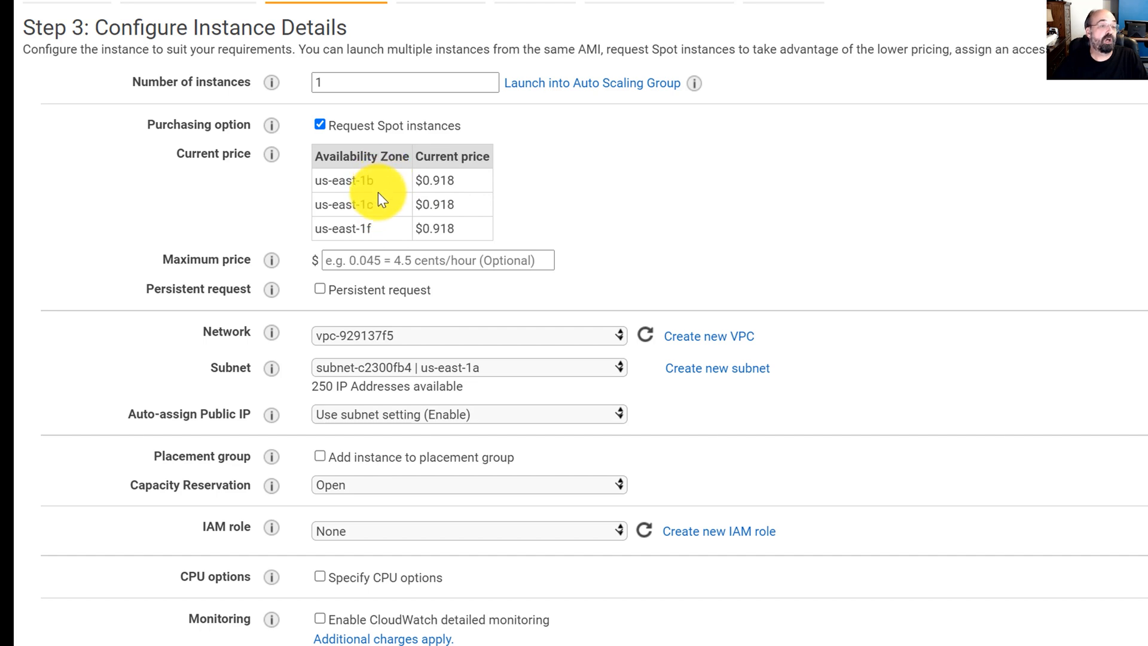
{"action": "left_click", "coordinate": [469, 366]}
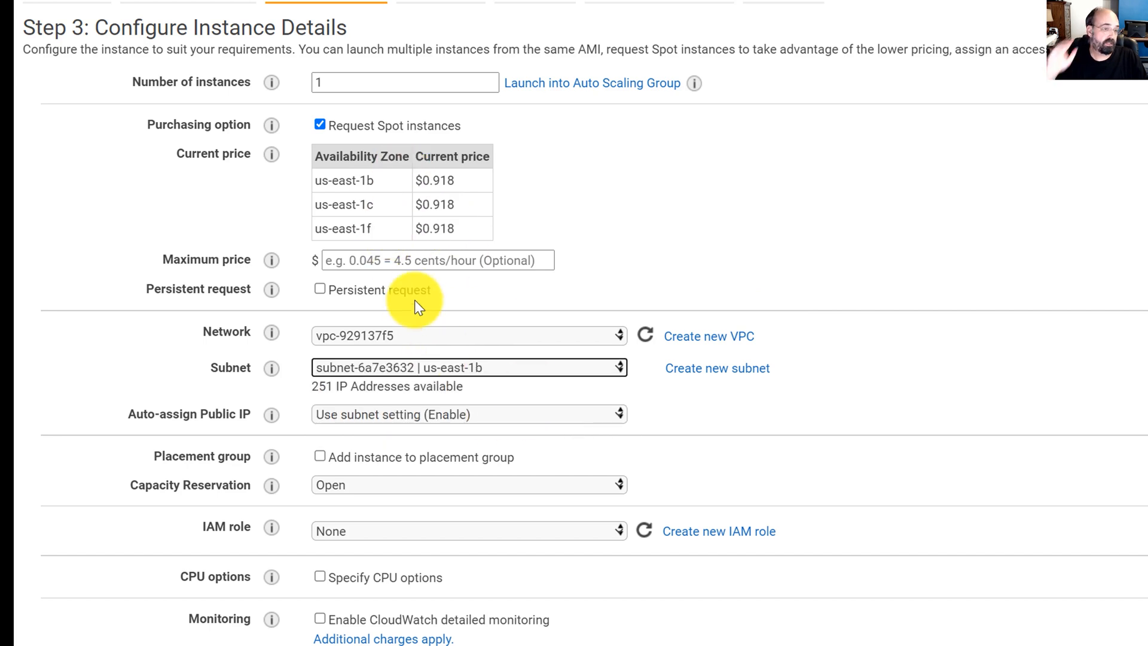
{"action": "mouse_move", "coordinate": [519, 408]}
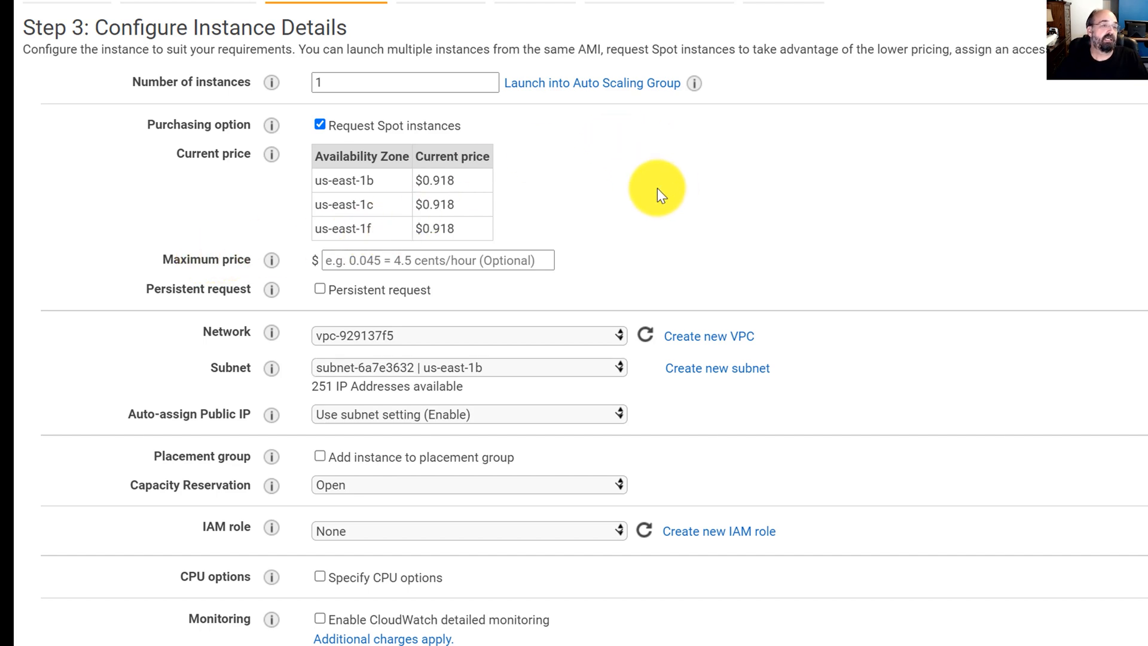
{"action": "scroll", "scroll_direction": "down", "scroll_amount": 3}
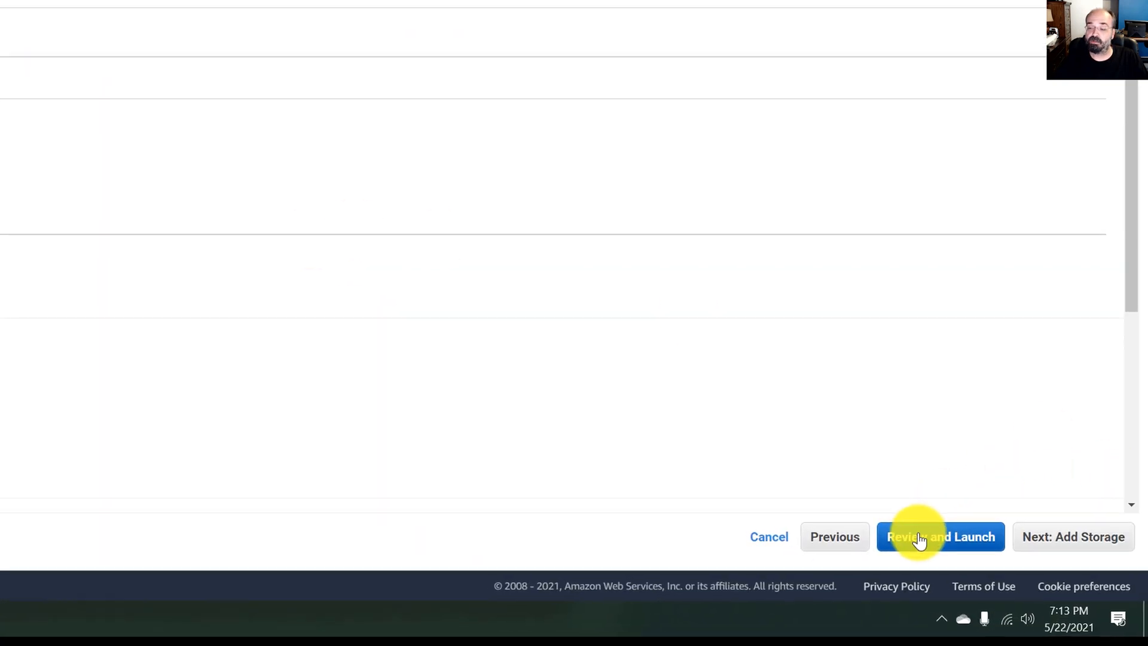
Review and launch using the existing key pair 'test', acknowledging its private key file.
{"action": "left_click", "coordinate": [940, 537]}
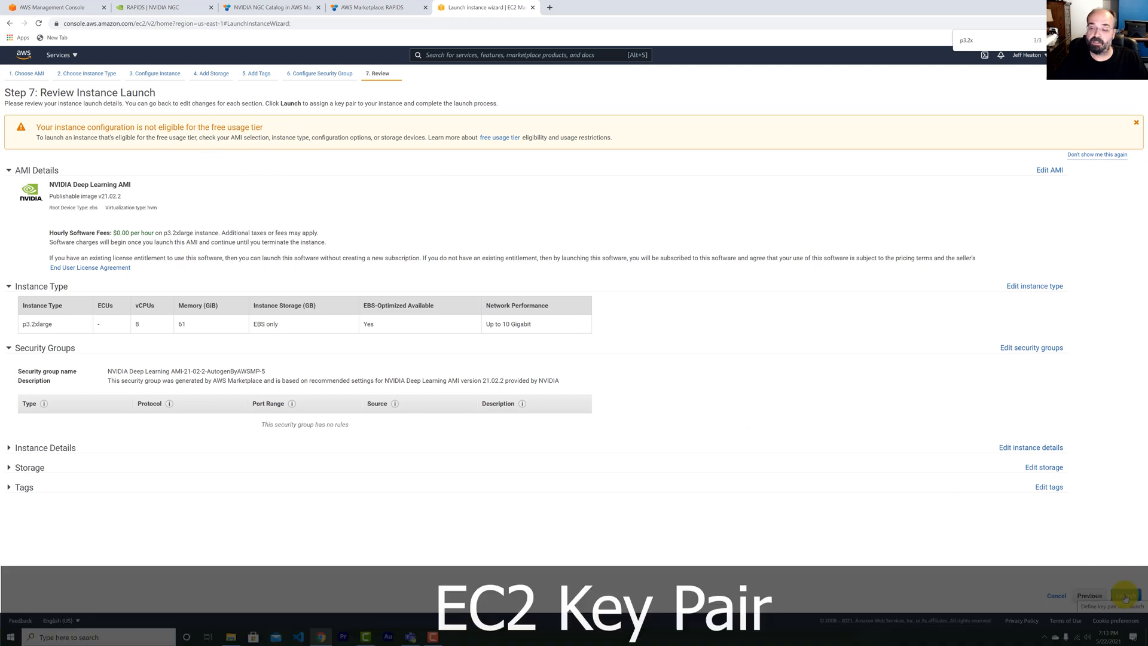
{"action": "left_click", "coordinate": [1123, 595]}
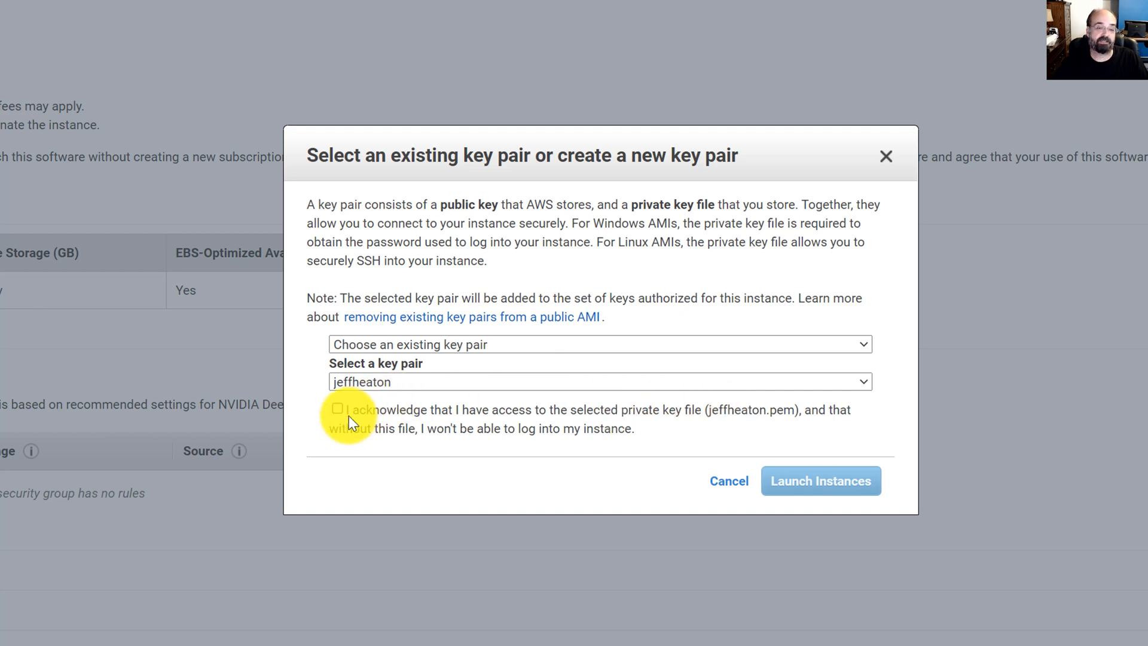
{"action": "left_click", "coordinate": [337, 409]}
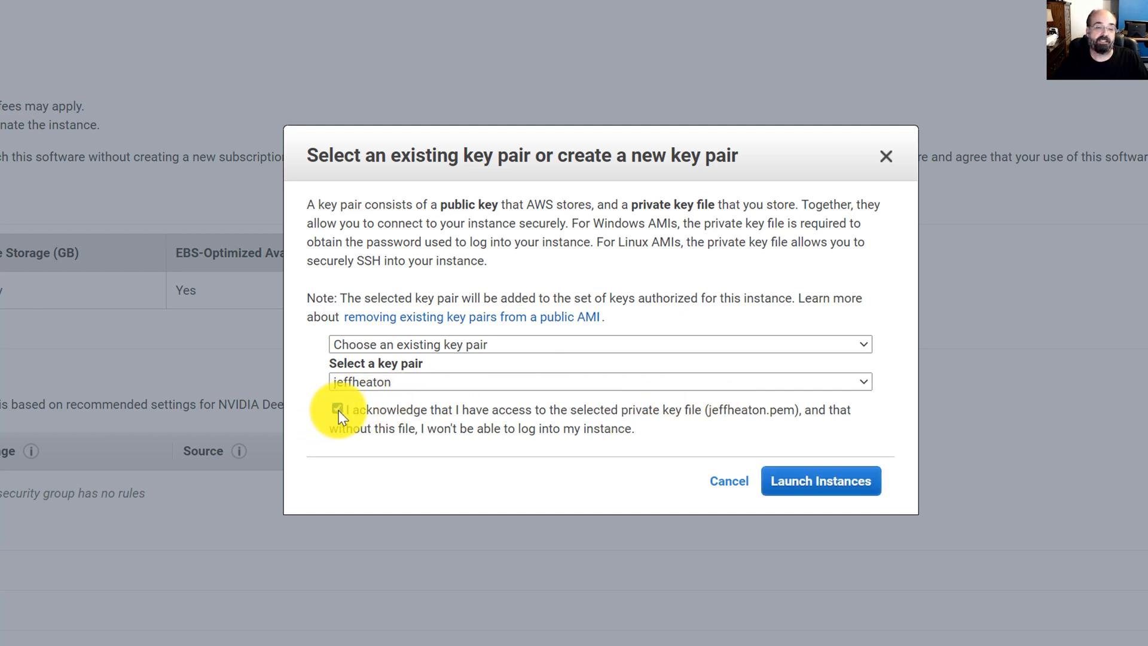
{"action": "left_click", "coordinate": [337, 408]}
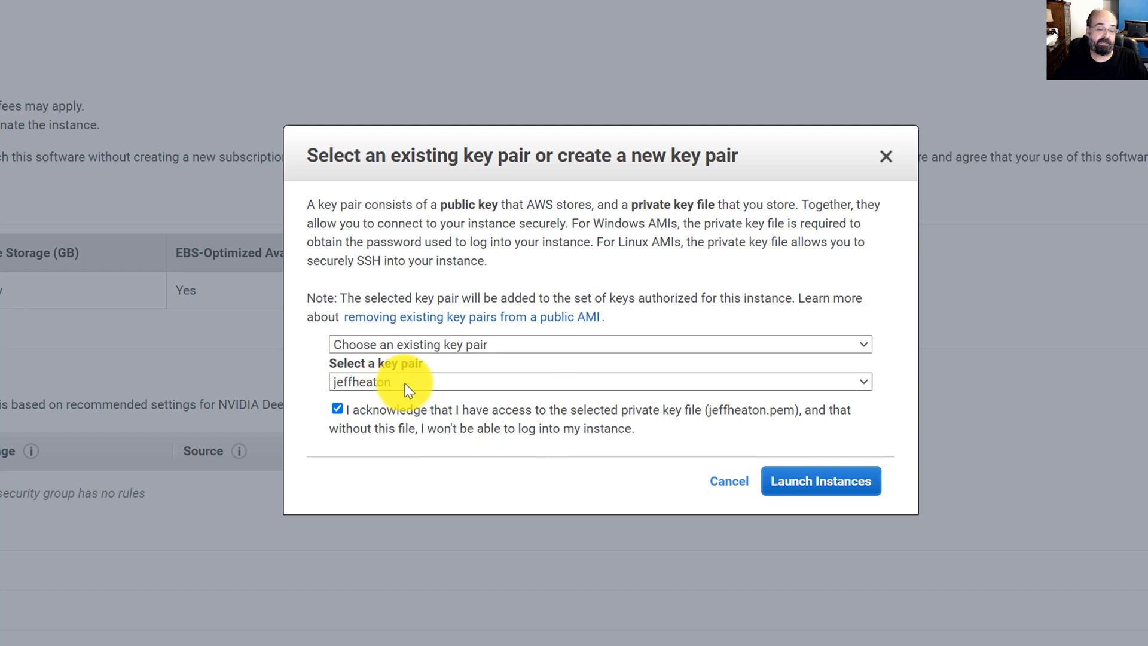
{"action": "left_click", "coordinate": [598, 381]}
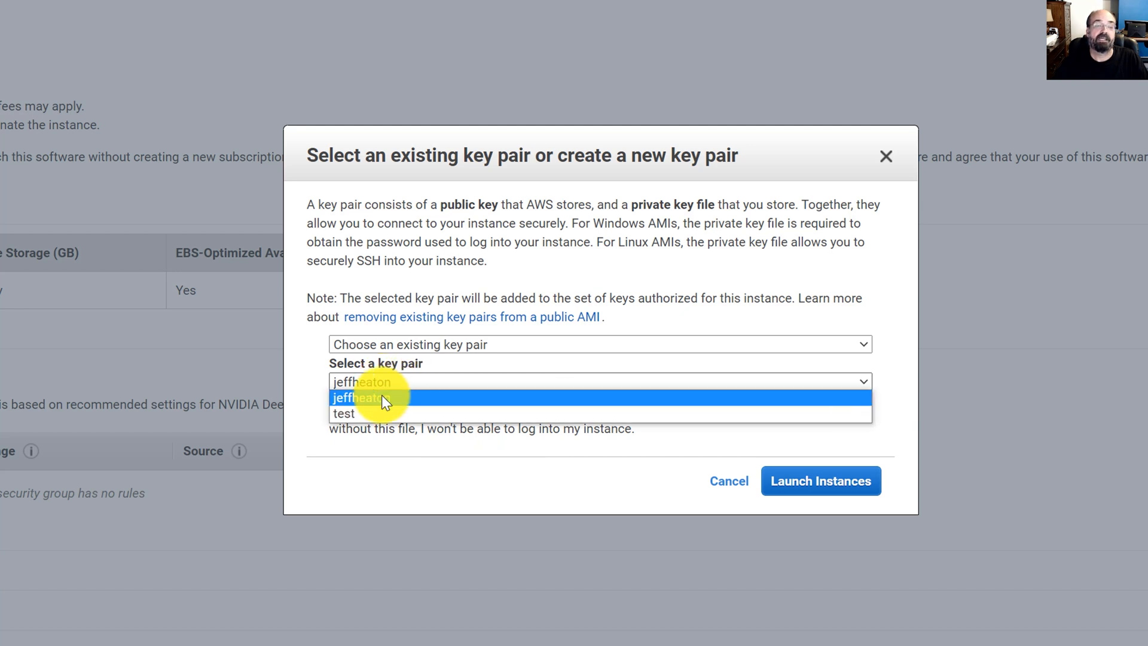
{"action": "left_click", "coordinate": [343, 413]}
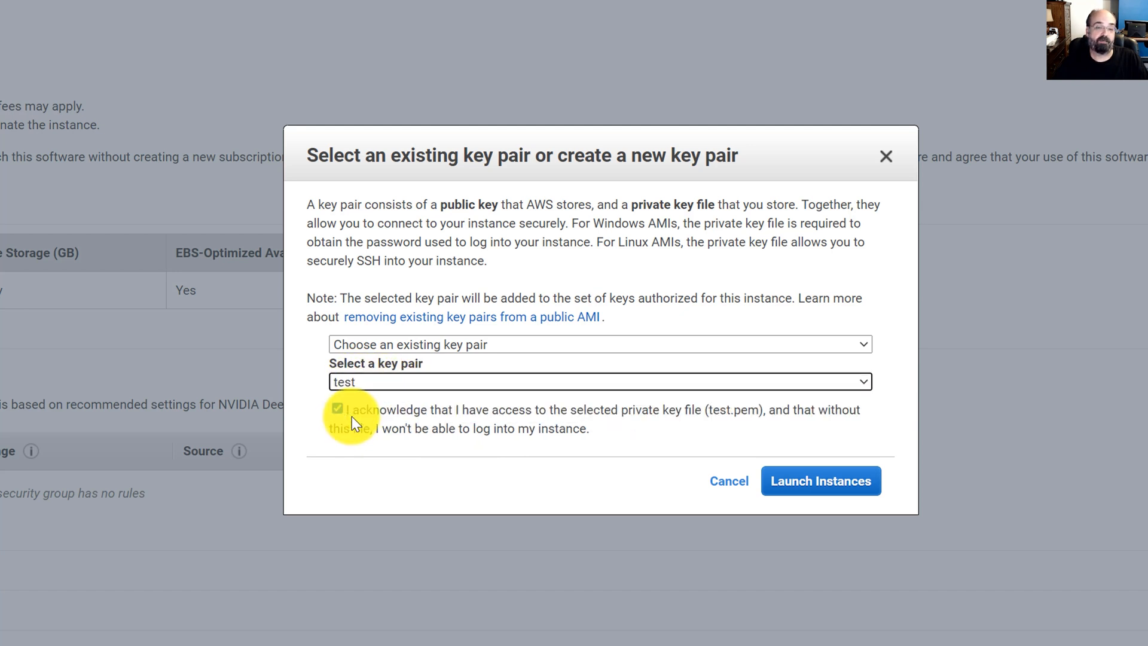
{"action": "left_click", "coordinate": [597, 344]}
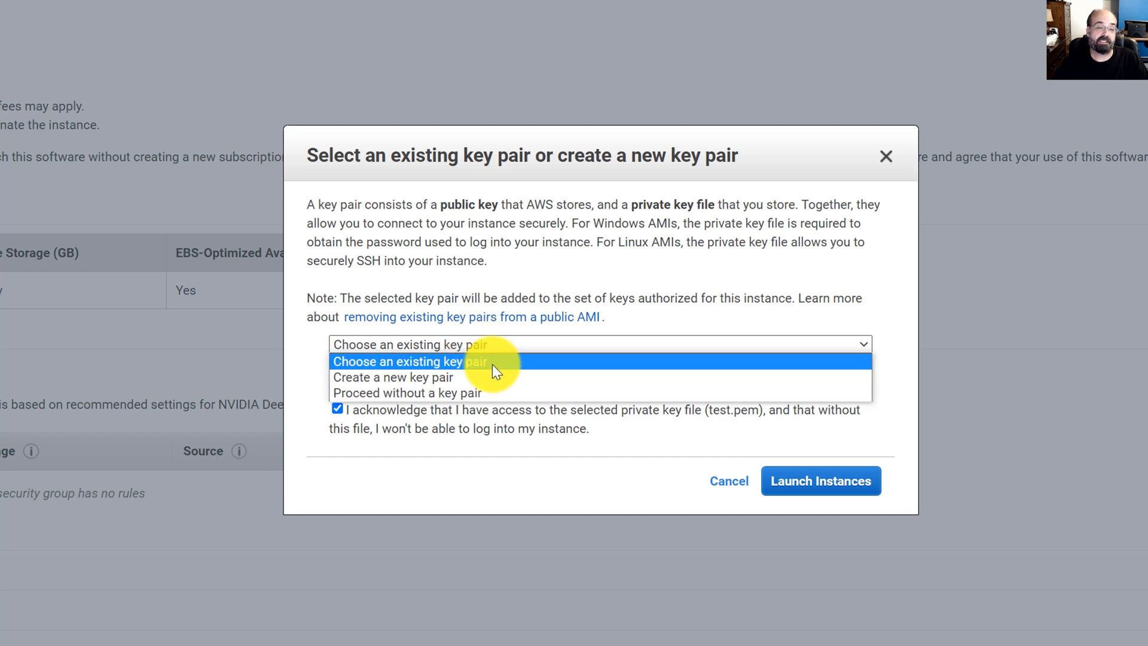
{"action": "left_click", "coordinate": [411, 361]}
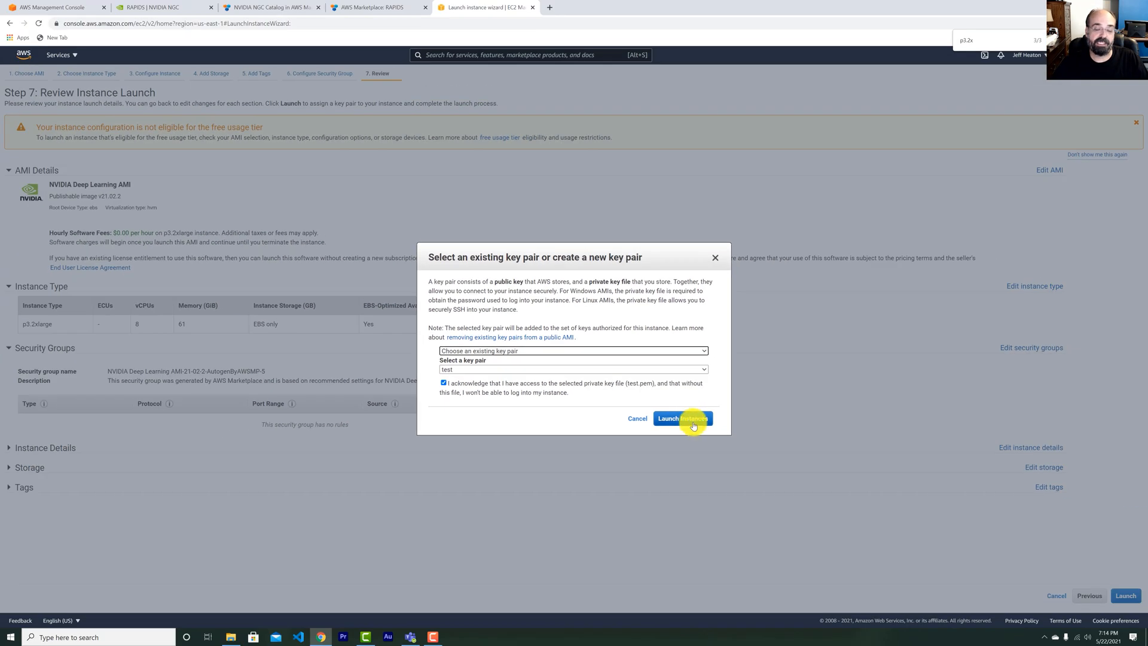
Launch the p3.2xlarge Spot instance with key pair test and view its public IP 3.91.43.128.
{"action": "left_click", "coordinate": [681, 418]}
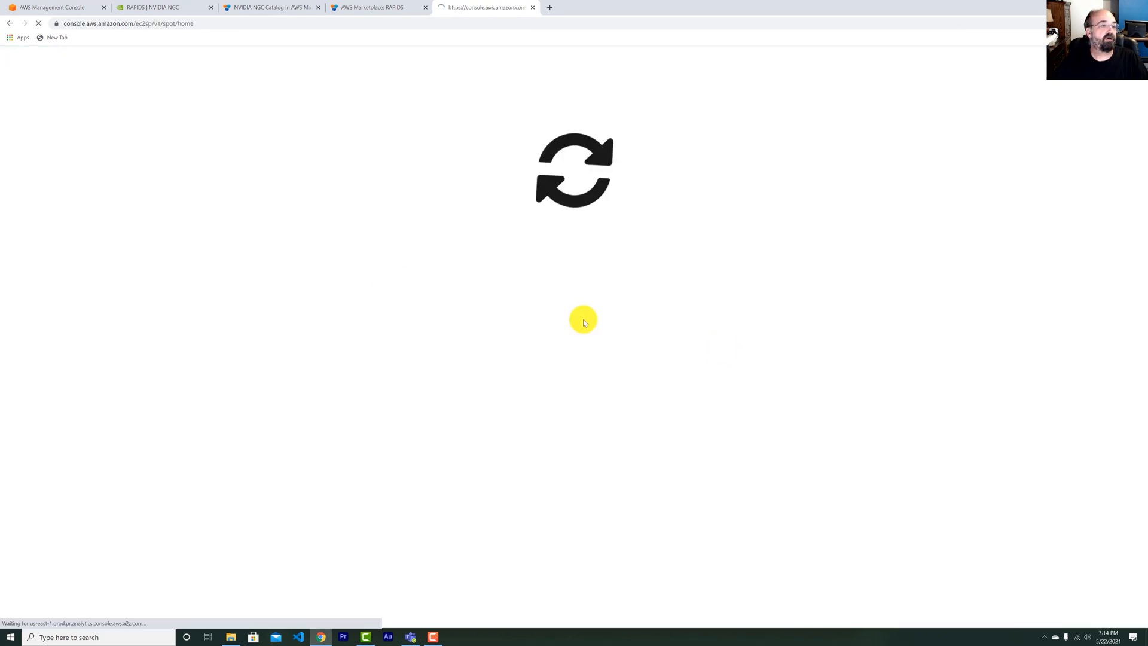
{"action": "mouse_move", "coordinate": [390, 283]}
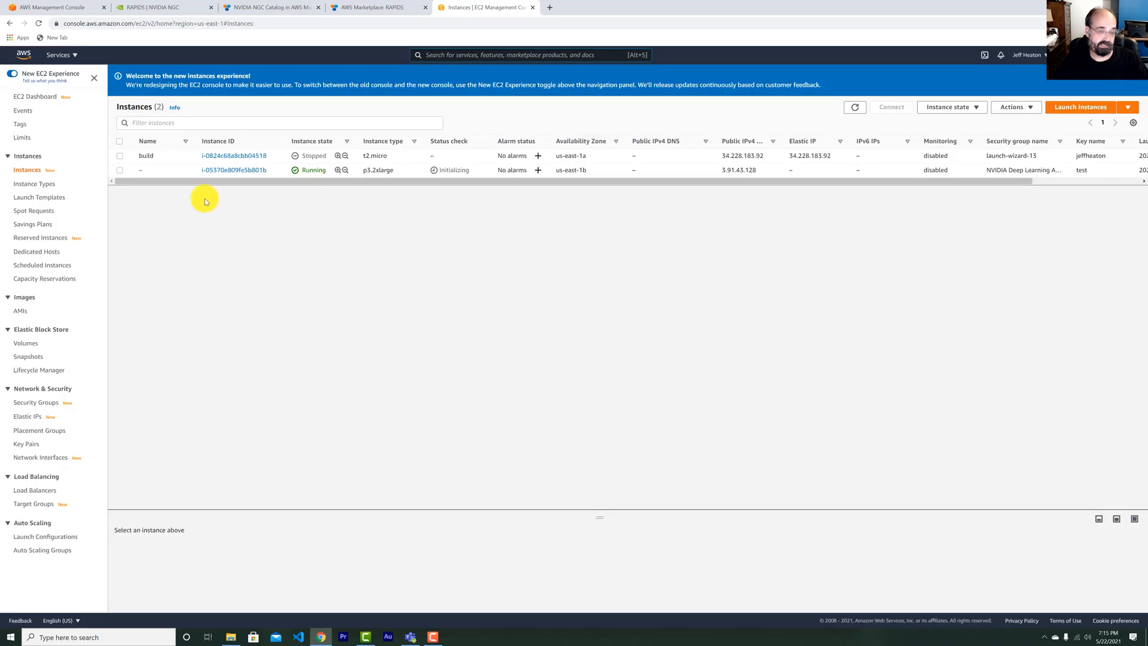
{"action": "left_click", "coordinate": [234, 170]}
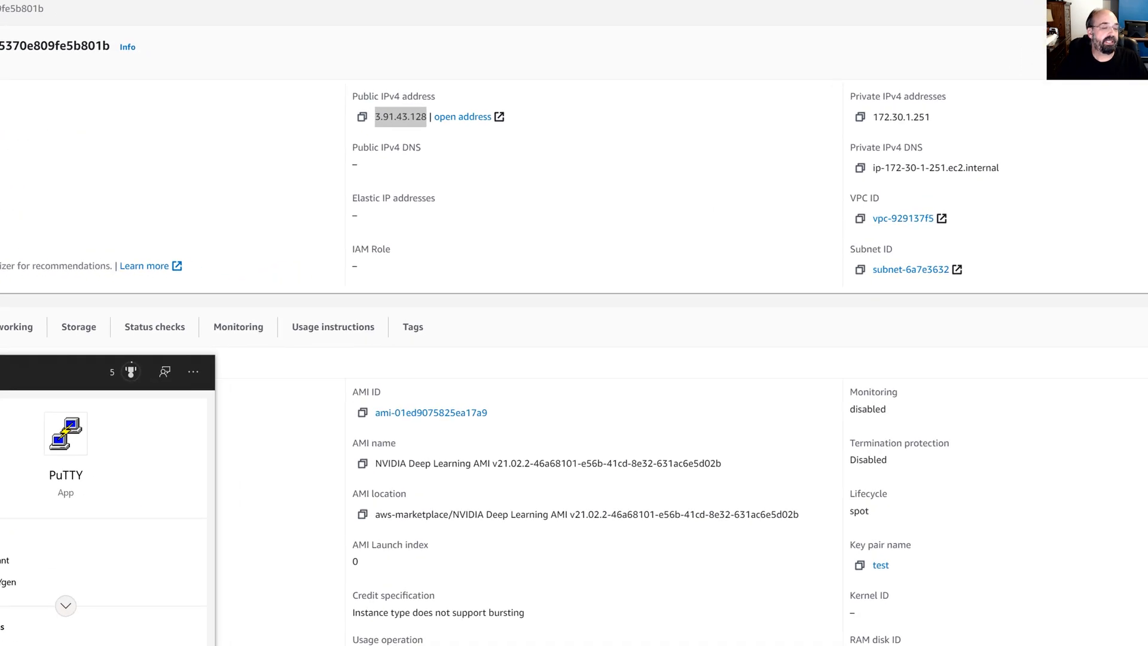
Start a PuTTY session to 3.91.43.128 using test.ppk from Downloads as the private key.
{"action": "left_click", "coordinate": [65, 433]}
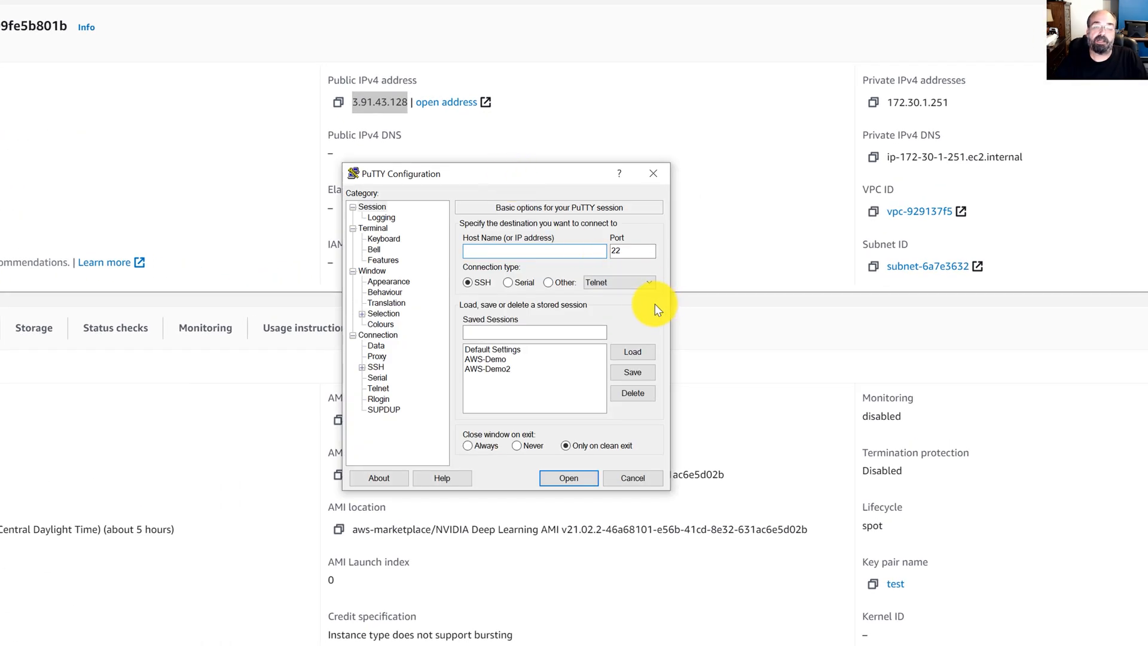
{"action": "type", "text": "3.91.43.128"}
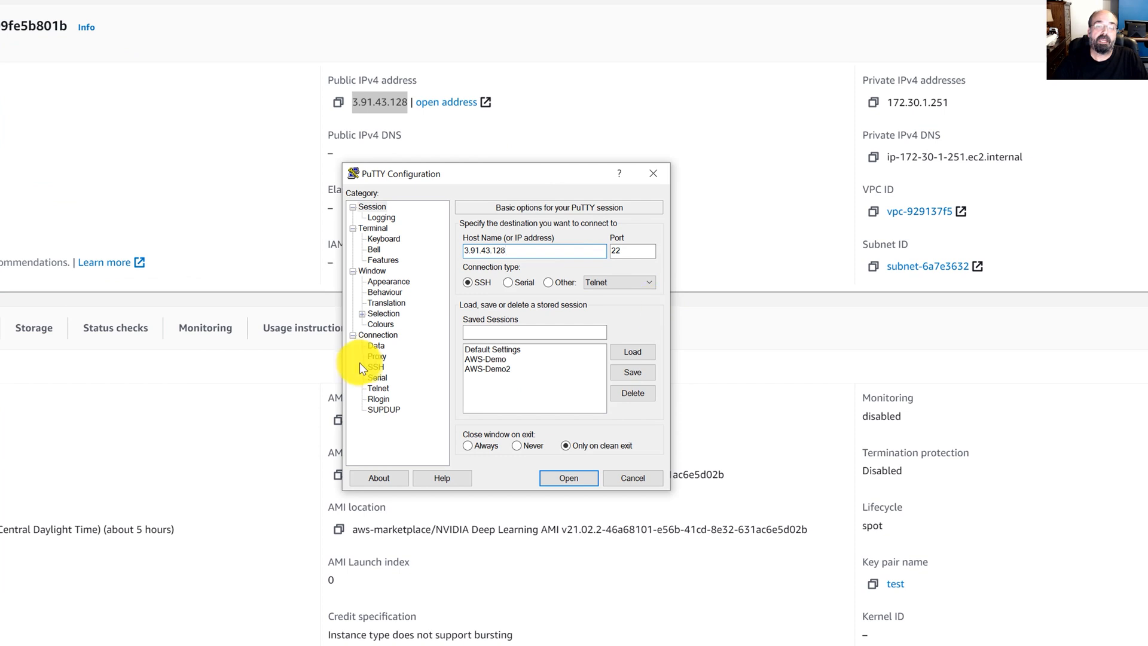
{"action": "left_click", "coordinate": [353, 355]}
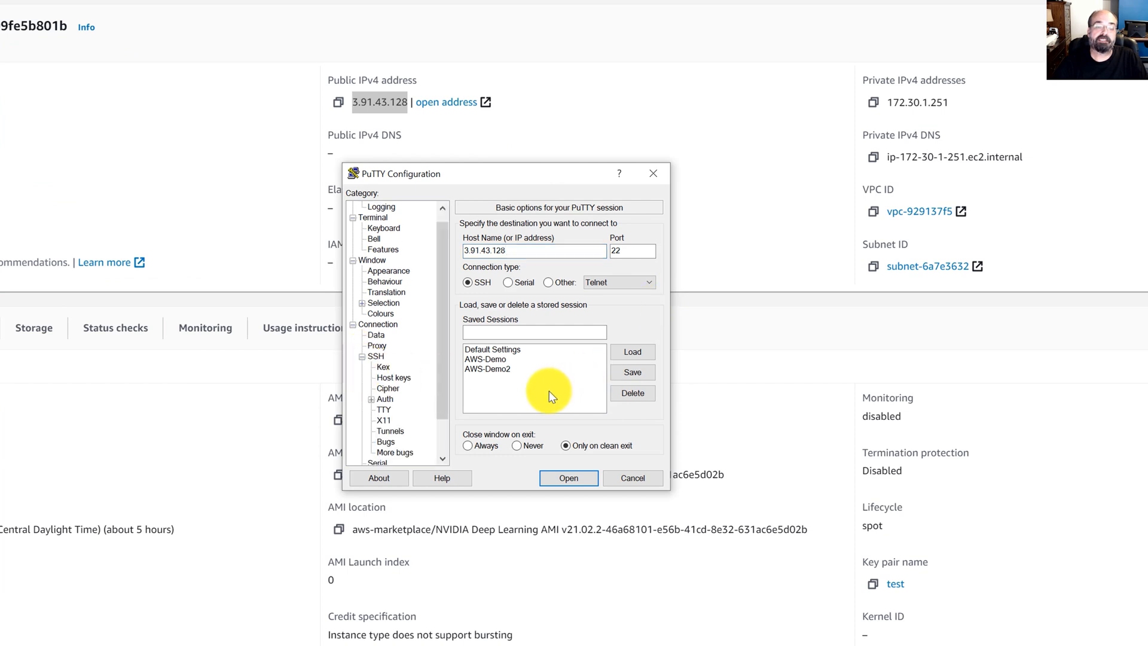
{"action": "left_click", "coordinate": [384, 398]}
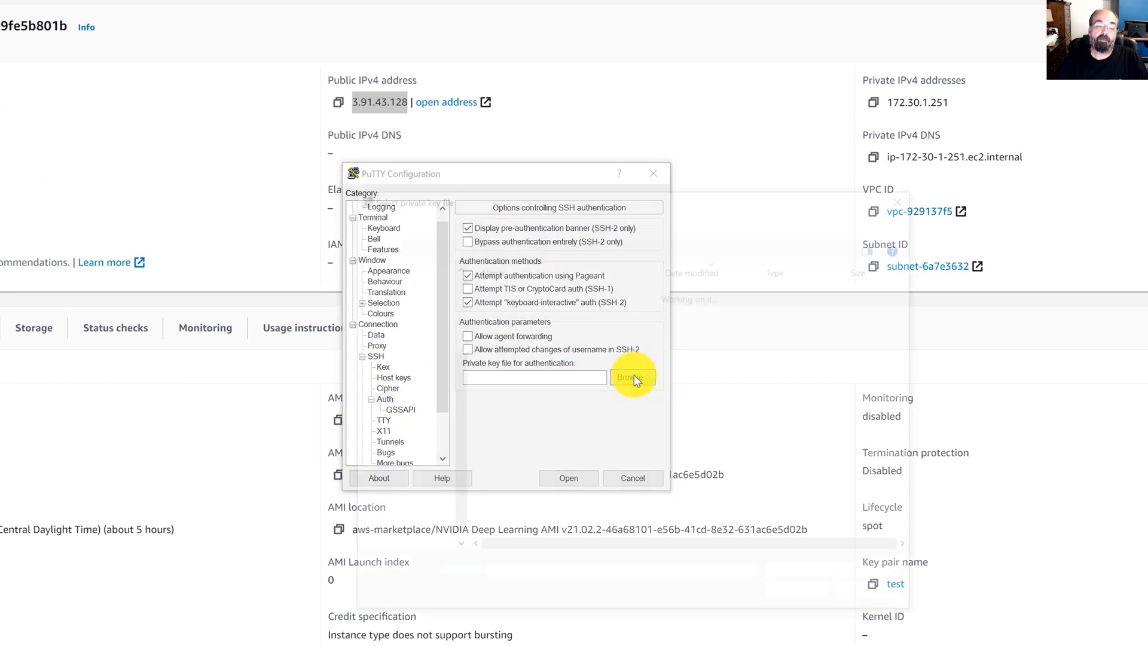
{"action": "left_click", "coordinate": [631, 377]}
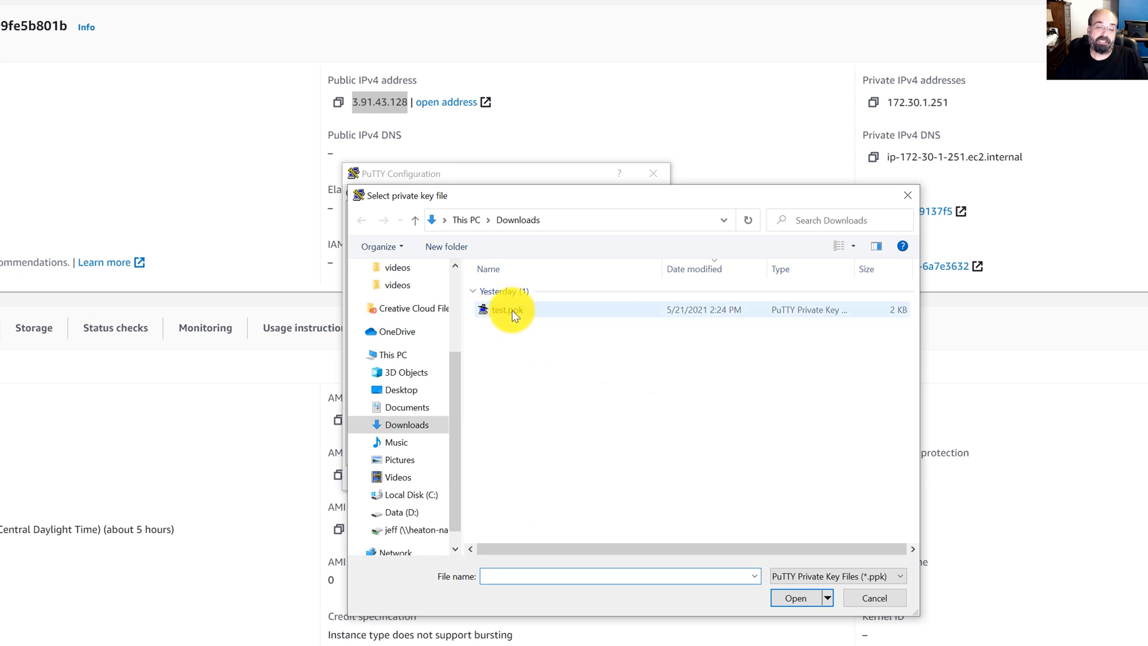
{"action": "double_click", "coordinate": [502, 310]}
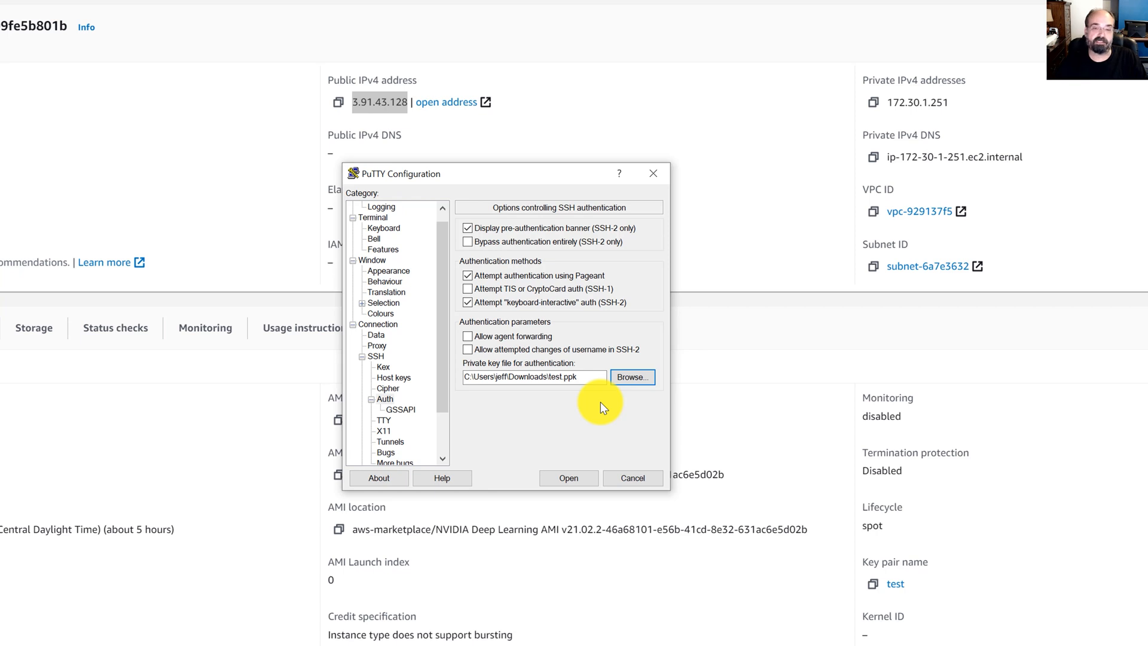
Add a tunnel from source port 8888 to localhost:8888 and open the session to 3.91.43.128.
{"action": "left_click", "coordinate": [391, 441]}
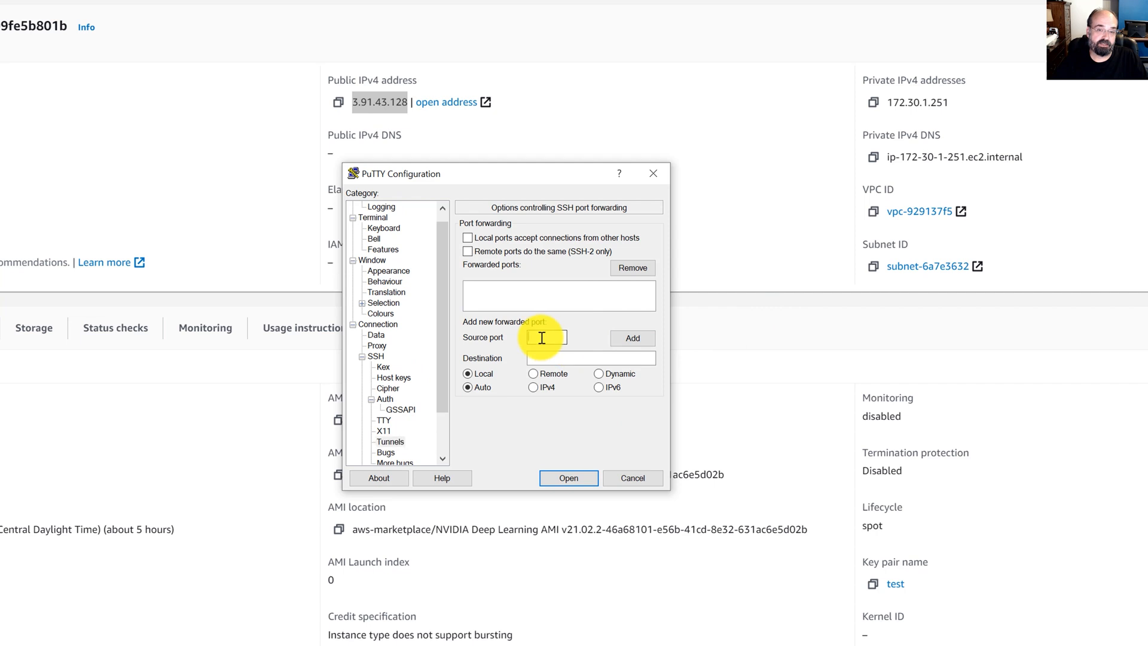
{"action": "mouse_move", "coordinate": [744, 358]}
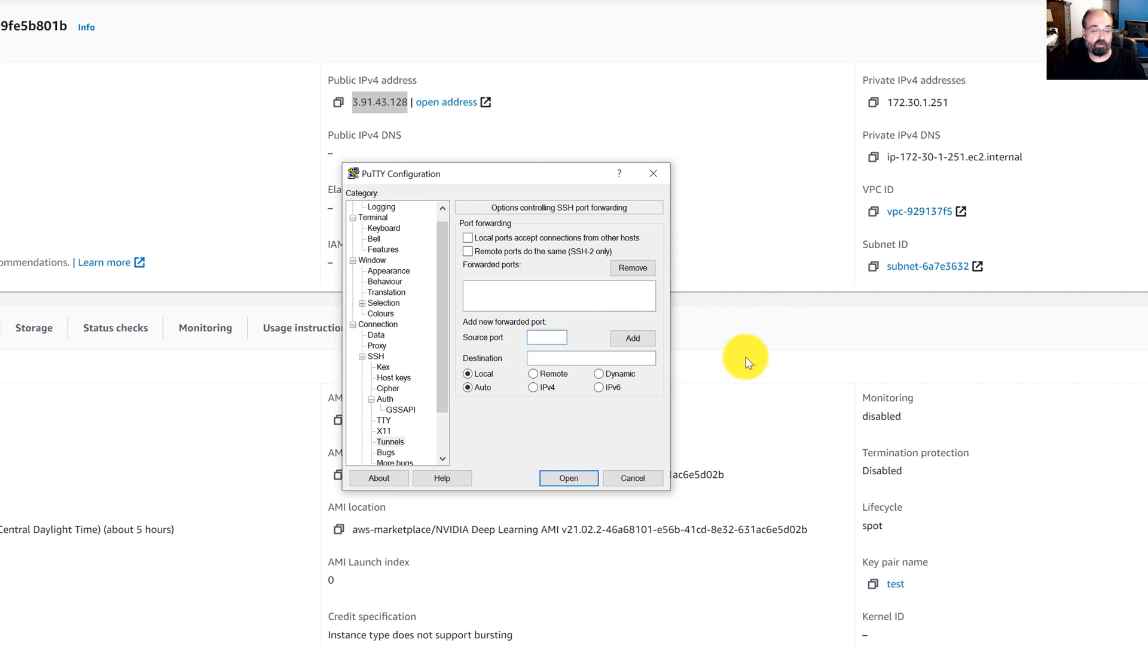
{"action": "type", "text": "8888"}
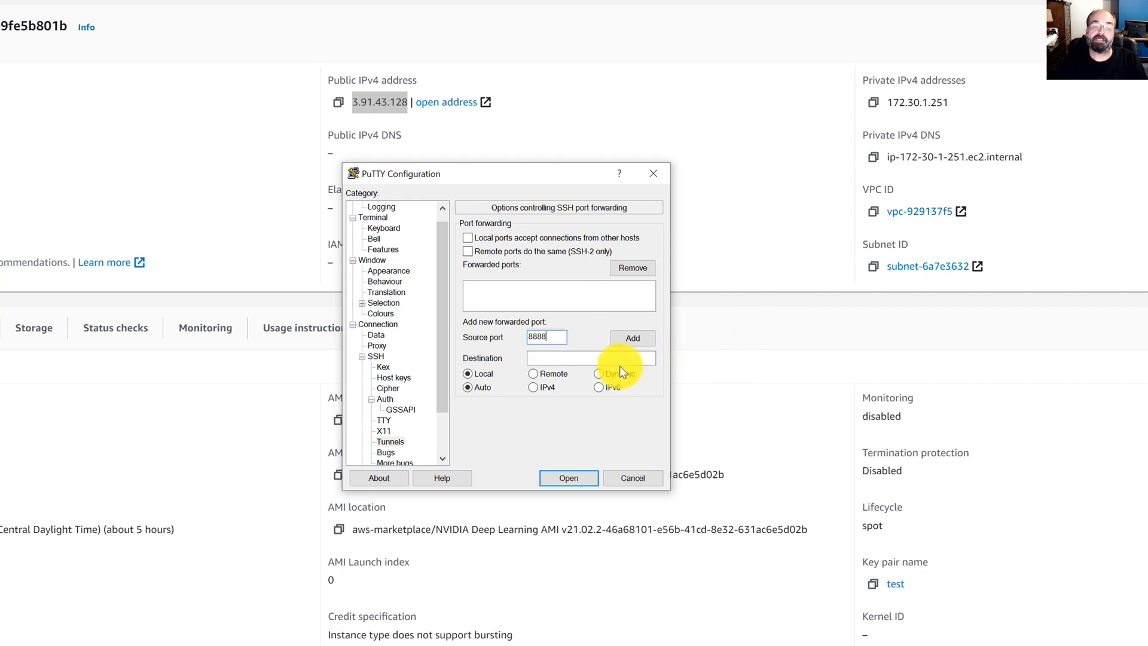
{"action": "type", "text": "localho"}
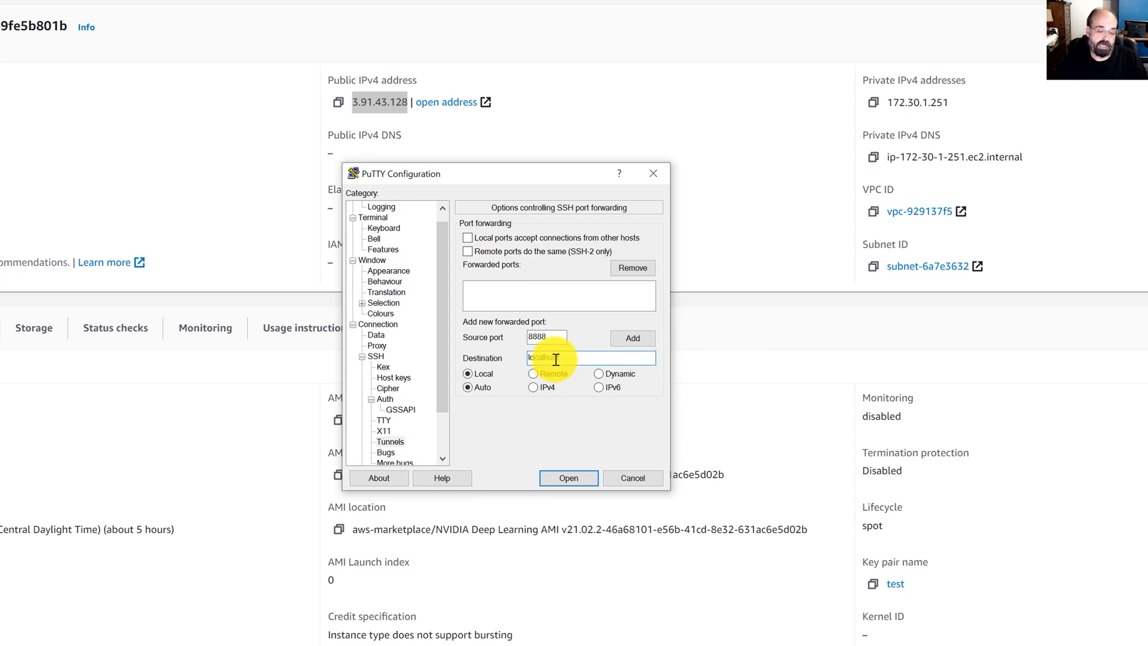
{"action": "type", "text": ":8888"}
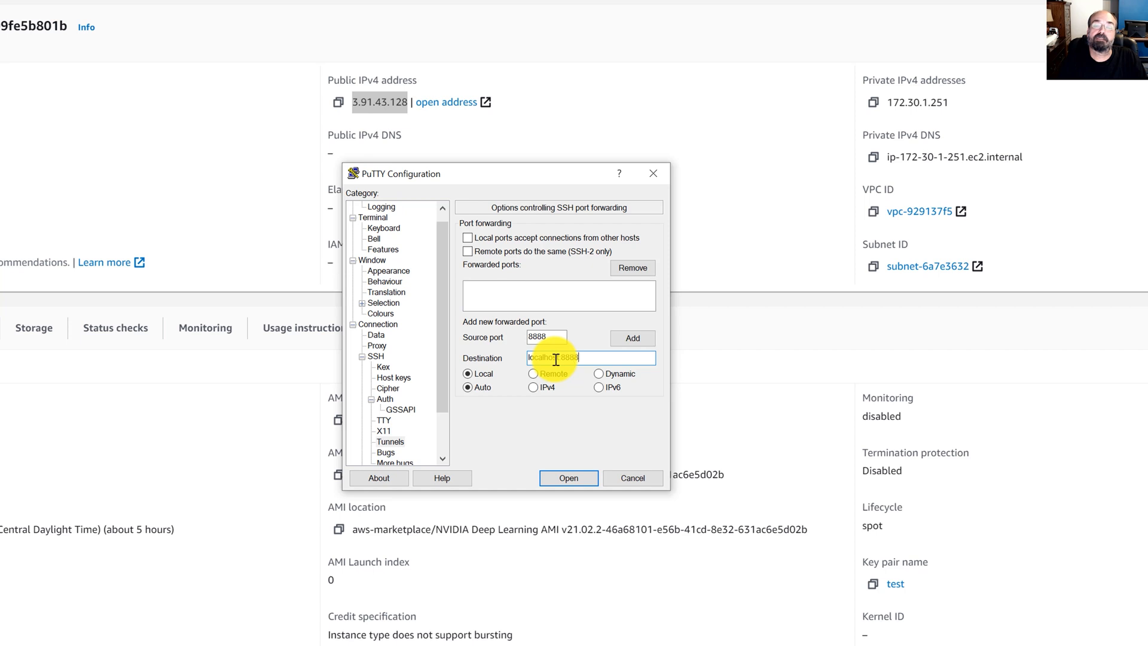
{"action": "left_click", "coordinate": [545, 337]}
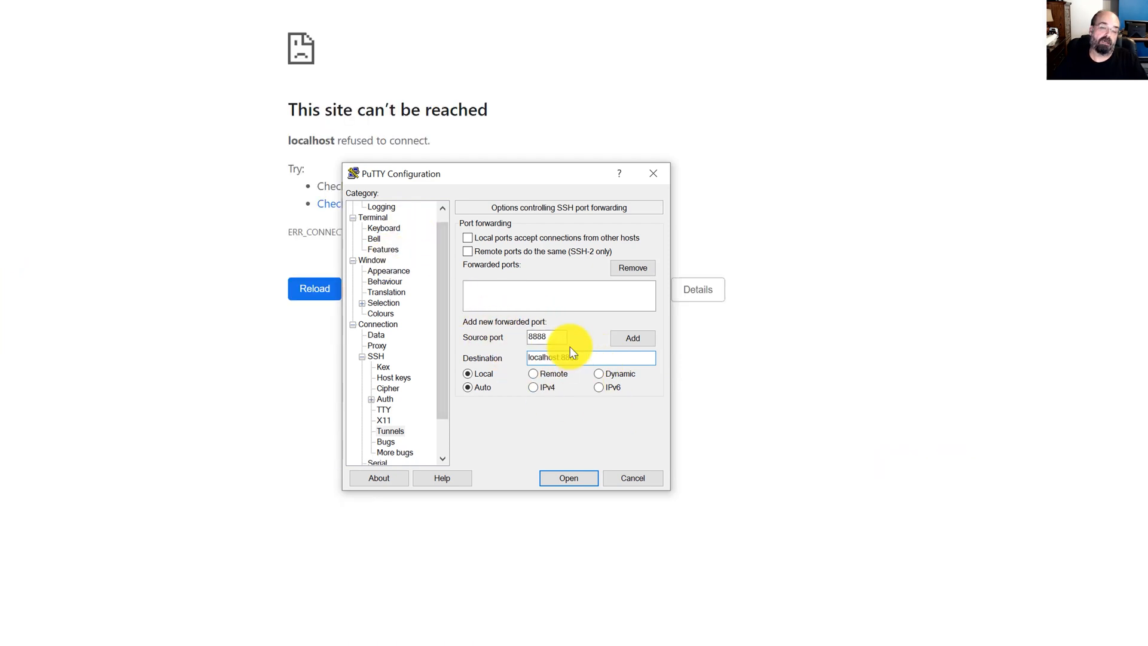
{"action": "left_click", "coordinate": [631, 337]}
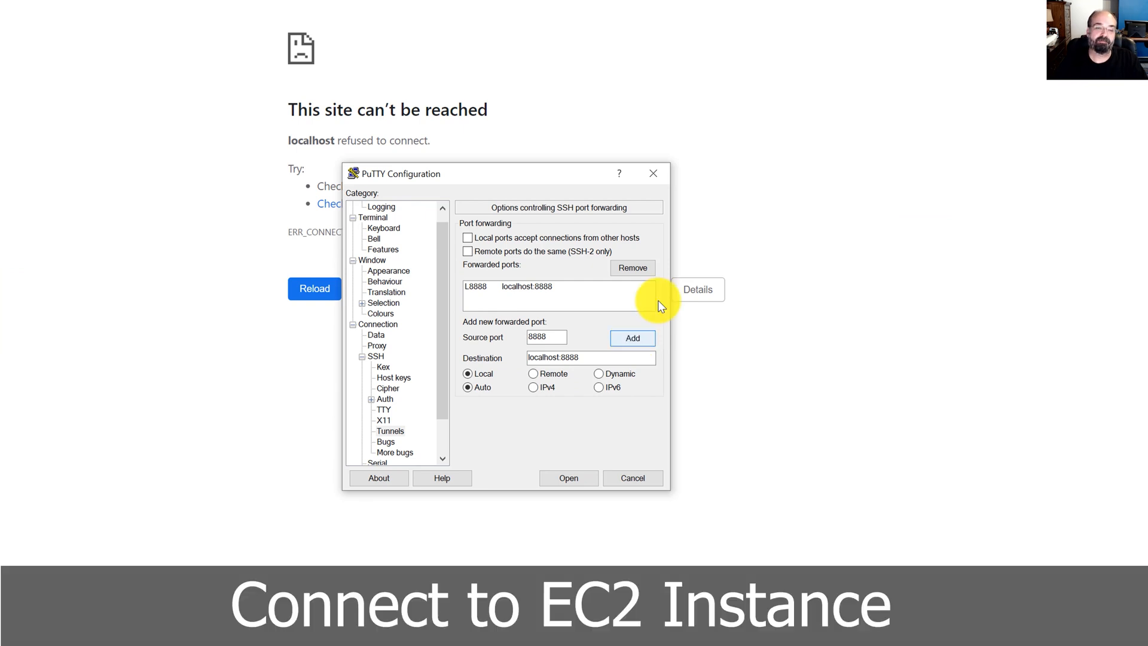
{"action": "left_click", "coordinate": [568, 478]}
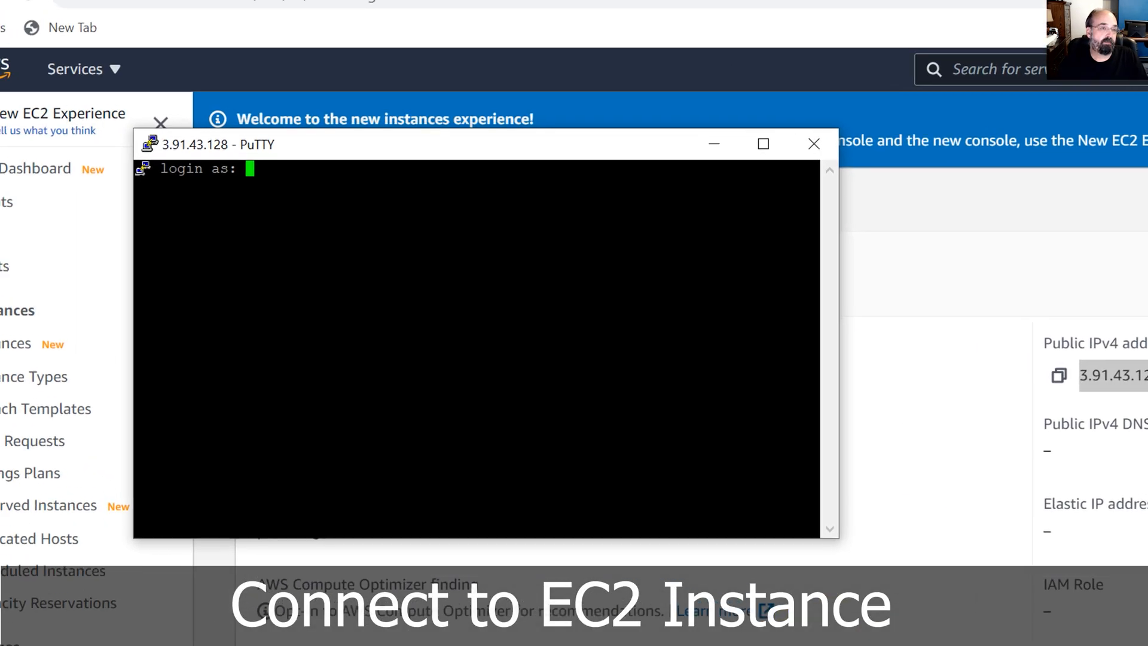
Log in as ubuntu at the PuTTY login prompt.
{"action": "type", "text": "ubuntu"}
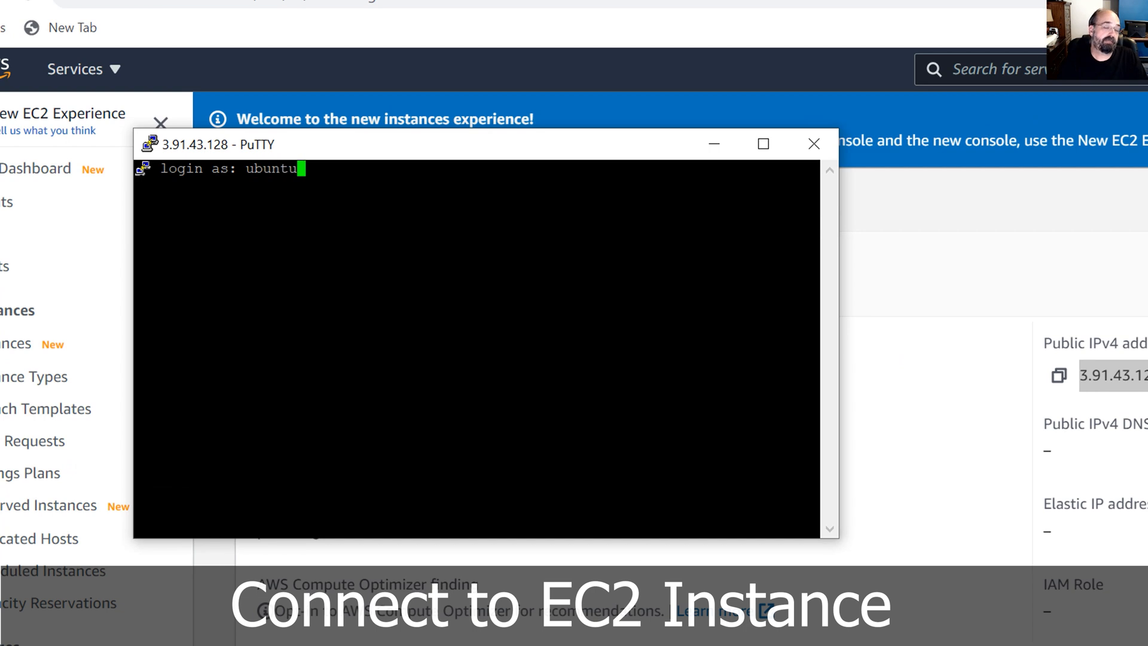
{"action": "key", "text": "Return"}
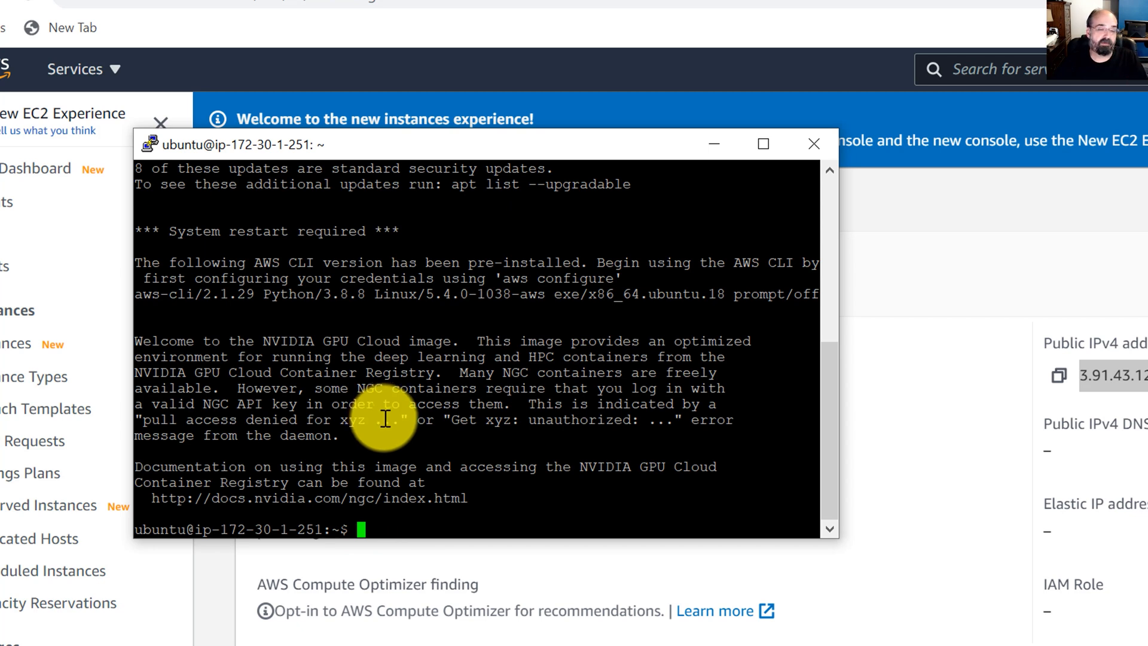
{"action": "mouse_move", "coordinate": [486, 340]}
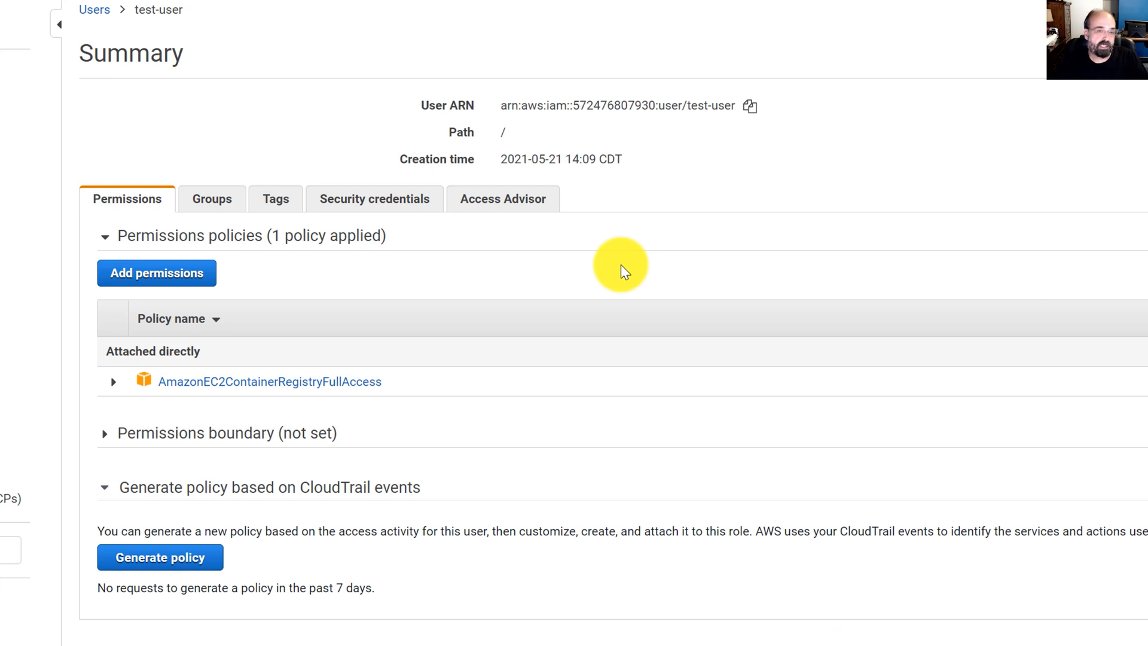
{"action": "mouse_move", "coordinate": [647, 253]}
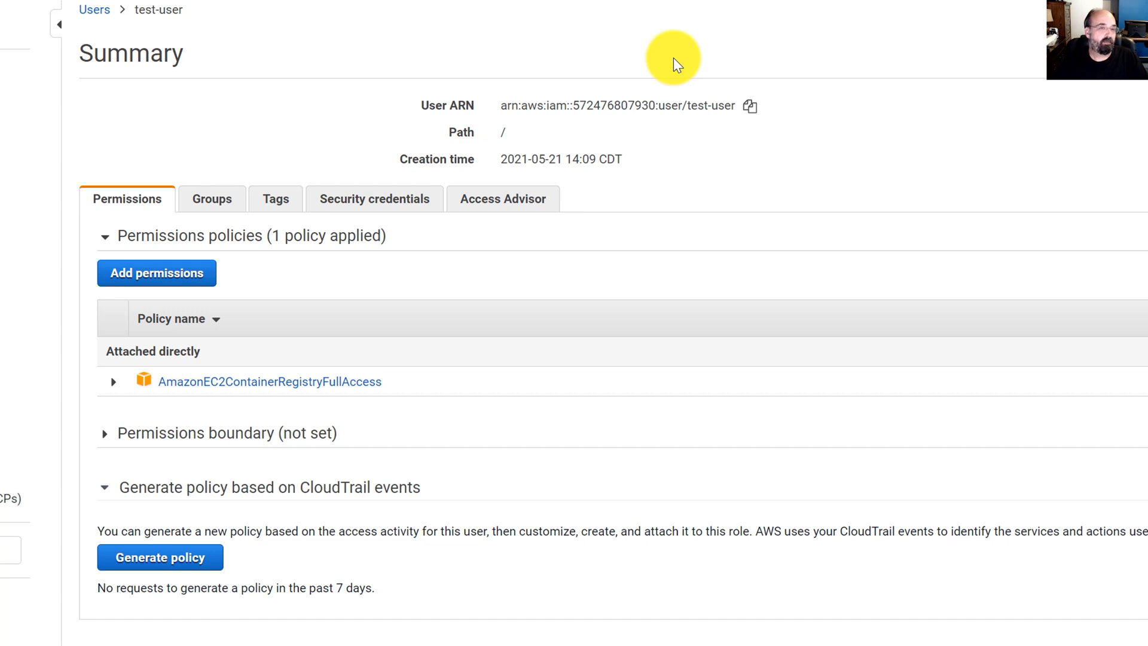
{"action": "mouse_move", "coordinate": [666, 68]}
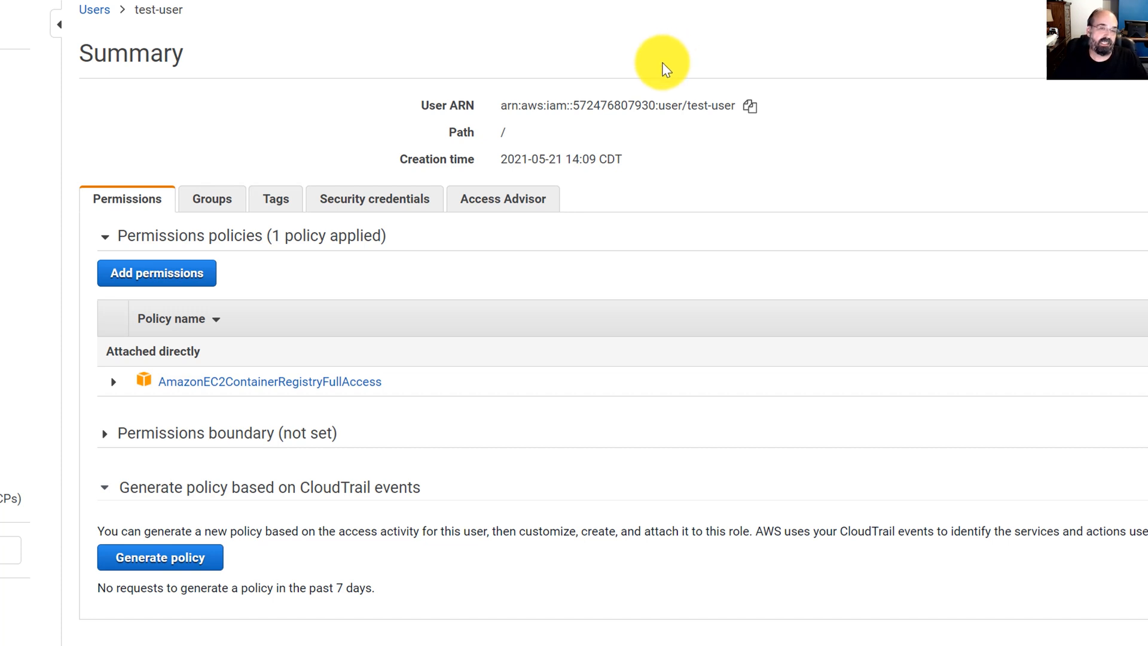
{"action": "mouse_move", "coordinate": [631, 69]}
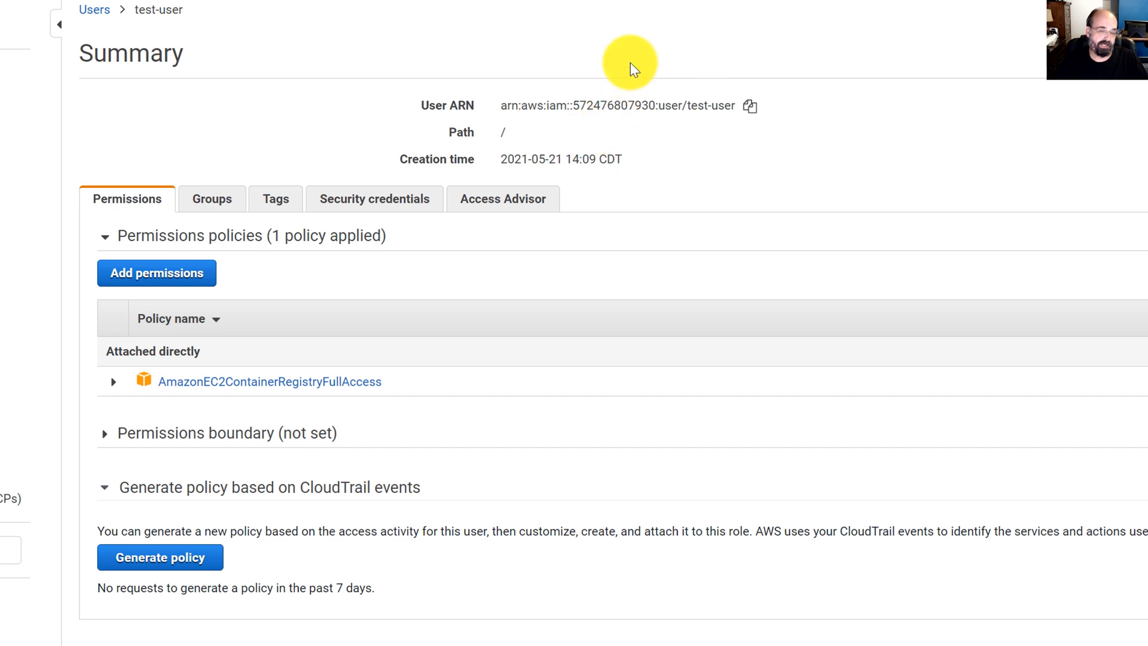
{"action": "mouse_move", "coordinate": [623, 79]}
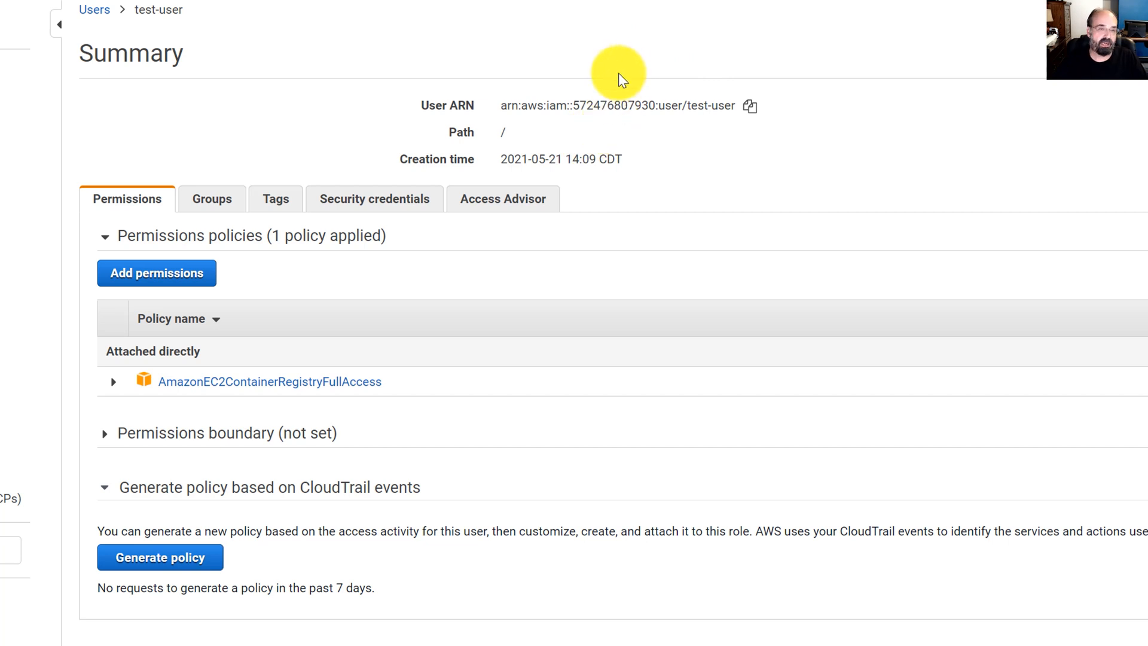
{"action": "mouse_move", "coordinate": [822, 304]}
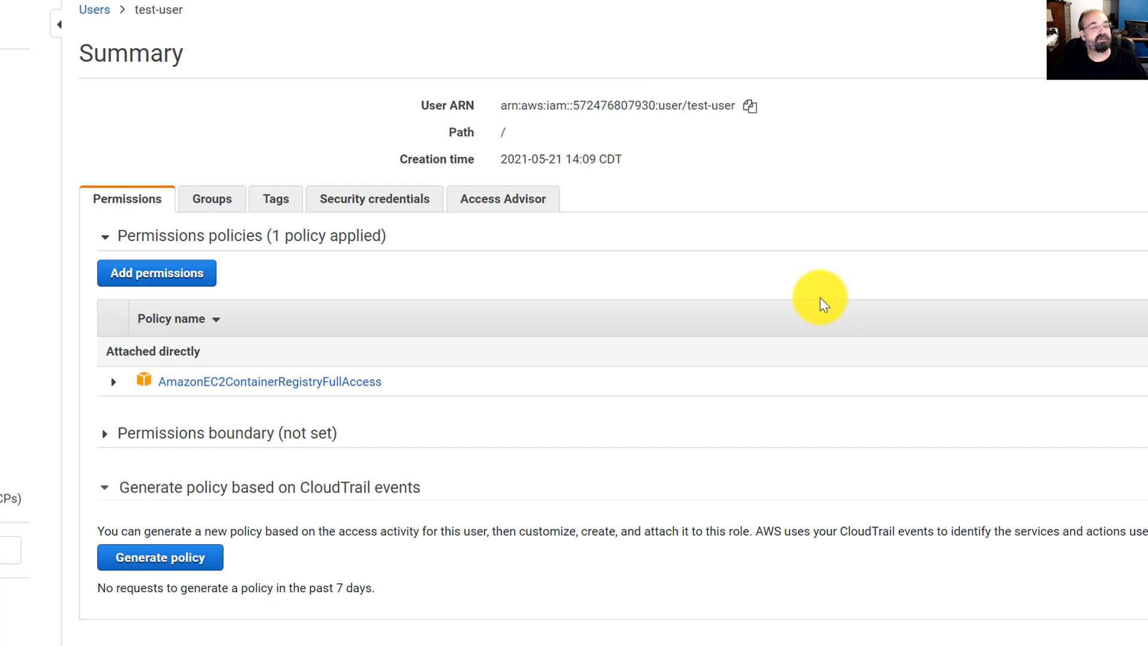
{"action": "mouse_move", "coordinate": [260, 274]}
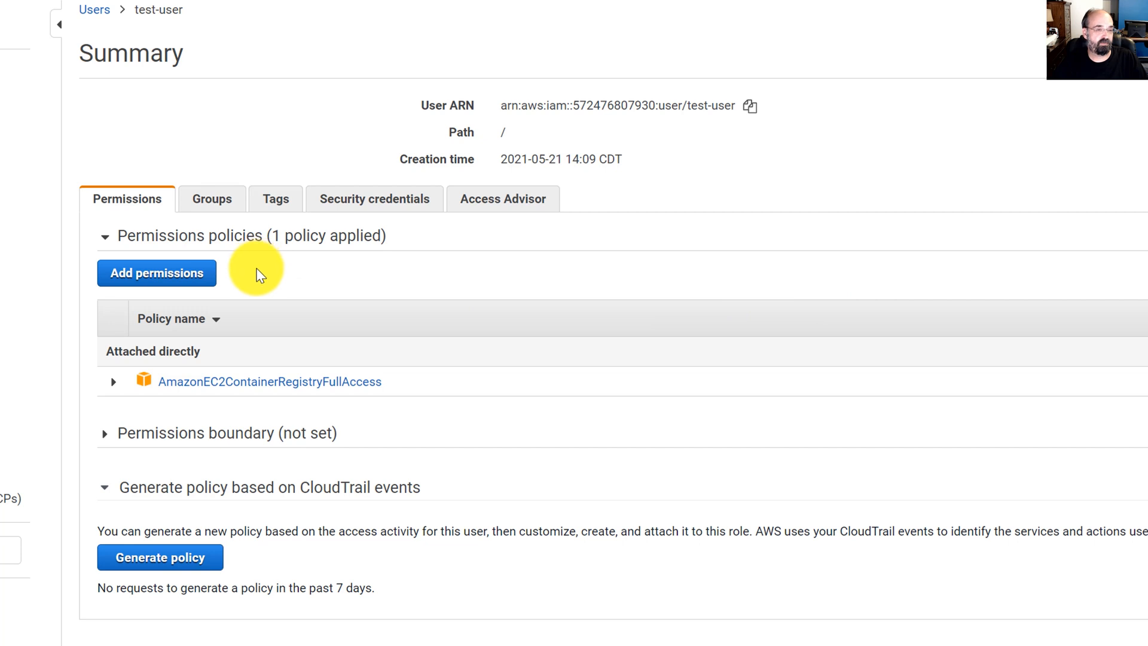
{"action": "mouse_move", "coordinate": [79, 512]}
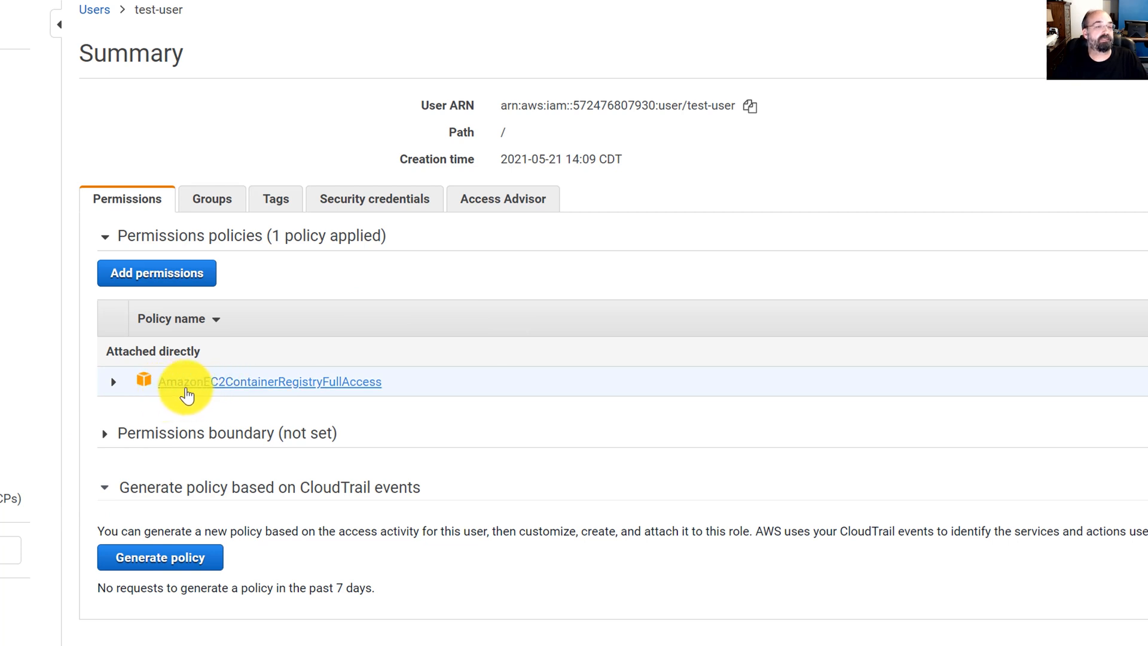
{"action": "mouse_move", "coordinate": [431, 381]}
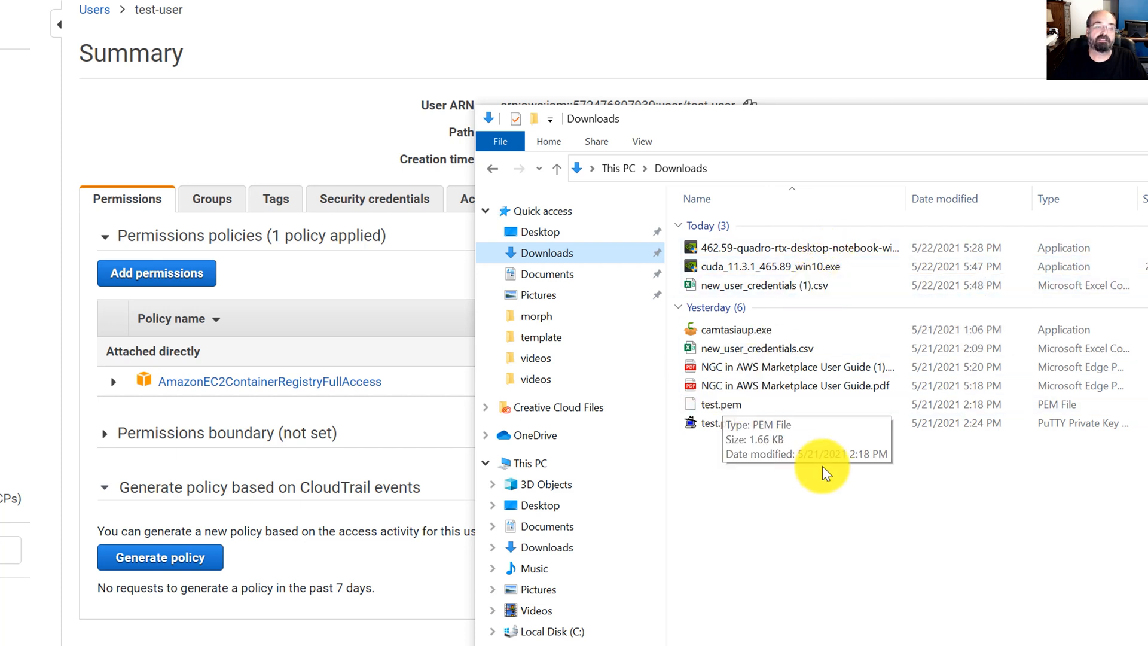
Open the test.pem key file to view its contents, then close it.
{"action": "left_click", "coordinate": [717, 404]}
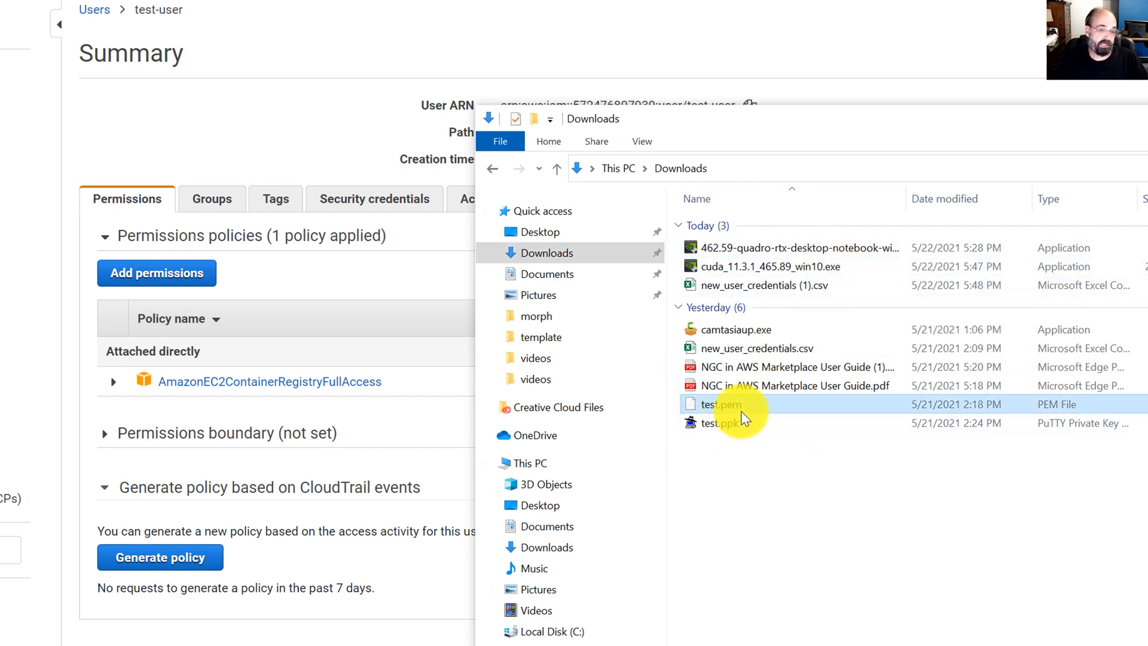
{"action": "mouse_move", "coordinate": [692, 420]}
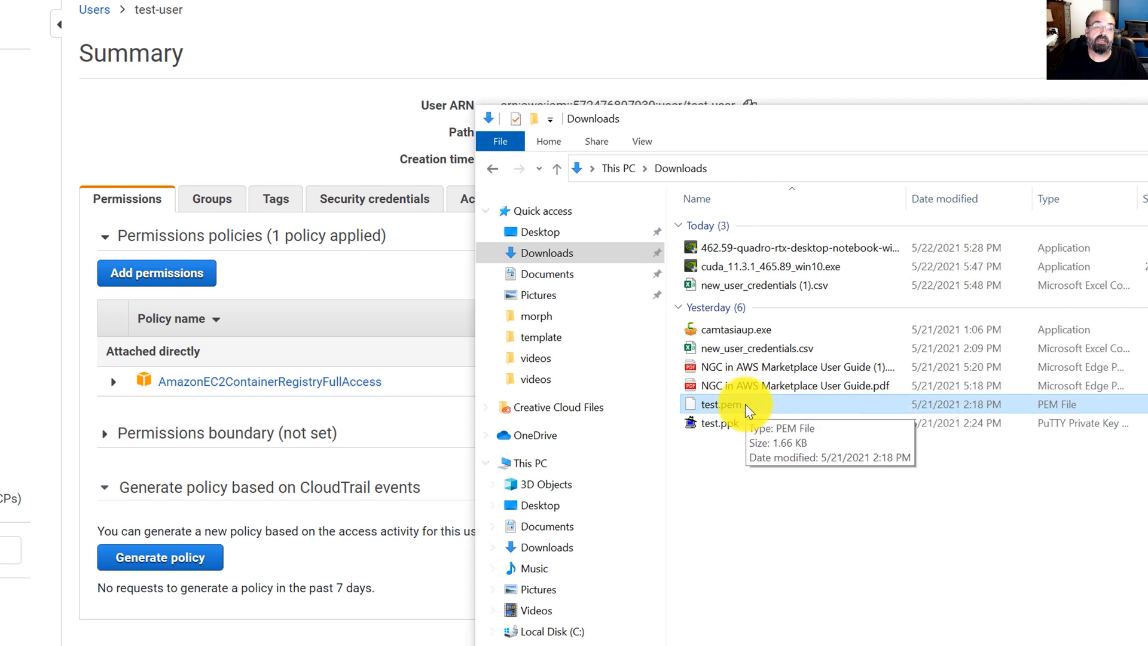
{"action": "double_click", "coordinate": [721, 404]}
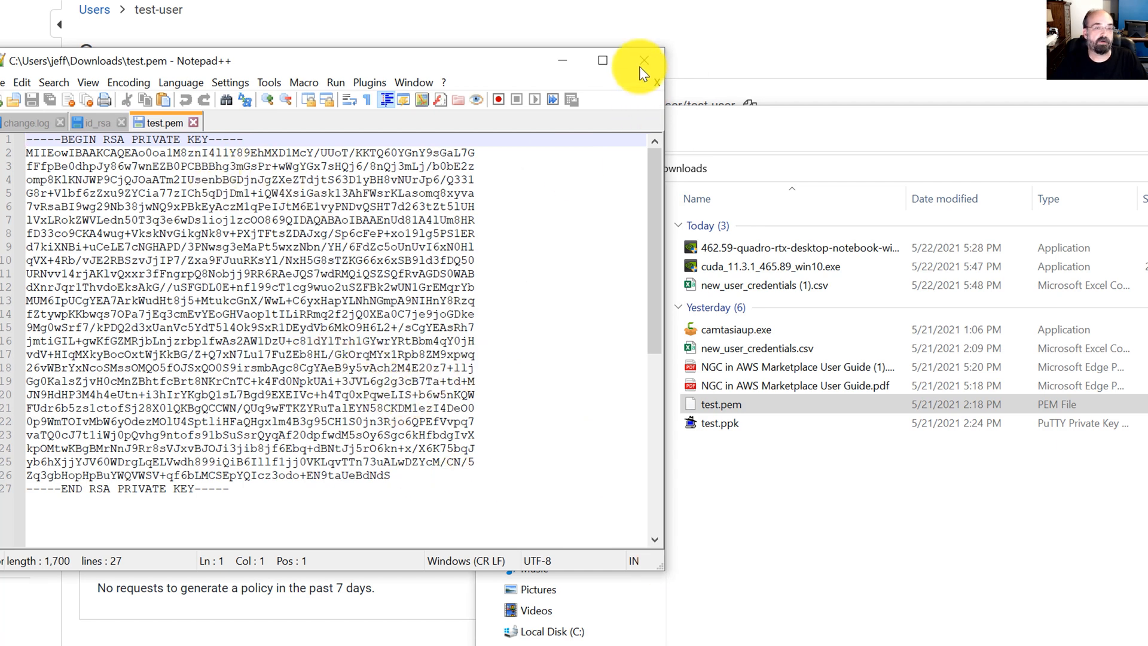
{"action": "left_click", "coordinate": [642, 59]}
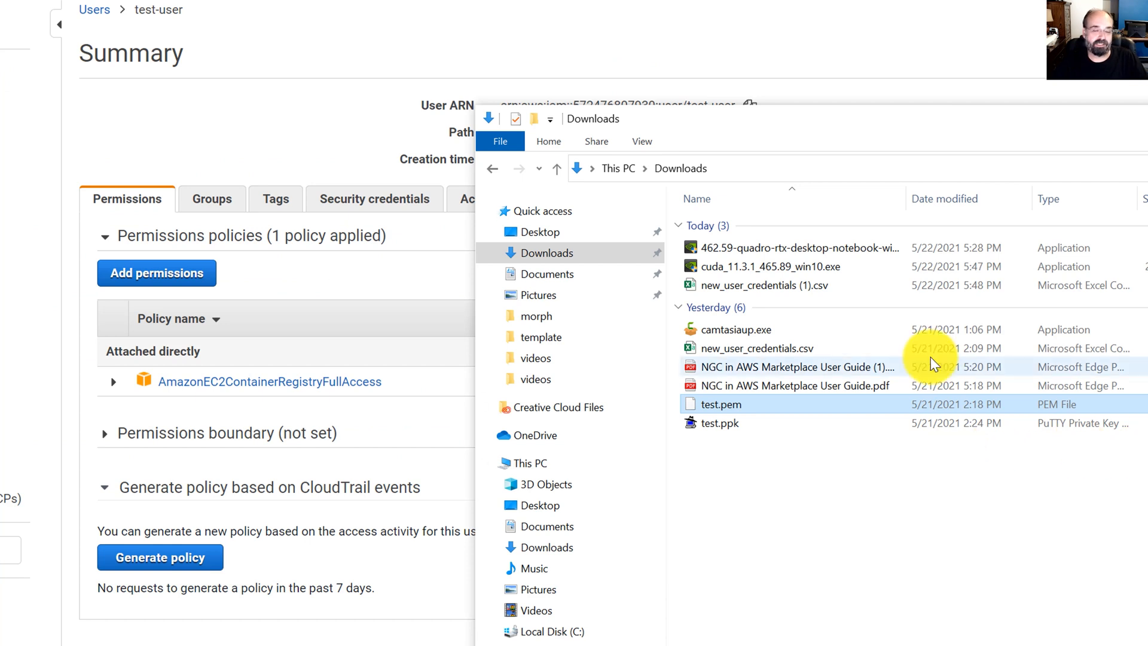
Open new_user_credentials.csv with Notepad++ to read test-user's access keys.
{"action": "left_click", "coordinate": [720, 423]}
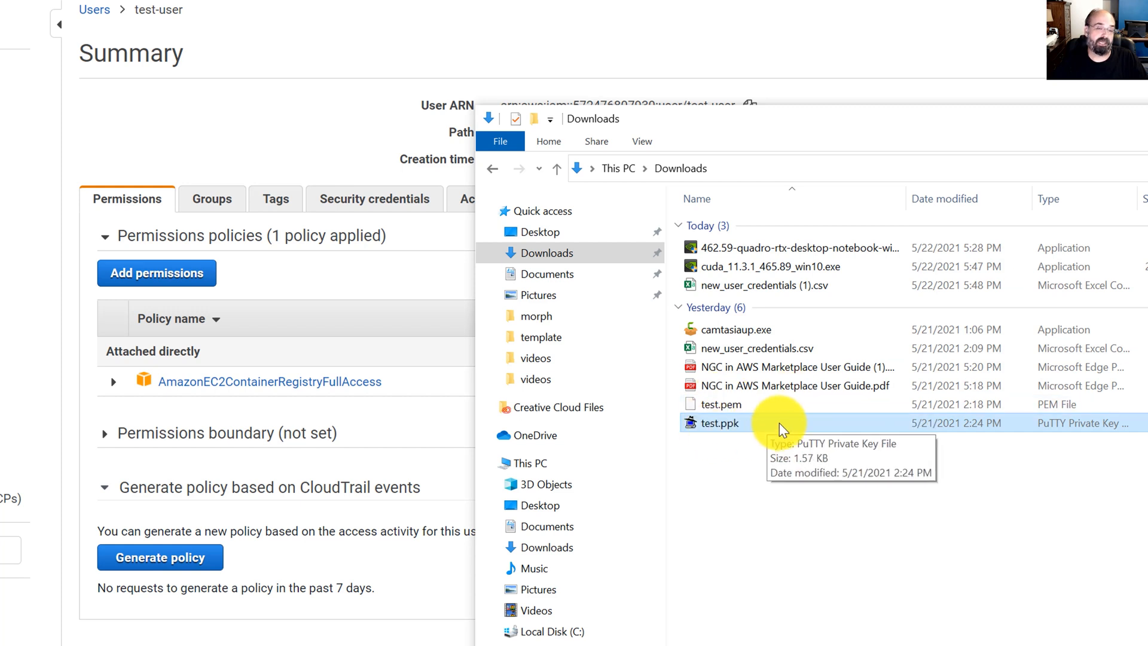
{"action": "left_click", "coordinate": [747, 348]}
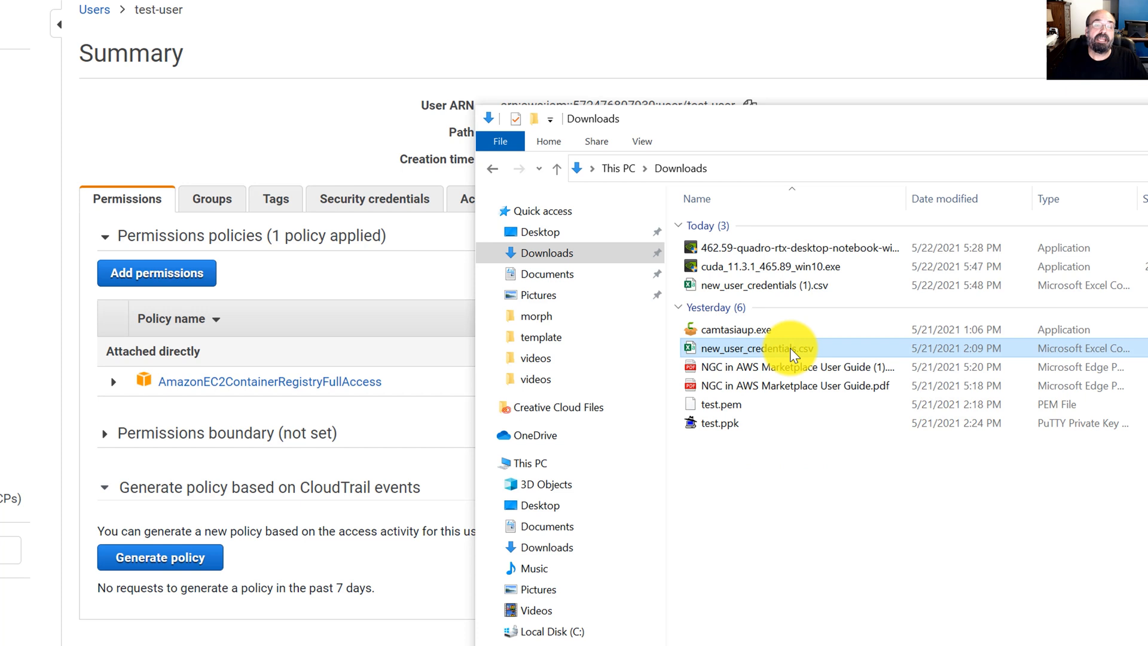
{"action": "right_click", "coordinate": [754, 348]}
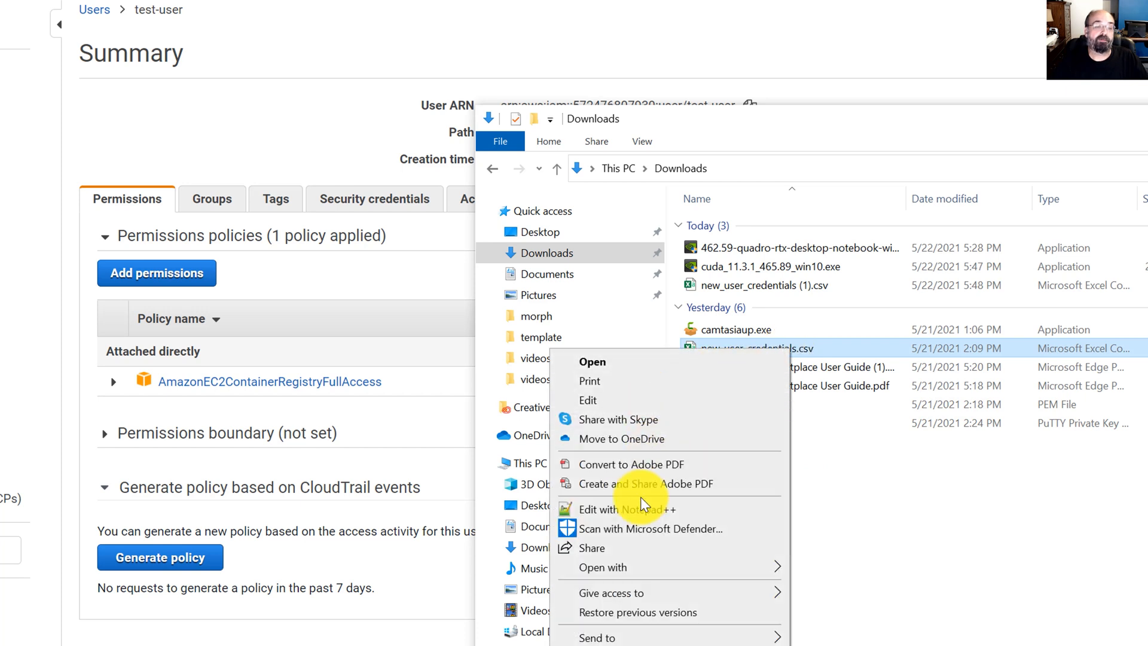
{"action": "left_click", "coordinate": [626, 509]}
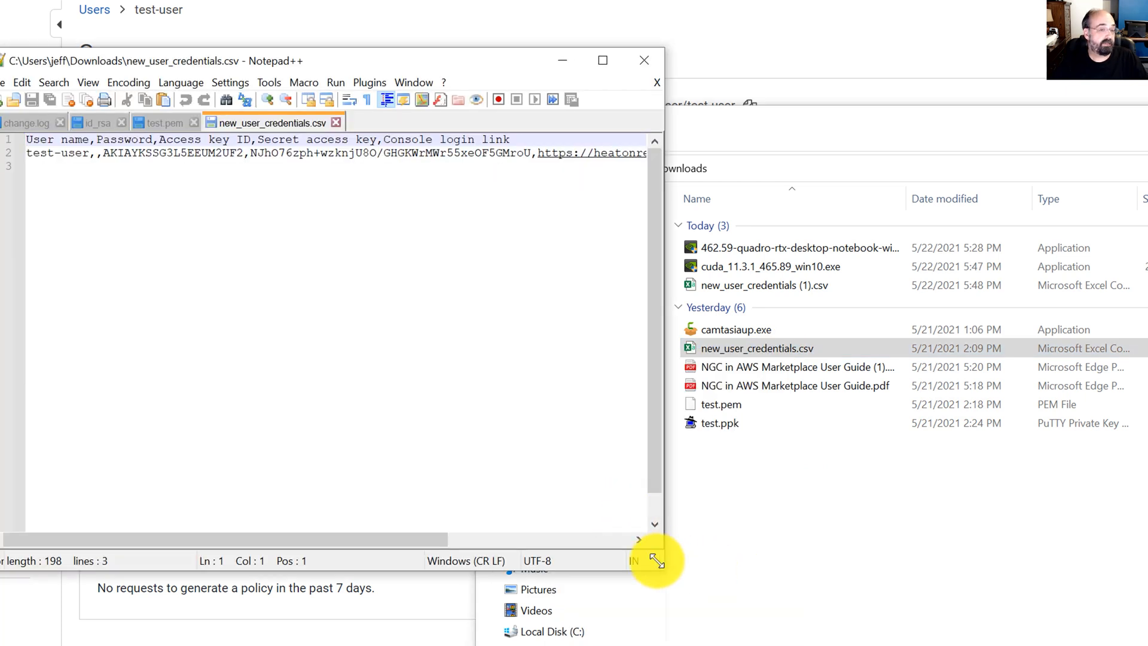
{"action": "left_click", "coordinate": [602, 60]}
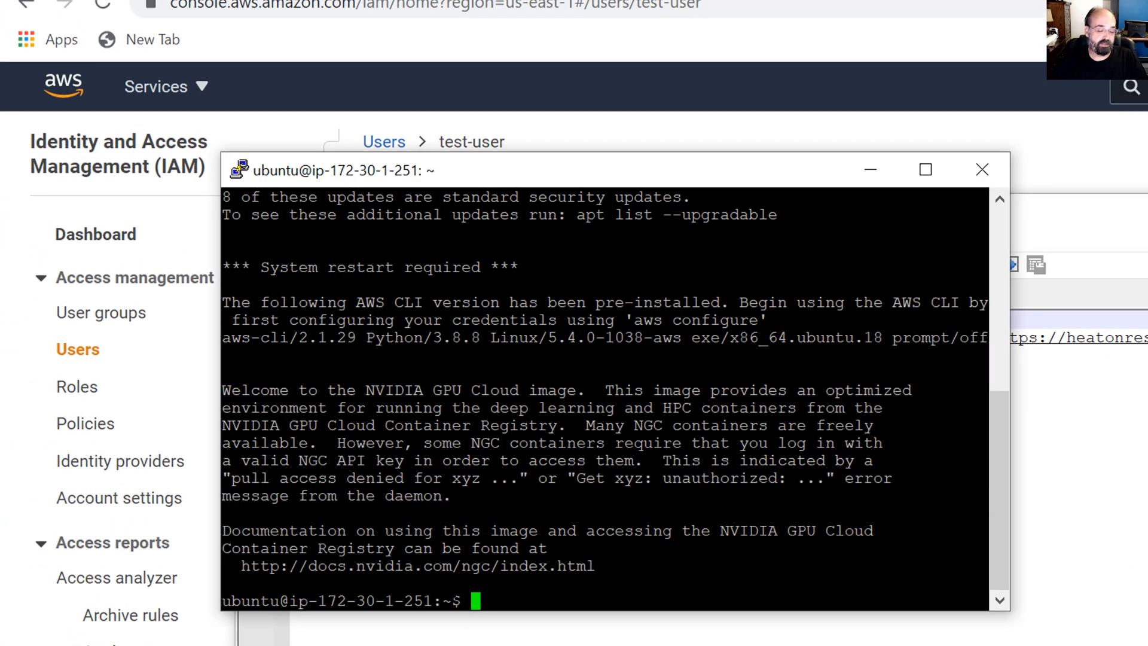
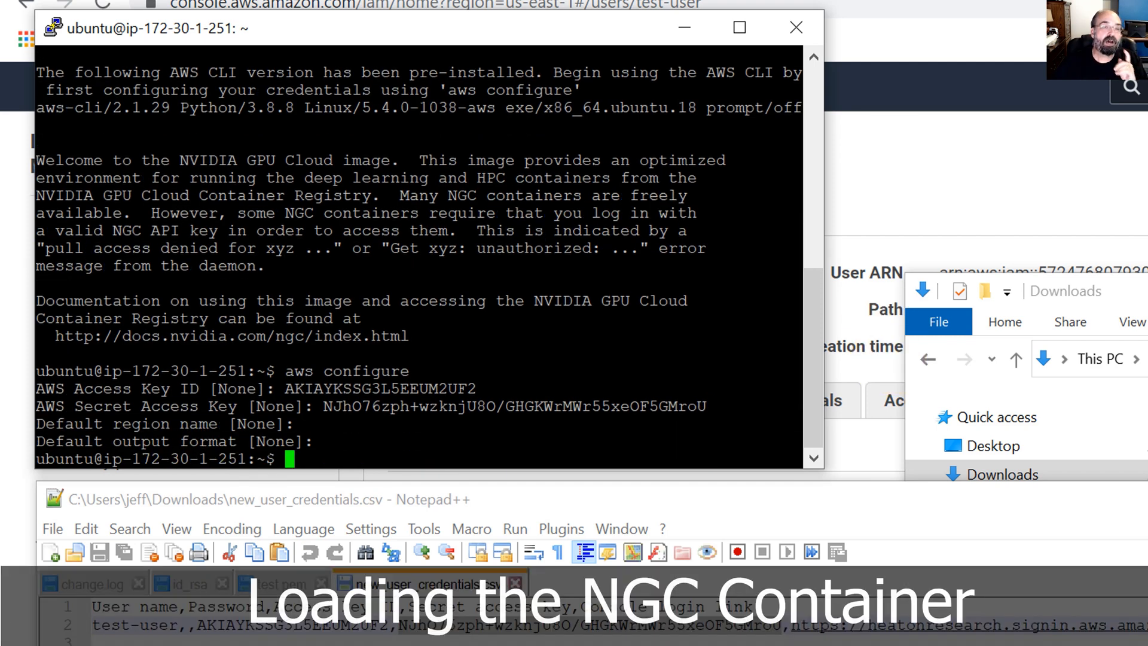
{"action": "left_click", "coordinate": [655, 10]}
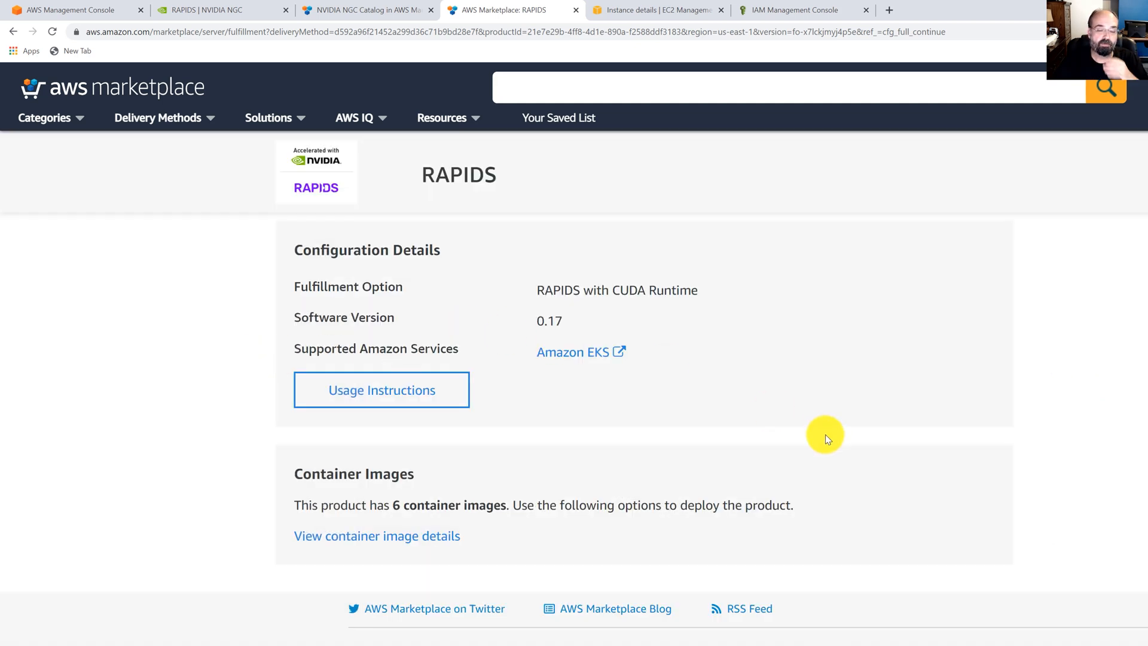
View the RAPIDS container image pull instructions and copy the Step 1 ECR login command.
{"action": "left_click", "coordinate": [376, 535]}
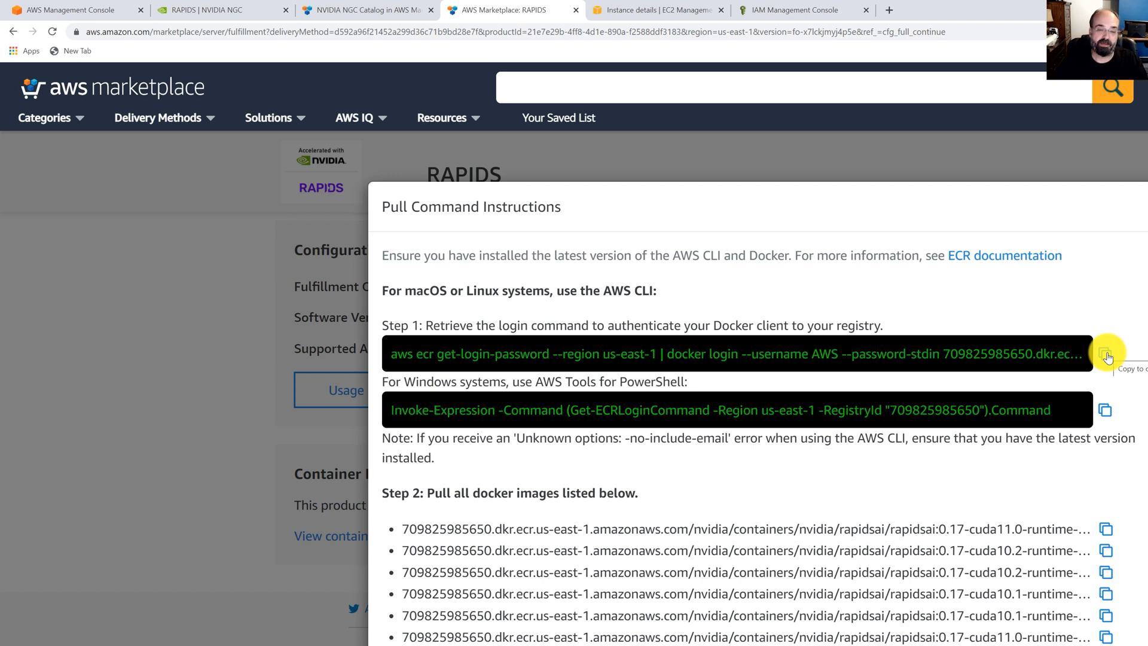
{"action": "left_click", "coordinate": [1105, 353]}
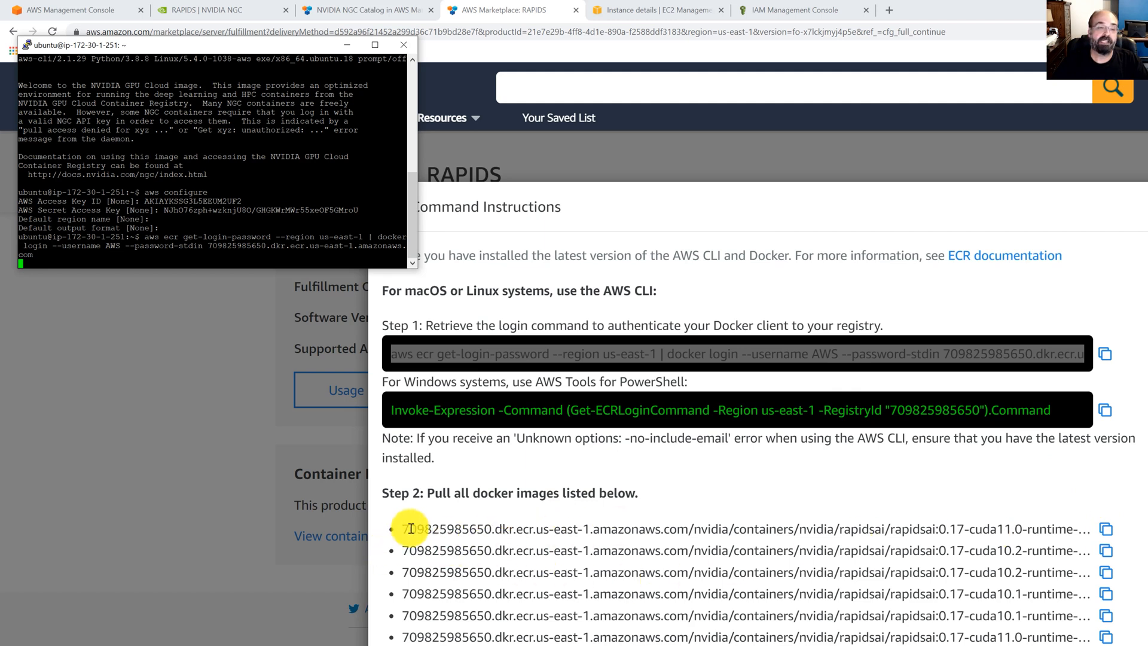
{"action": "mouse_move", "coordinate": [413, 531]}
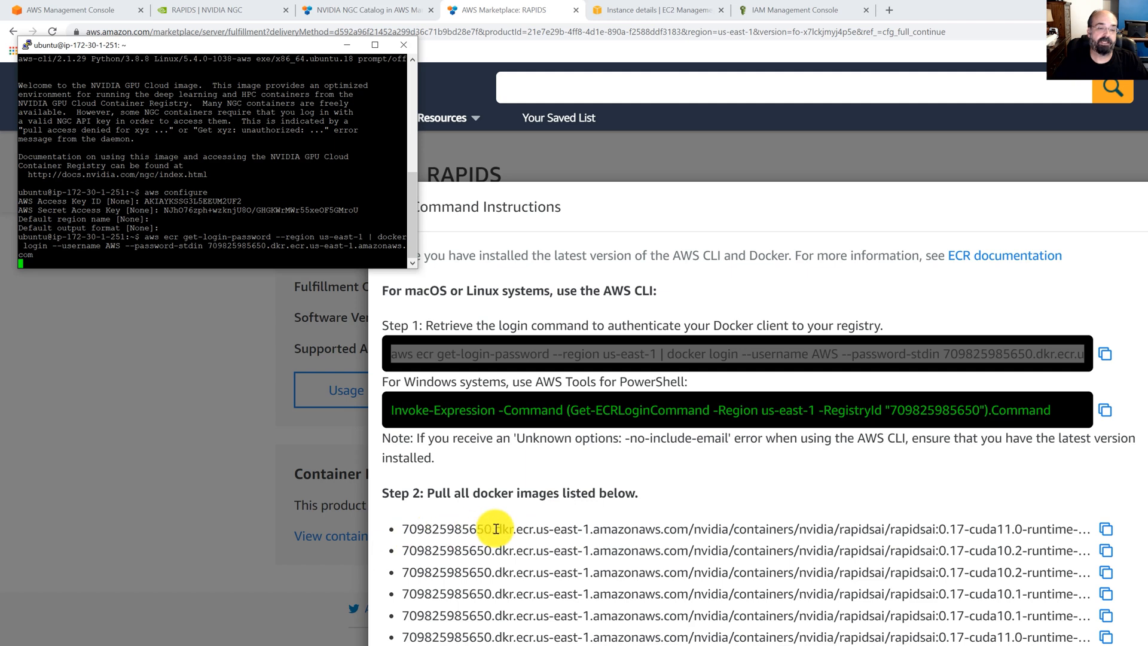
Copy the first RAPIDS 0.17 CUDA 11.0 image URL from the Step 2 instructions for docker pull.
{"action": "left_click", "coordinate": [1105, 529]}
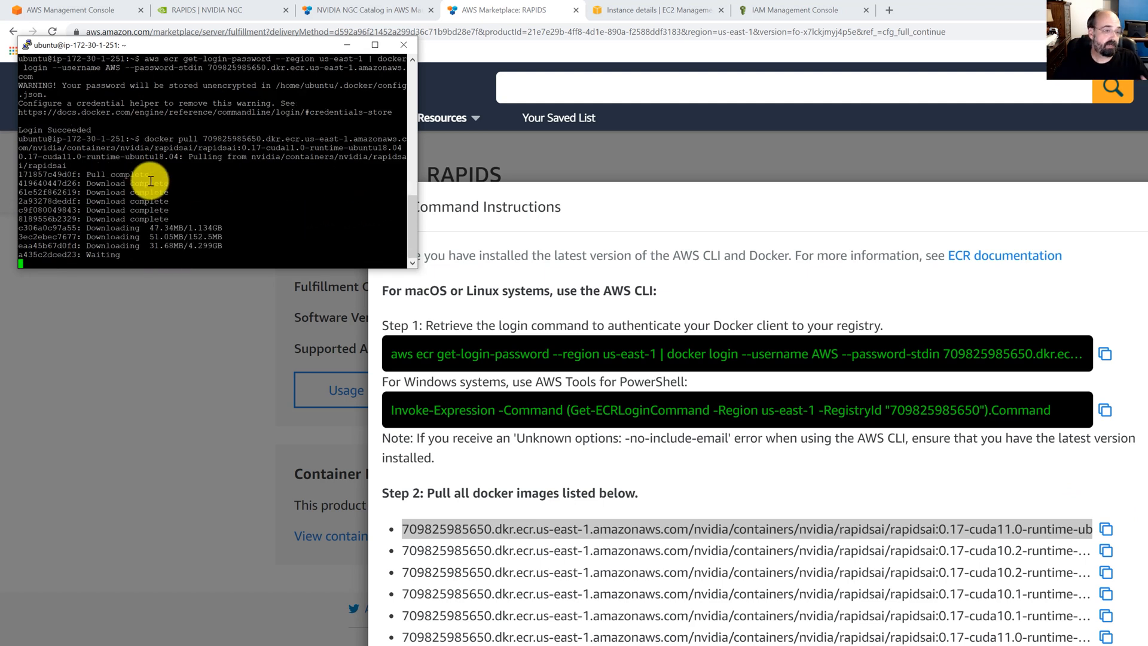
{"action": "mouse_move", "coordinate": [558, 165]}
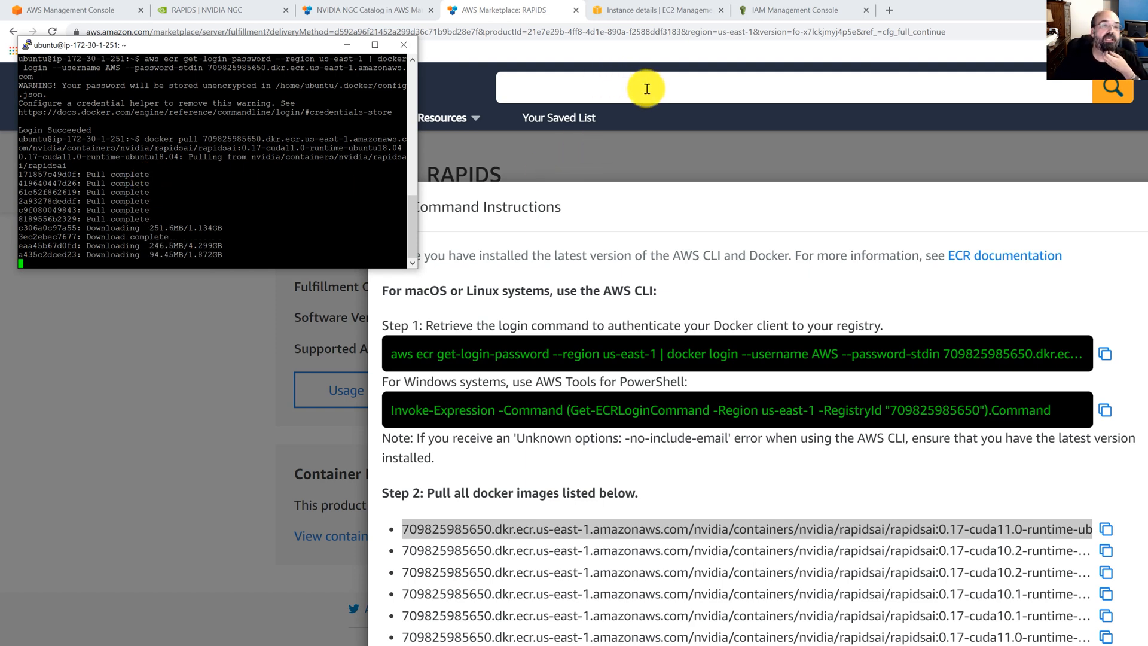
{"action": "left_click", "coordinate": [219, 10]}
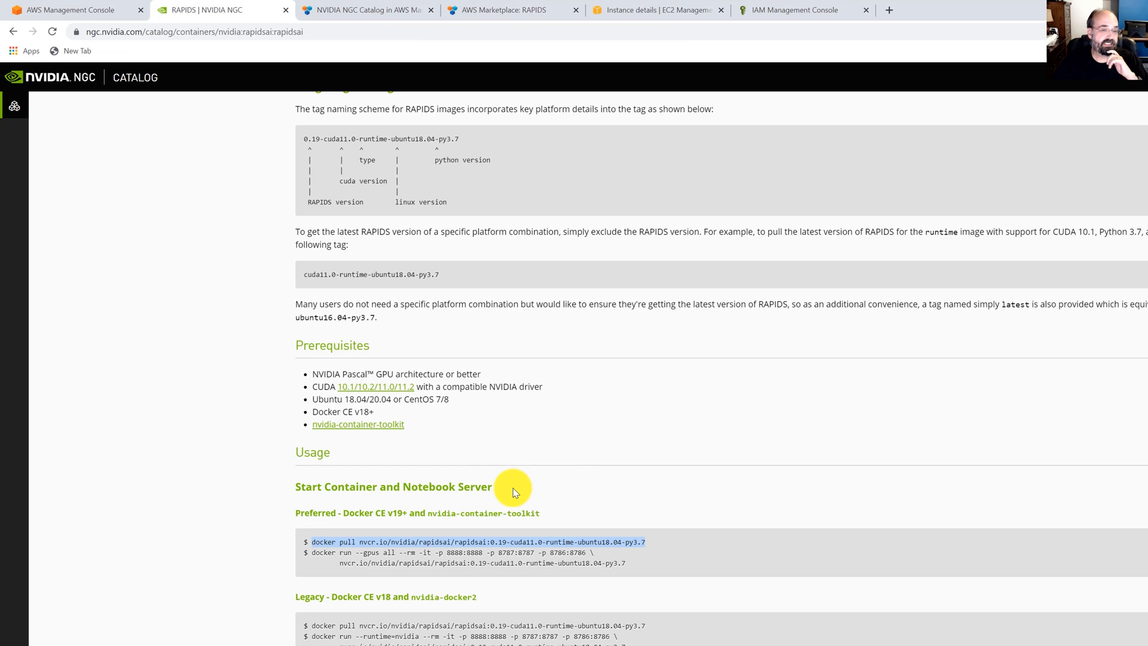
Scroll to the RAPIDS docker run usage command and open a new Notepad document.
{"action": "scroll", "scroll_direction": "down", "scroll_amount": 3}
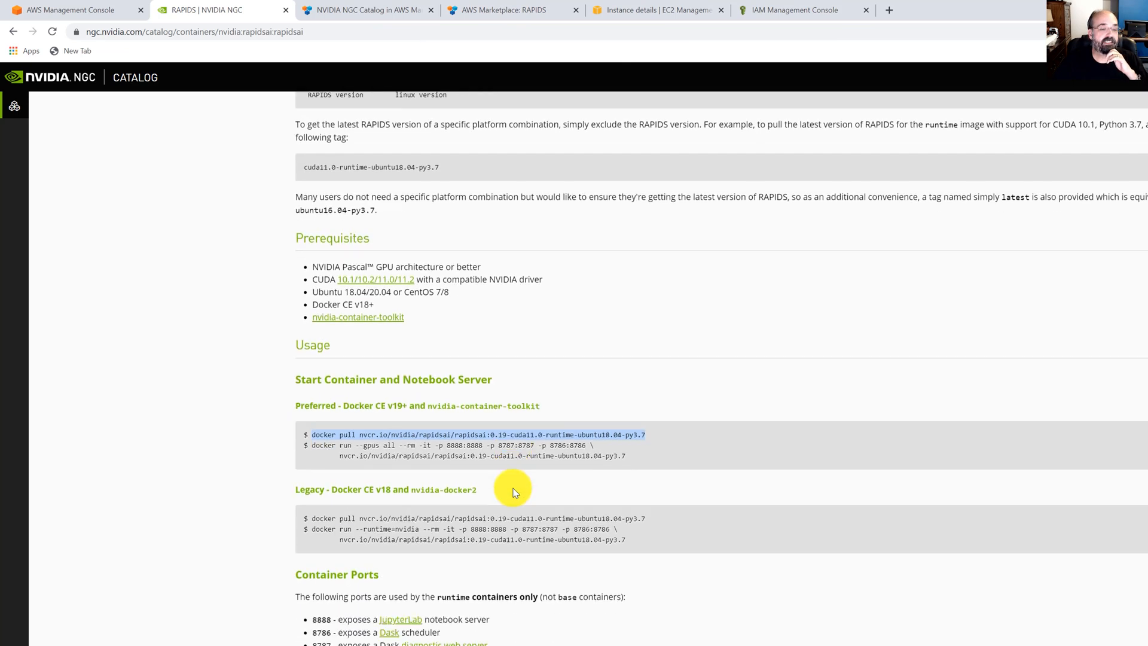
{"action": "scroll", "scroll_direction": "down", "scroll_amount": 3}
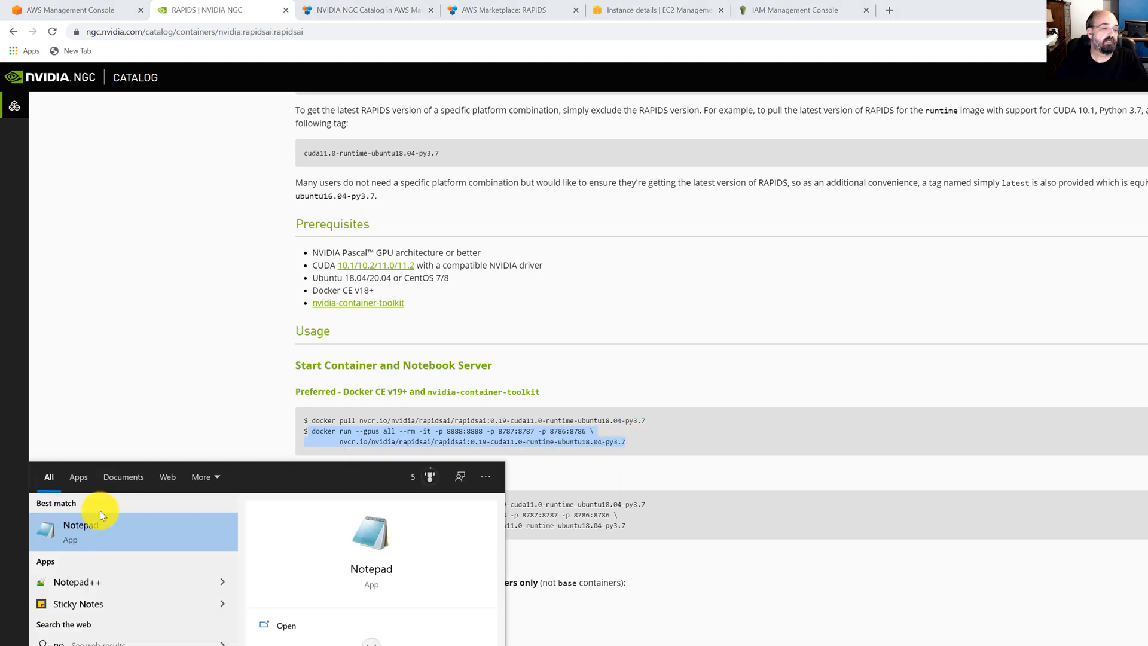
{"action": "left_click", "coordinate": [81, 532]}
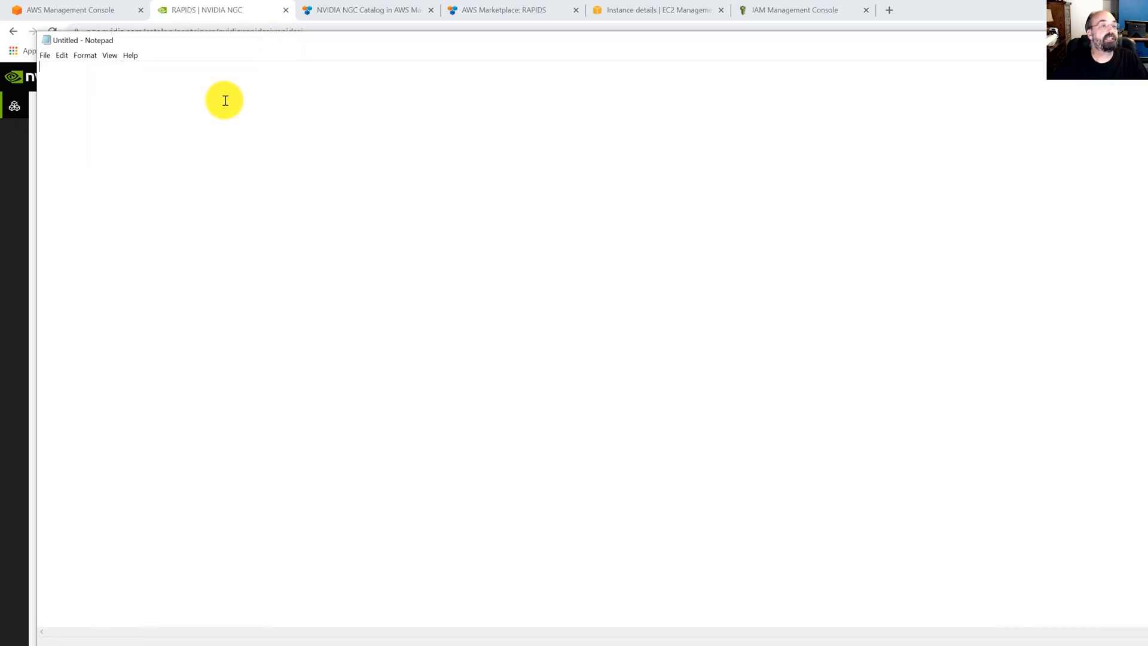
Write docker run --gpus all with ports 8888, 8787, 8786 and the ECR RAPIDS image URL.
{"action": "type", "text": "docker run --gpus all --rm -it -p 8888:8888 -p 8787:8787 -p 8786:8786 \\"}
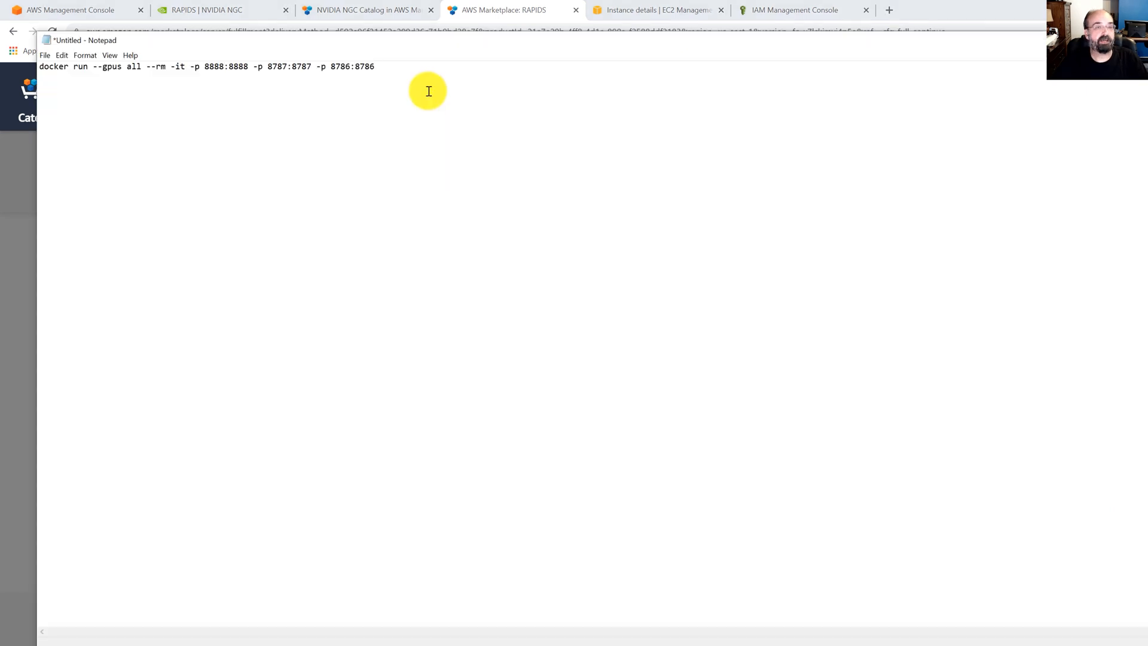
{"action": "type", "text": "709825985650.dkr.ecr.us-east-1.amazonaws.com/nvidia/containers/nvidia/rapidsai/rapidsai:0.17-cuda11.0-runtime-ubuntu18.04"}
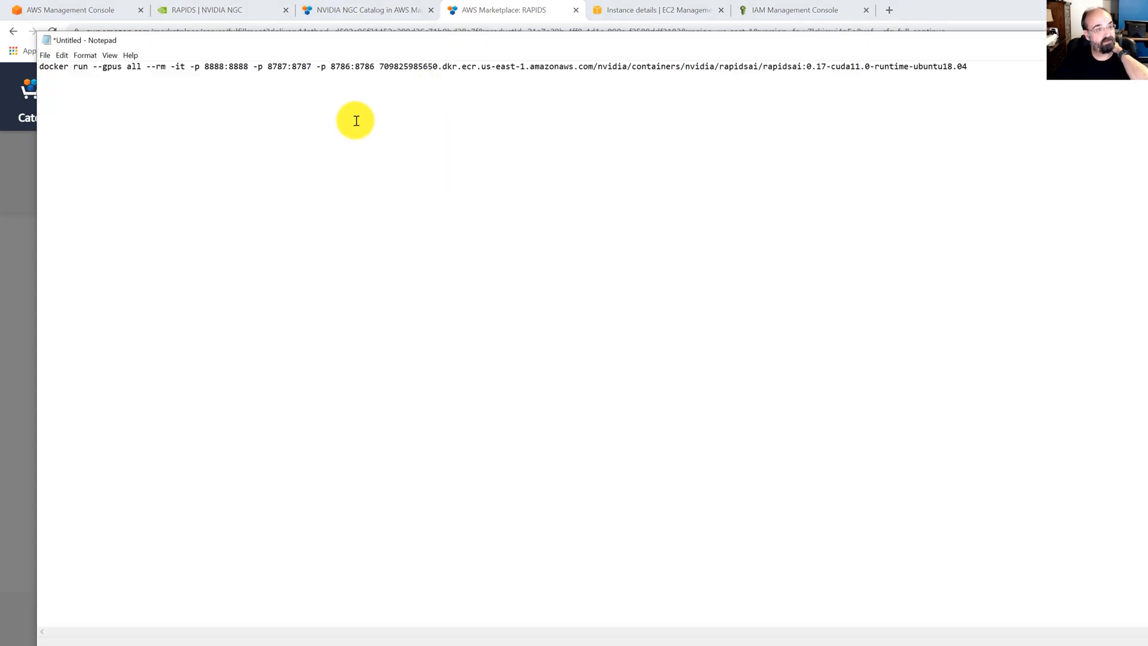
{"action": "double_click", "coordinate": [155, 66]}
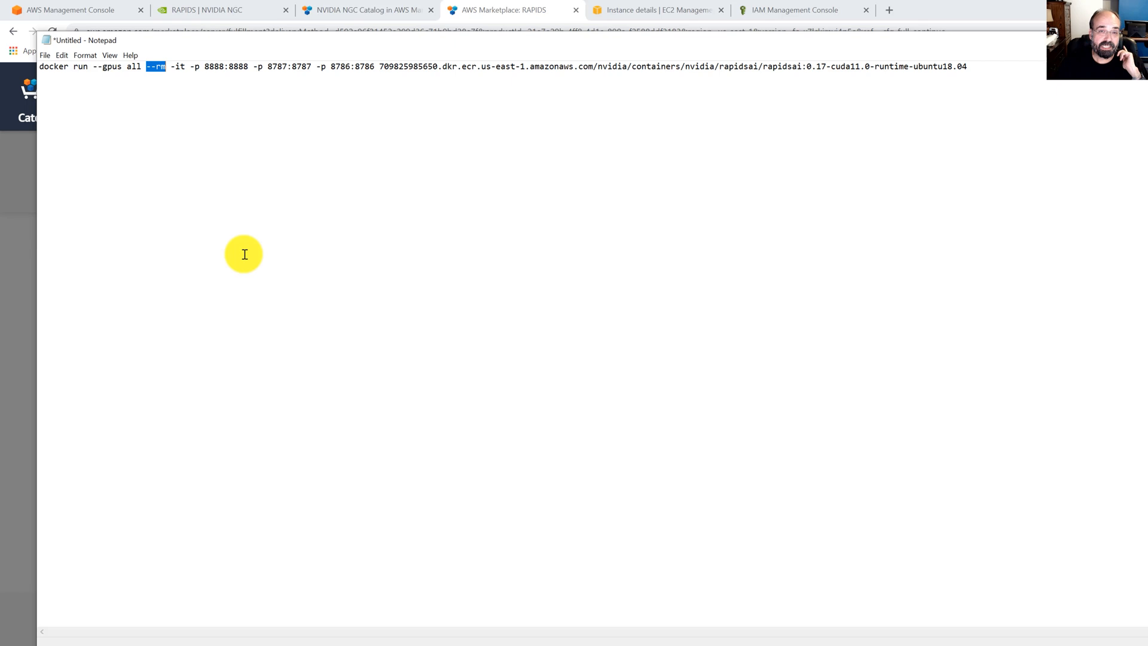
{"action": "mouse_move", "coordinate": [241, 261]}
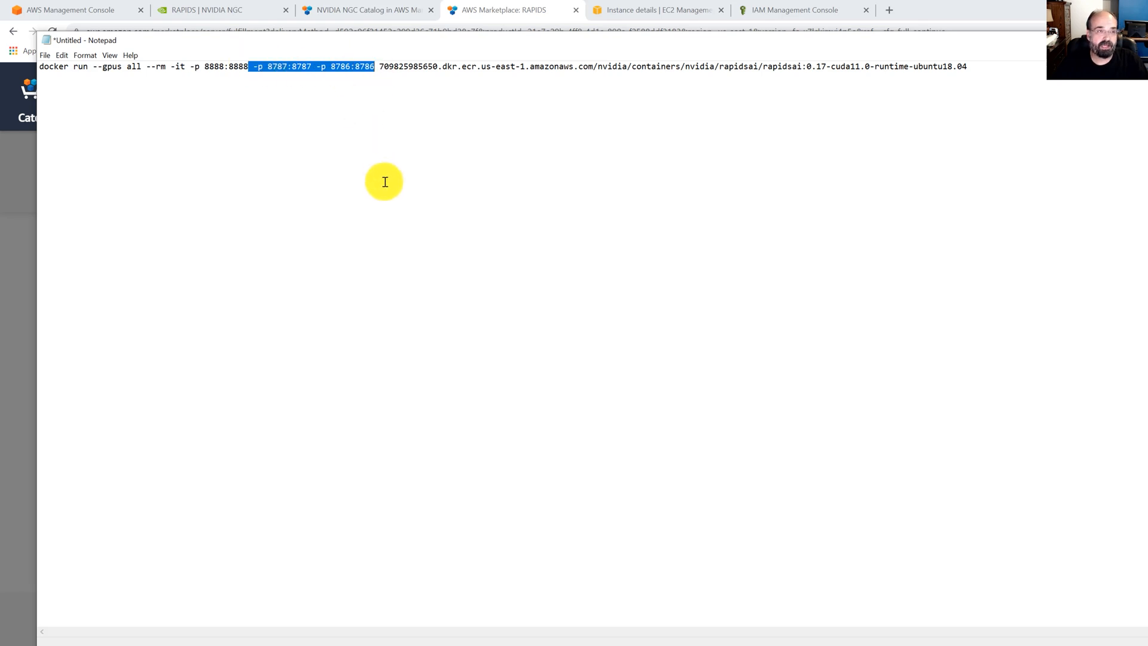
{"action": "mouse_move", "coordinate": [427, 101]}
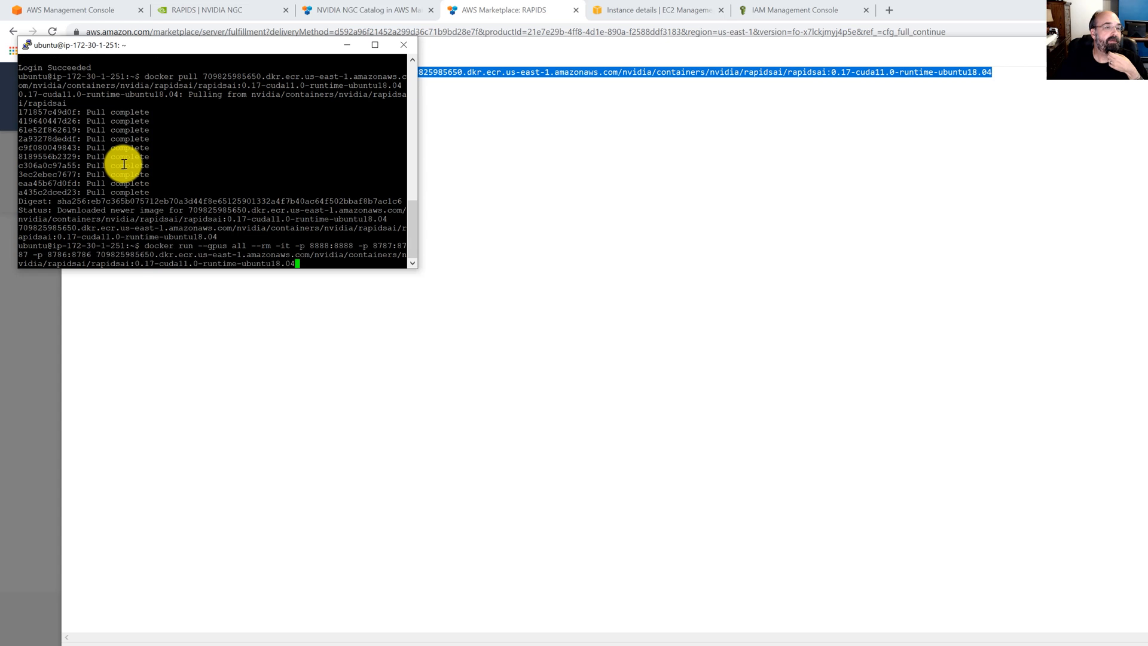
{"action": "mouse_move", "coordinate": [404, 124]}
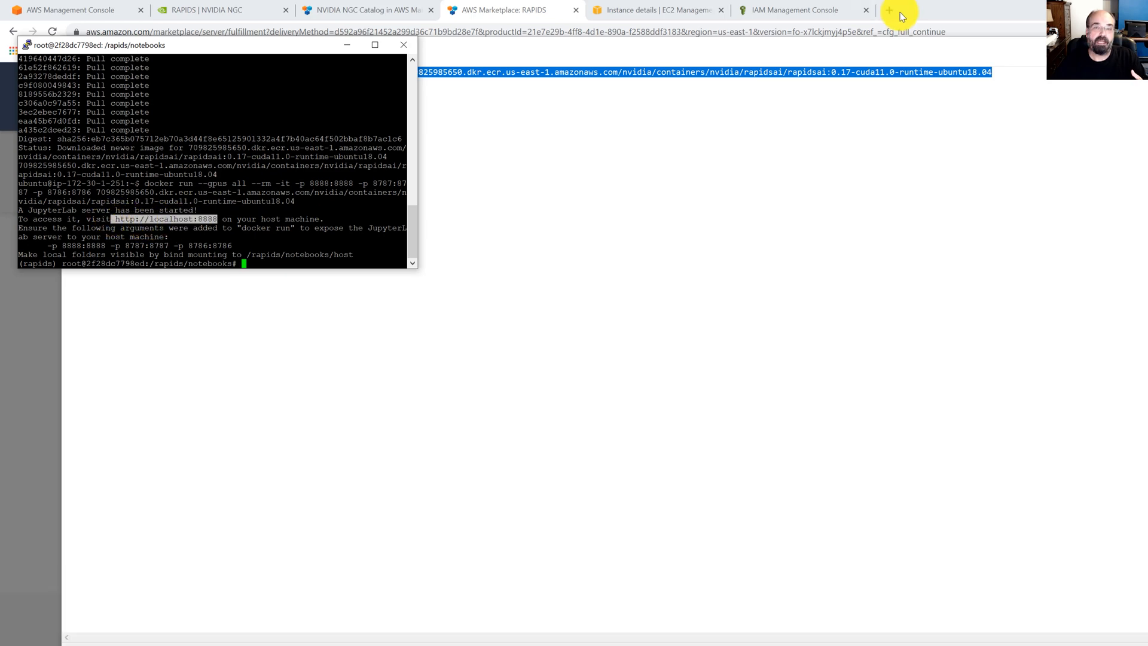
Start a new Chrome tab for loading JupyterLab at localhost:8888.
{"action": "left_click", "coordinate": [888, 9]}
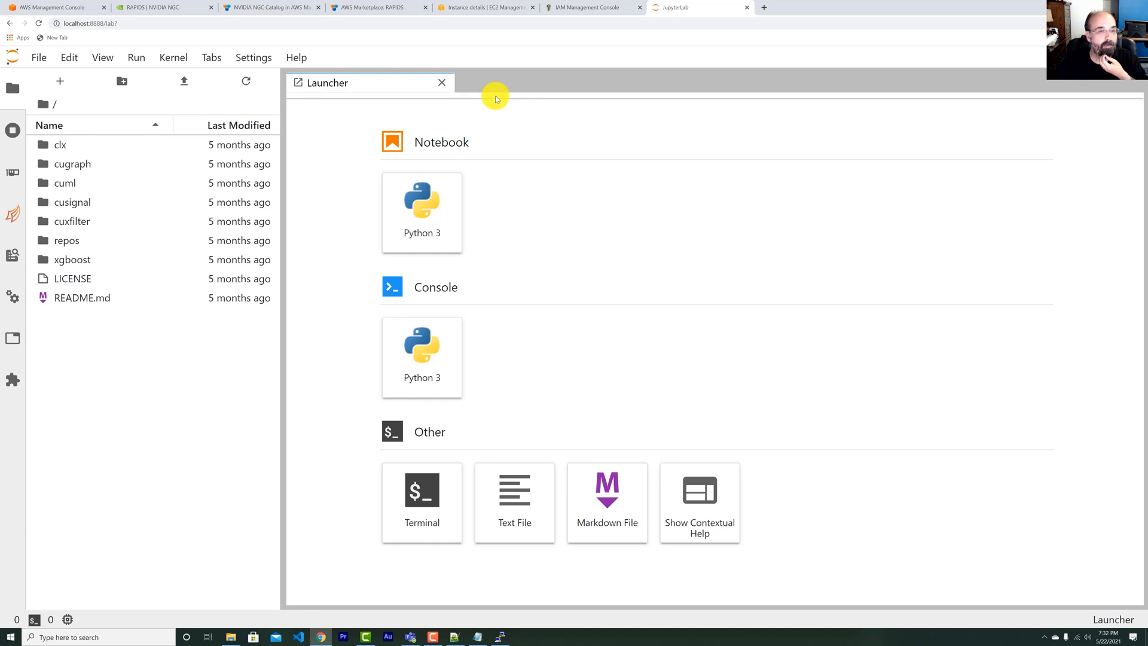
{"action": "mouse_move", "coordinate": [512, 35]}
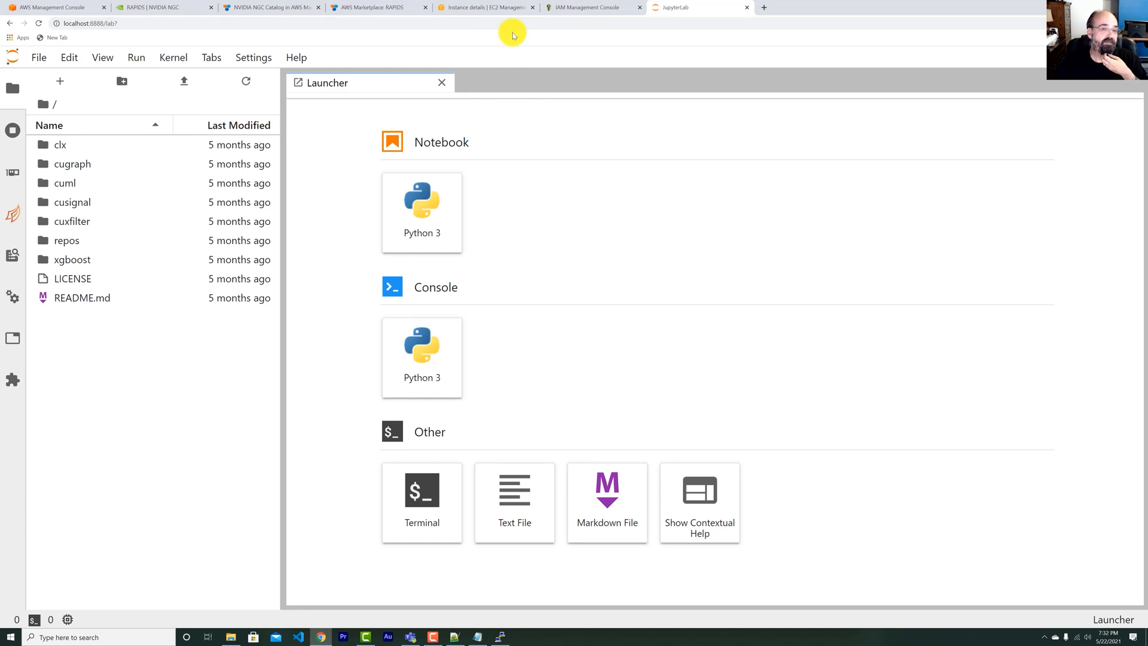
{"action": "mouse_move", "coordinate": [523, 58]}
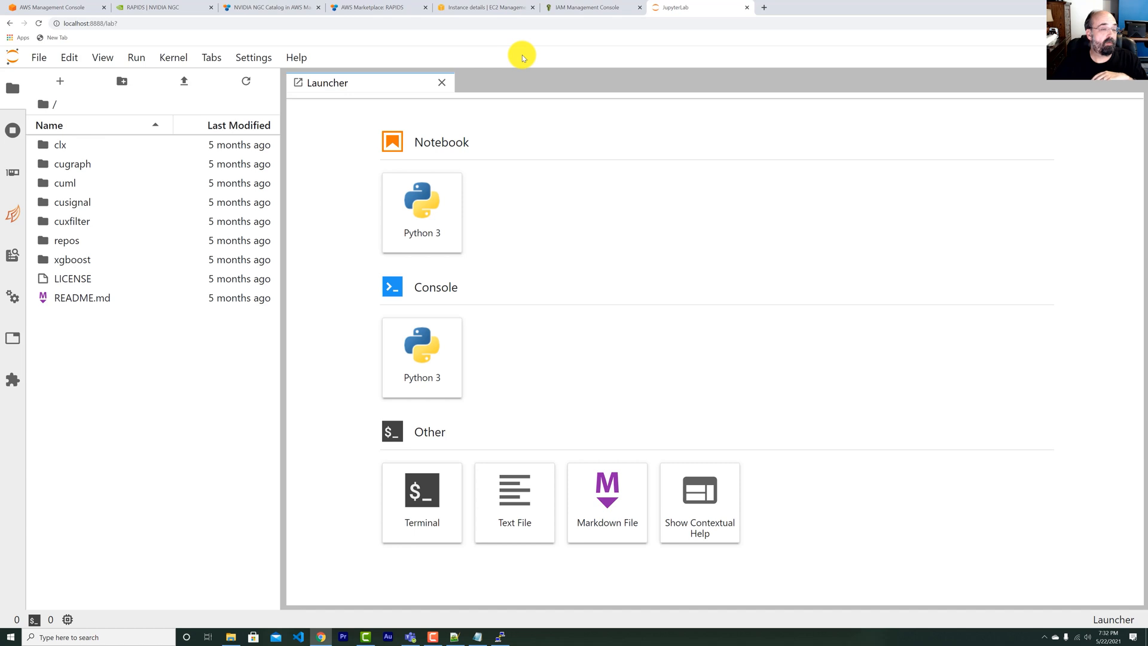